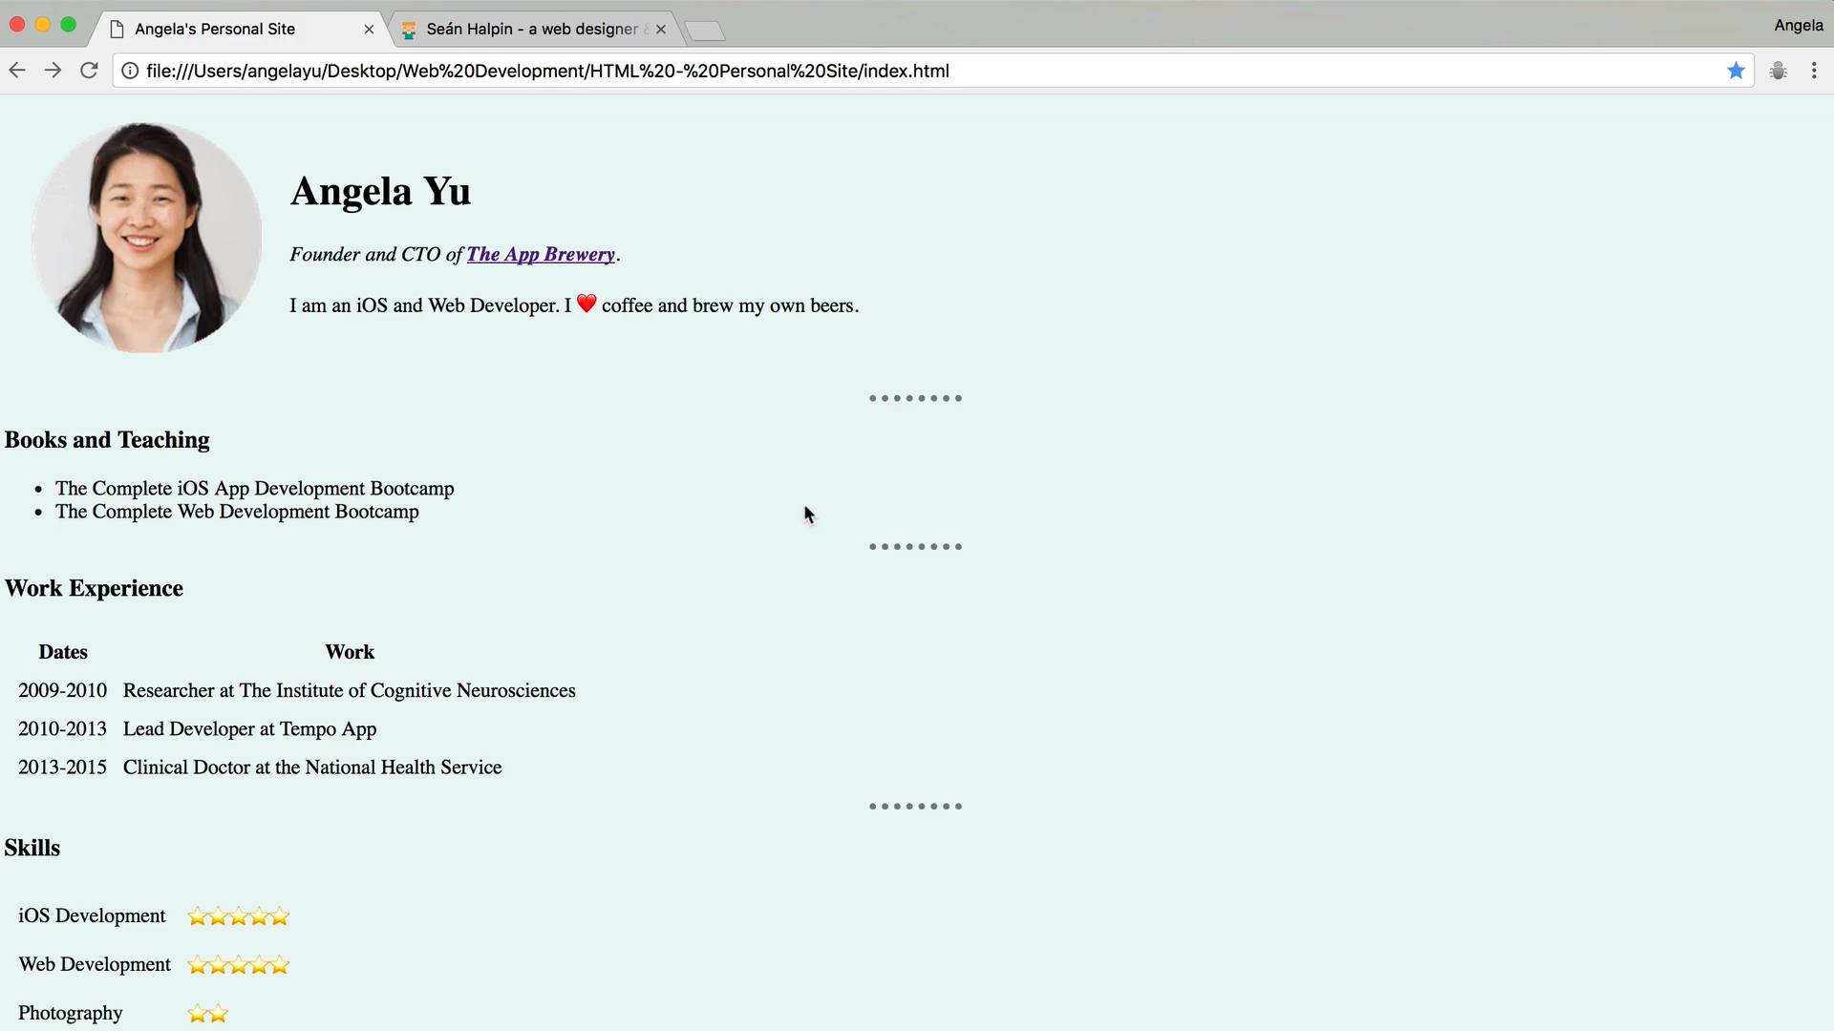
{"action": "mouse_move", "coordinate": [860, 409]}
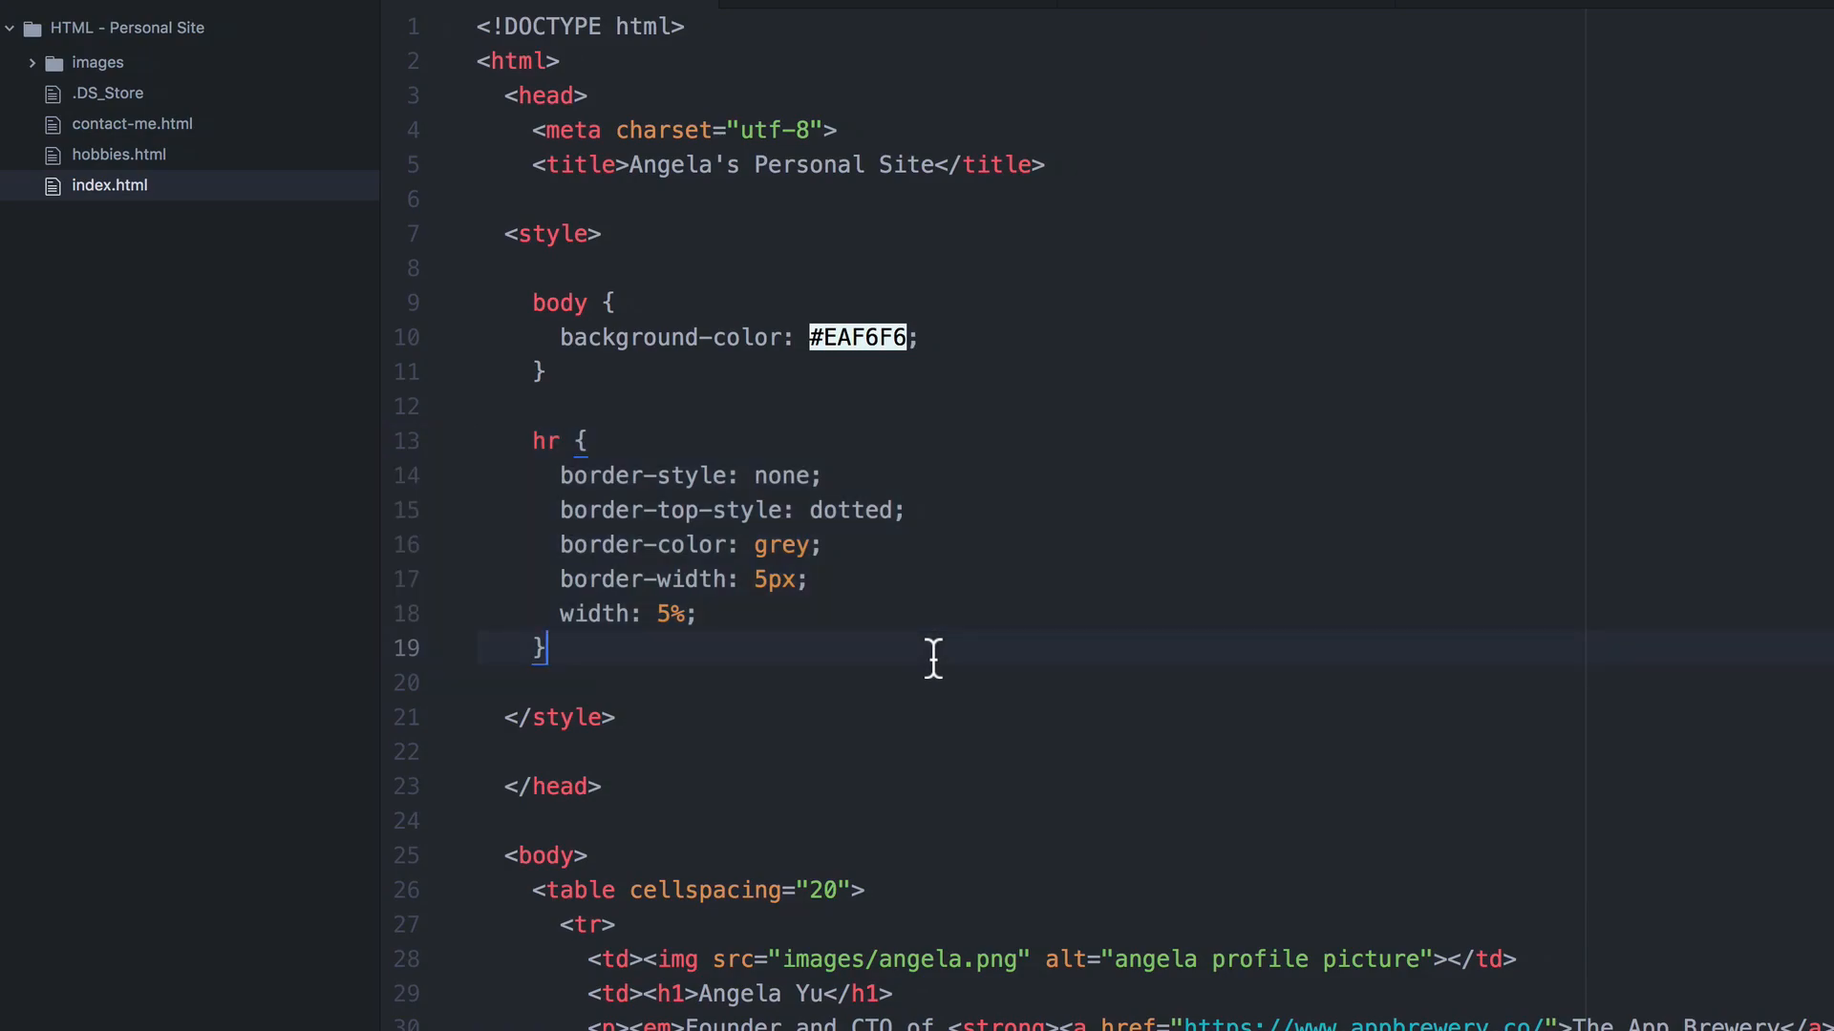
Create a new folder named css in the Personal Site project.
{"action": "left_click", "coordinate": [590, 439]}
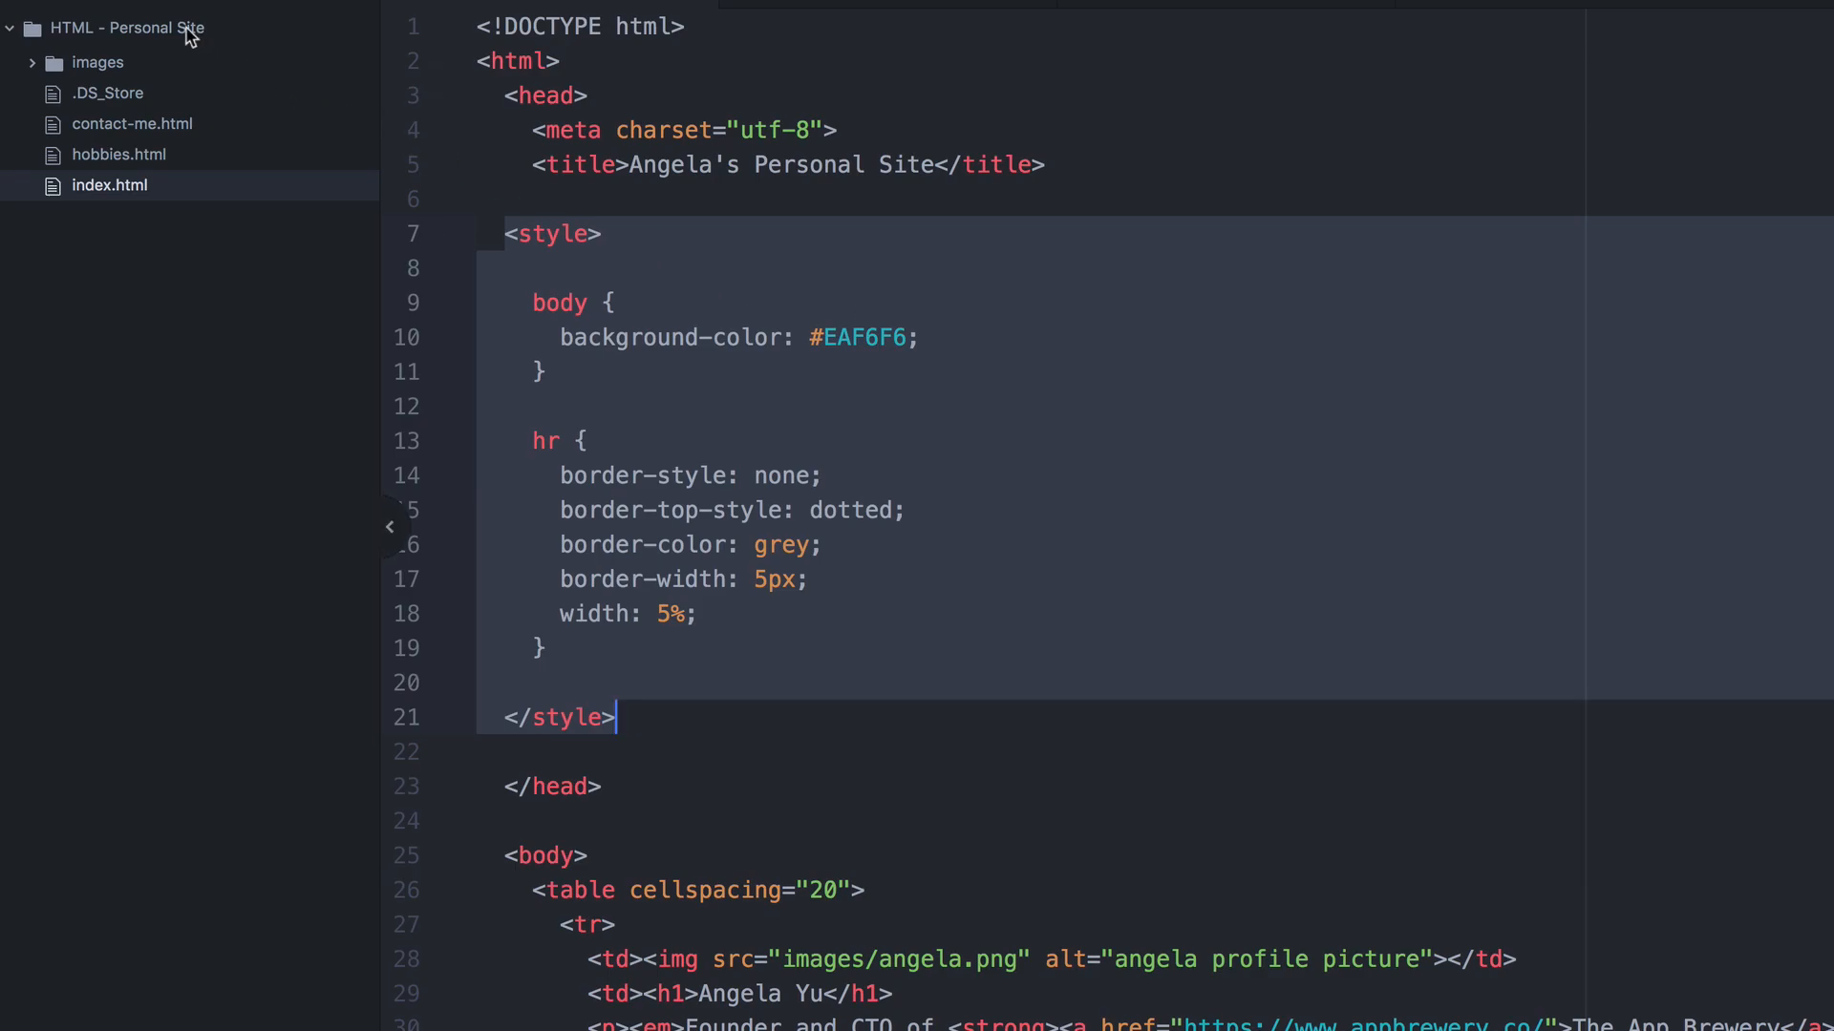
{"action": "right_click", "coordinate": [126, 27]}
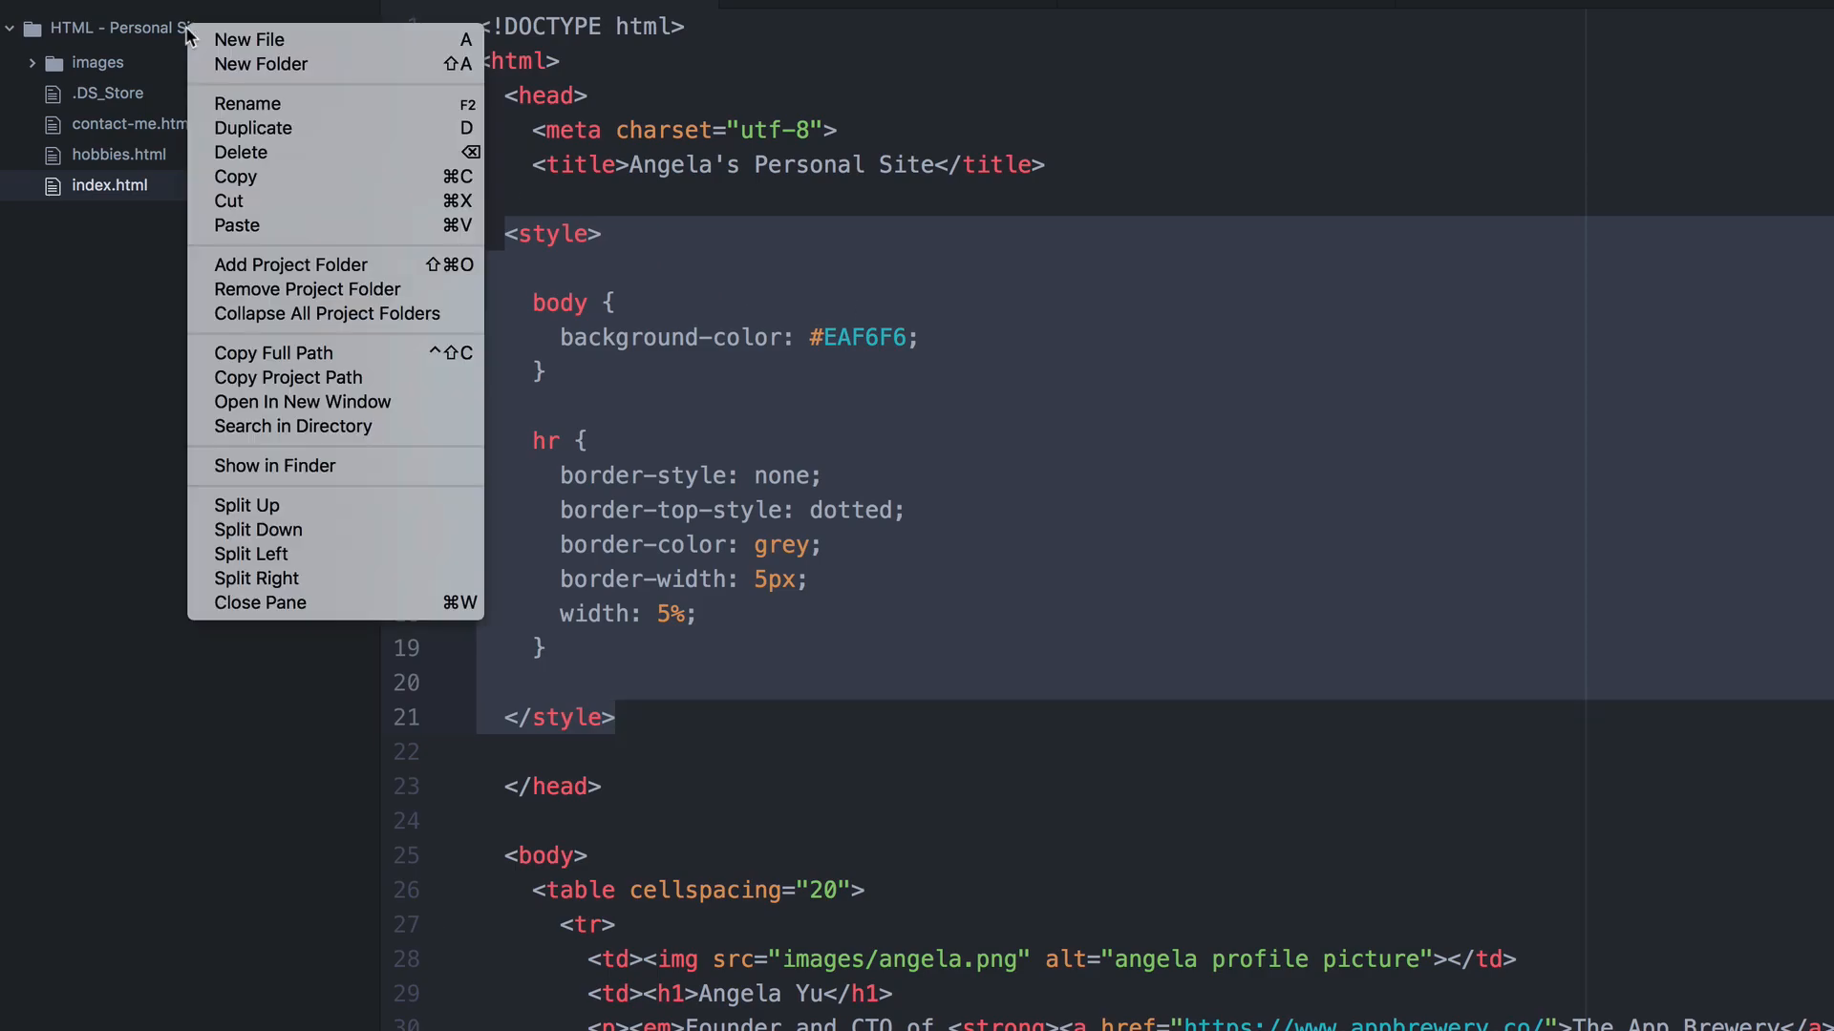
{"action": "mouse_move", "coordinate": [248, 38]}
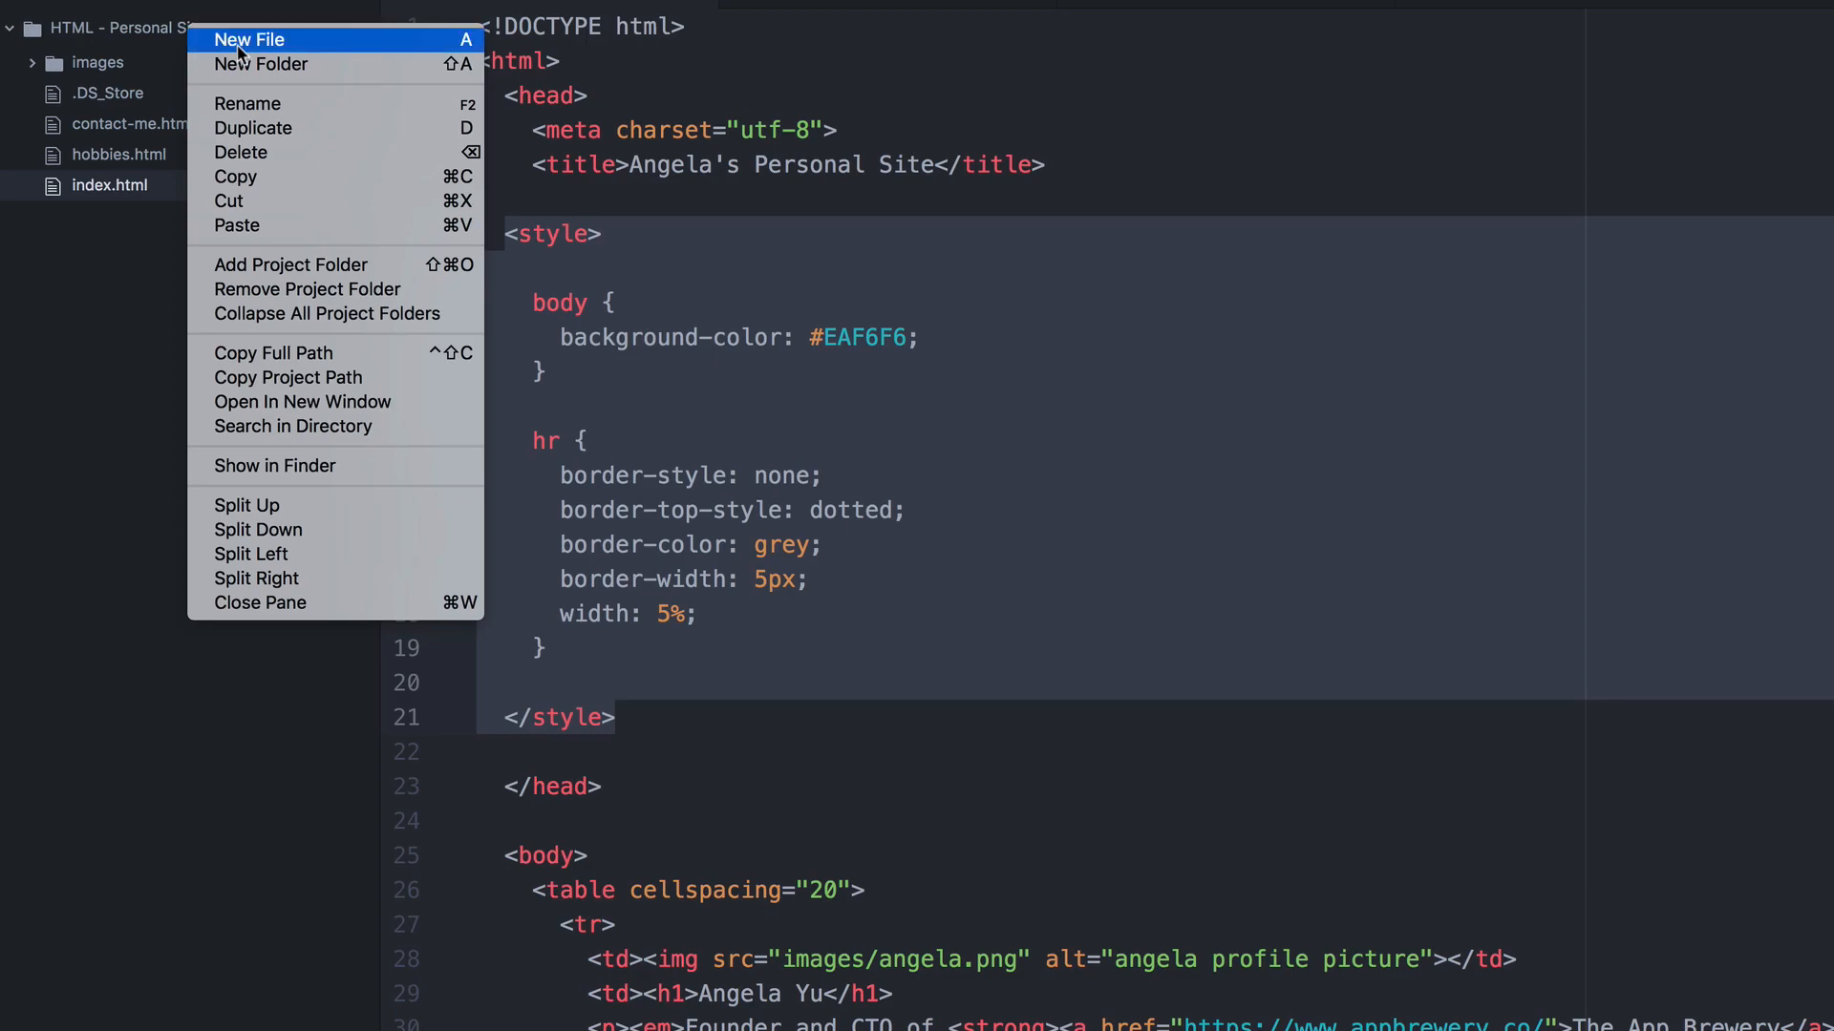
{"action": "left_click", "coordinate": [261, 65]}
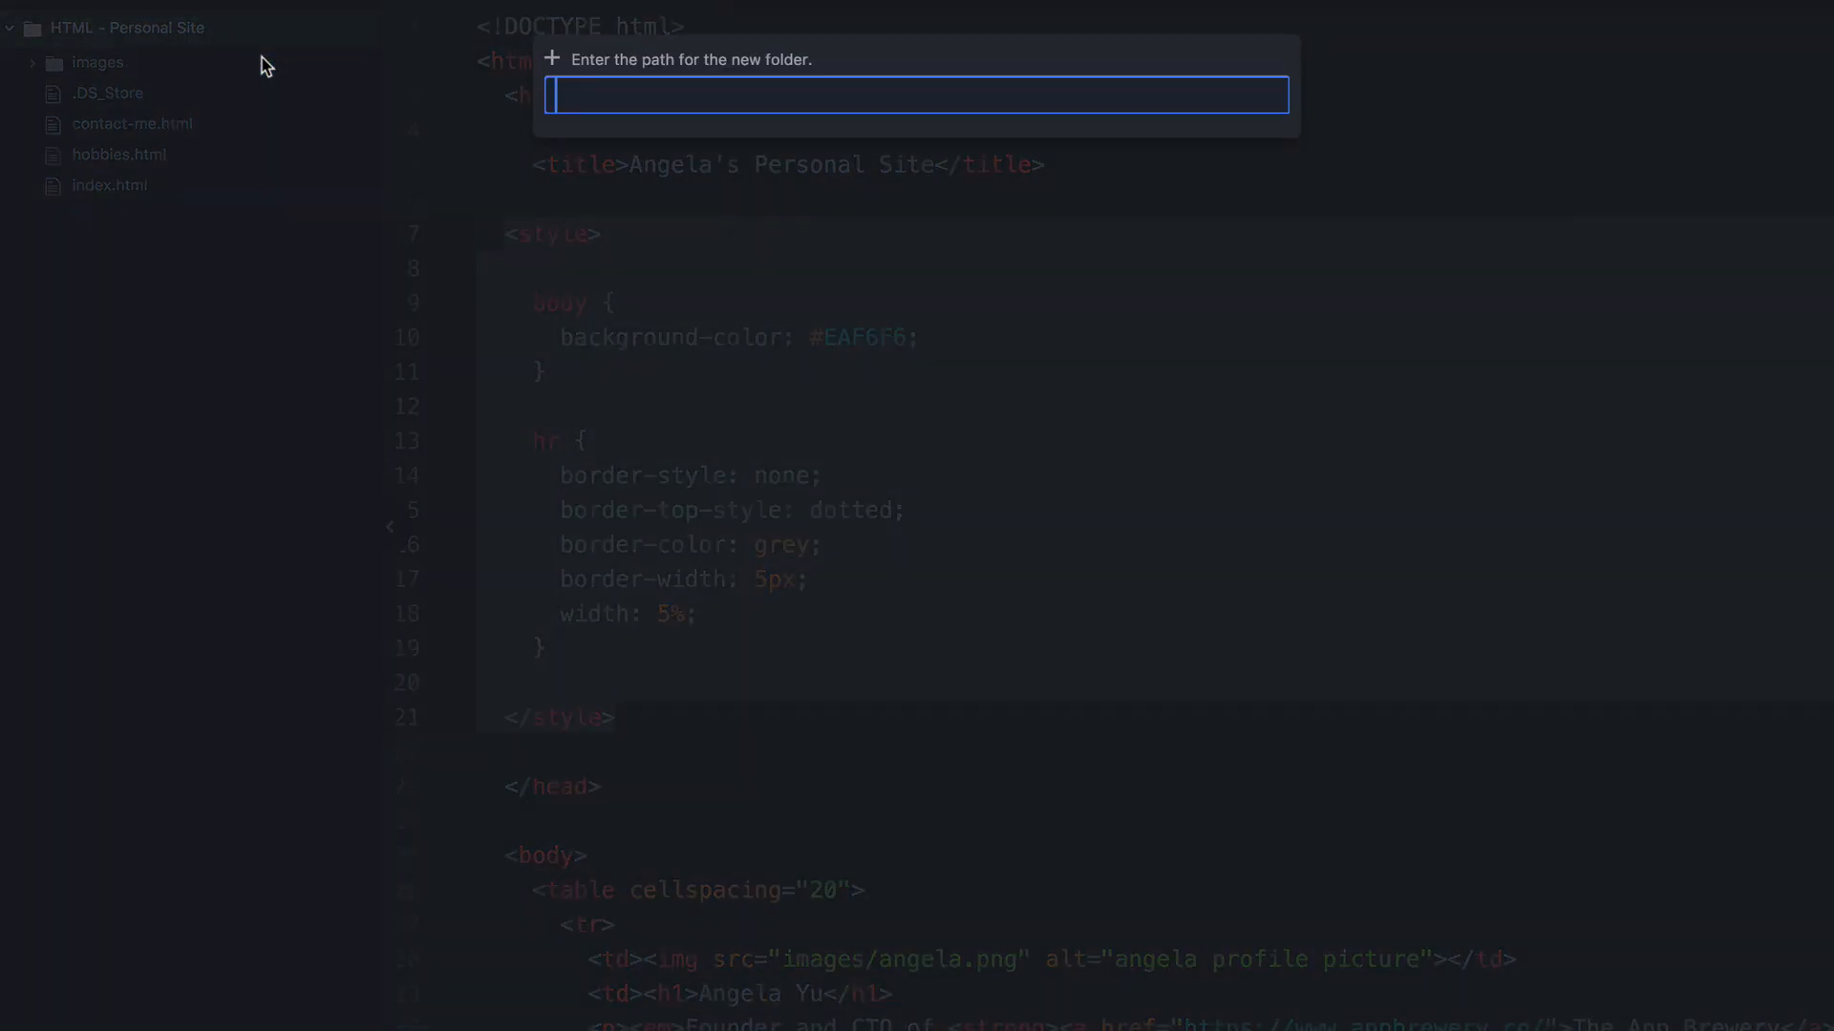
{"action": "type", "text": "CSS"}
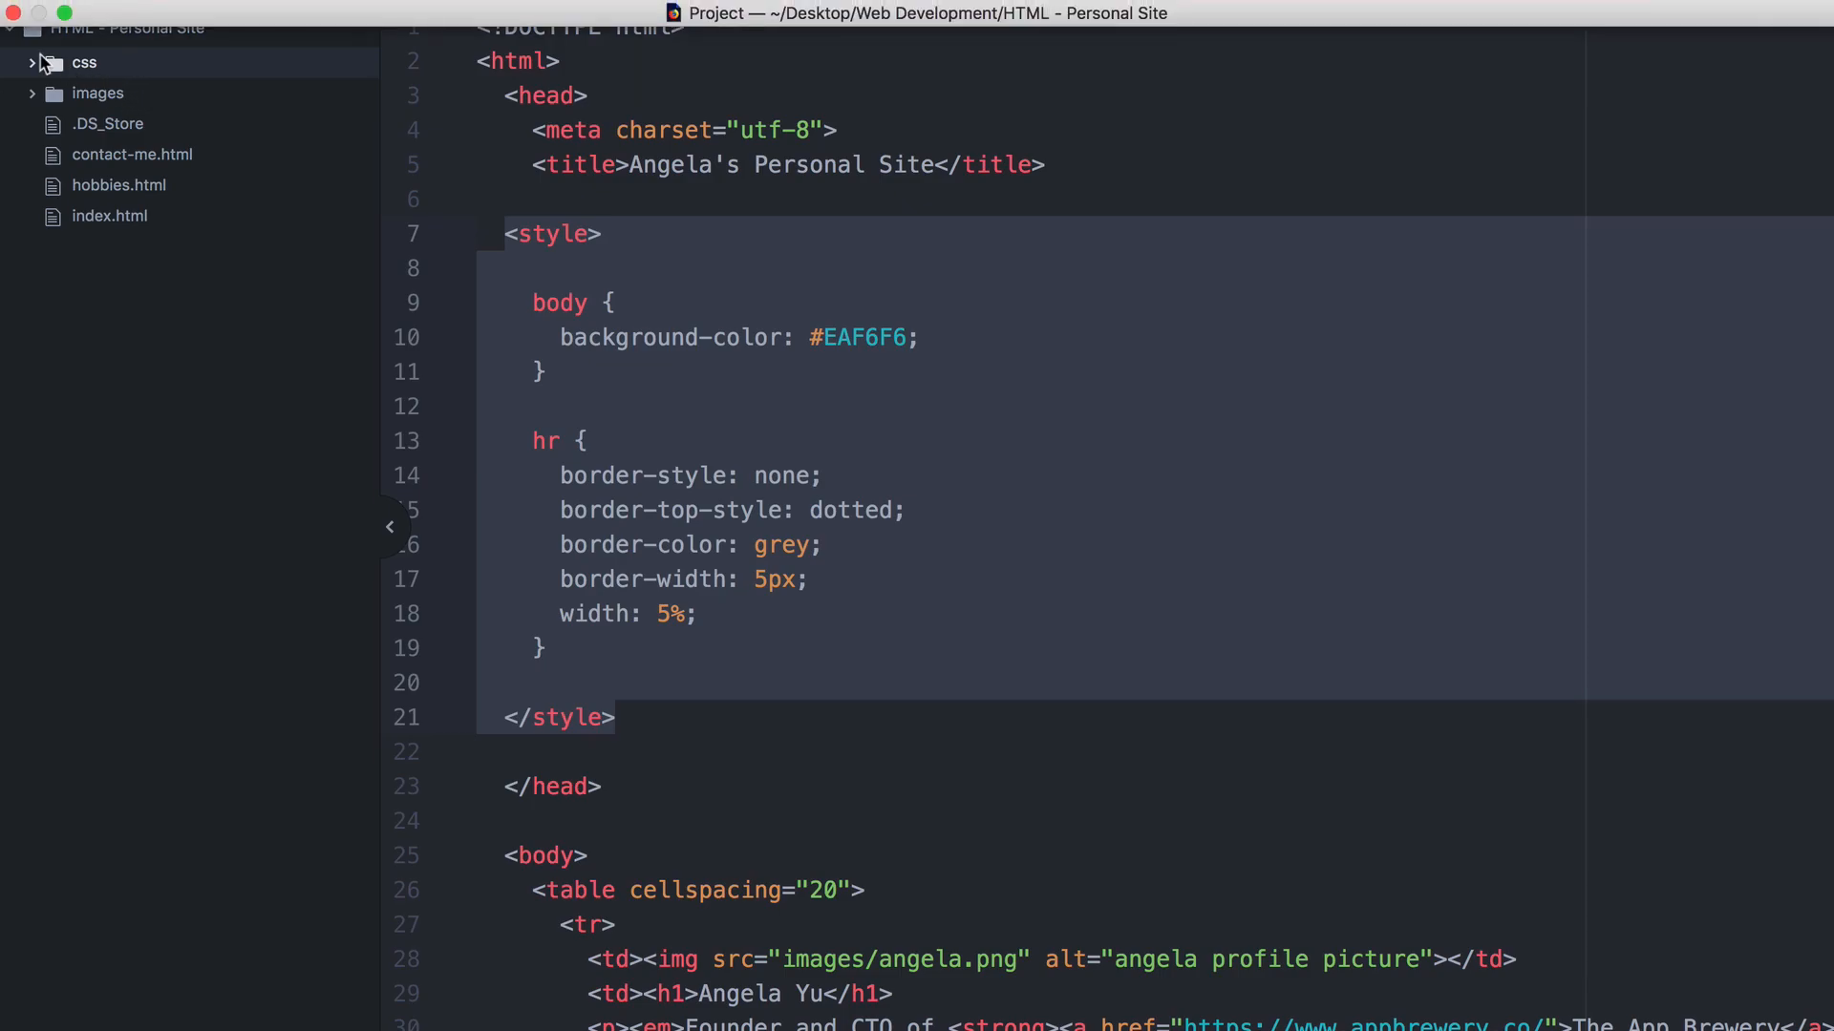
Create a new empty styles.css file inside the css folder.
{"action": "right_click", "coordinate": [82, 61]}
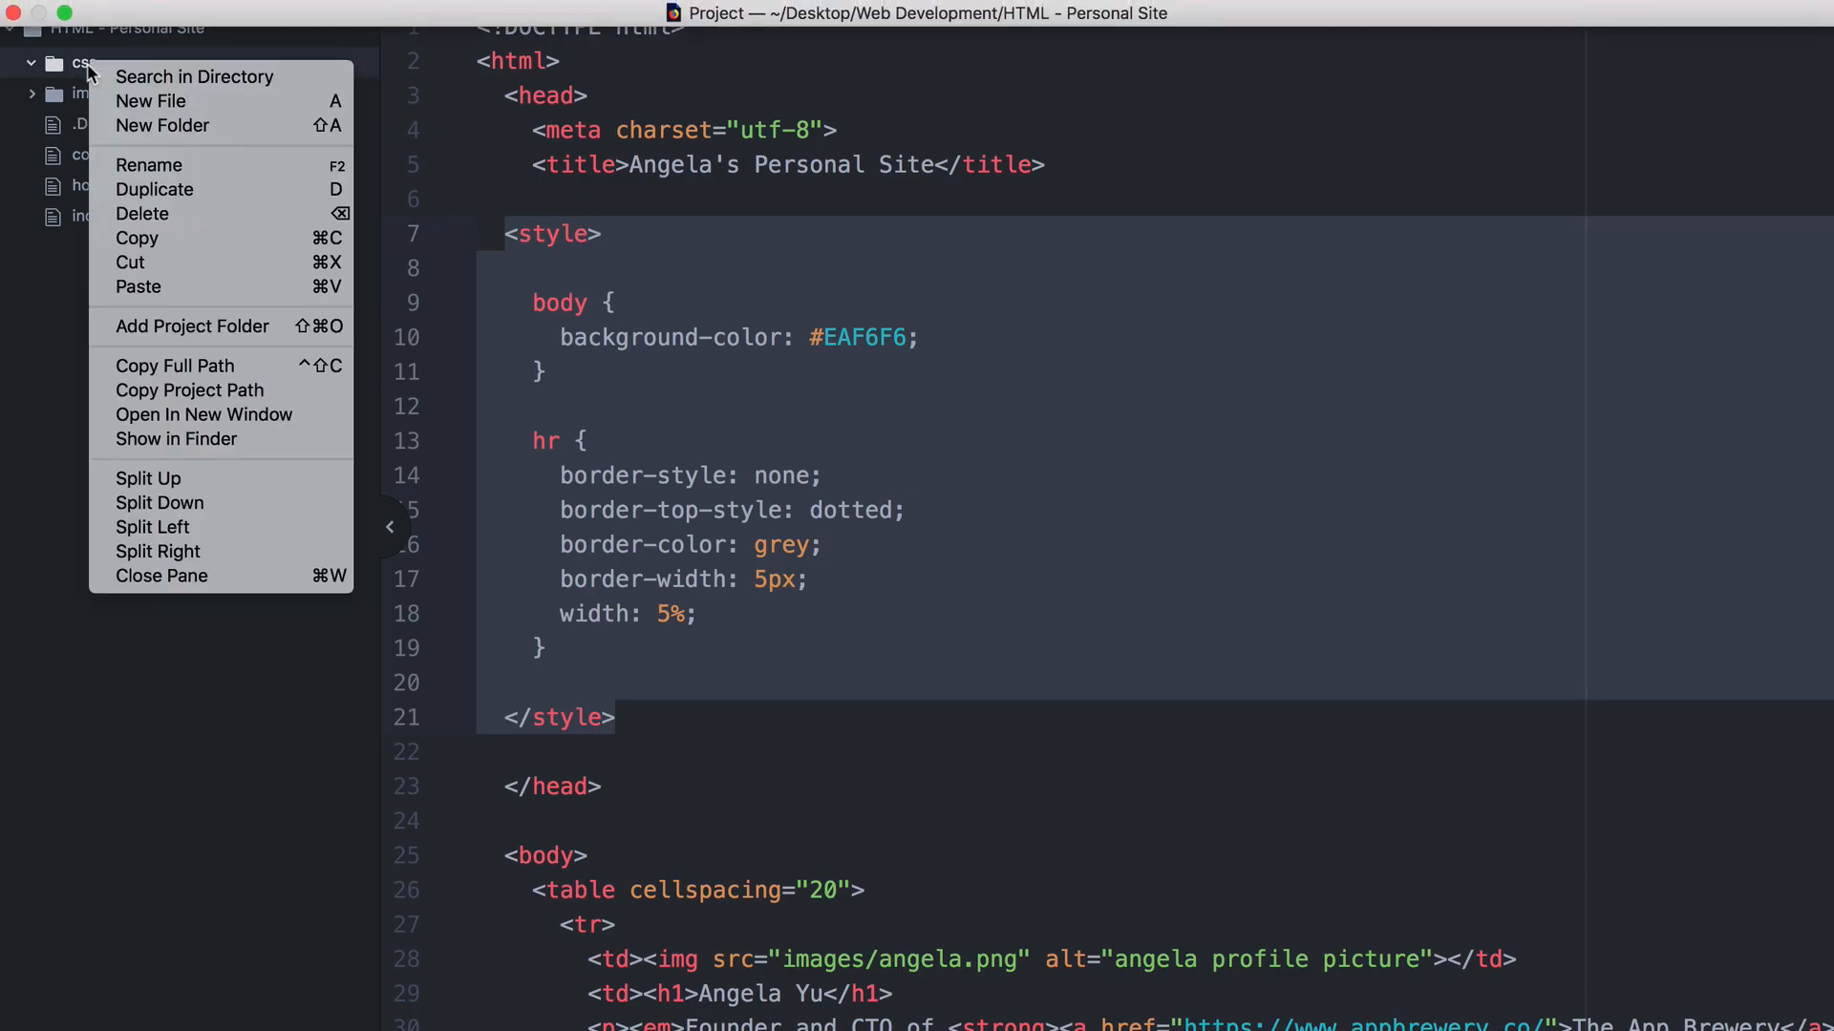
{"action": "left_click", "coordinate": [151, 101]}
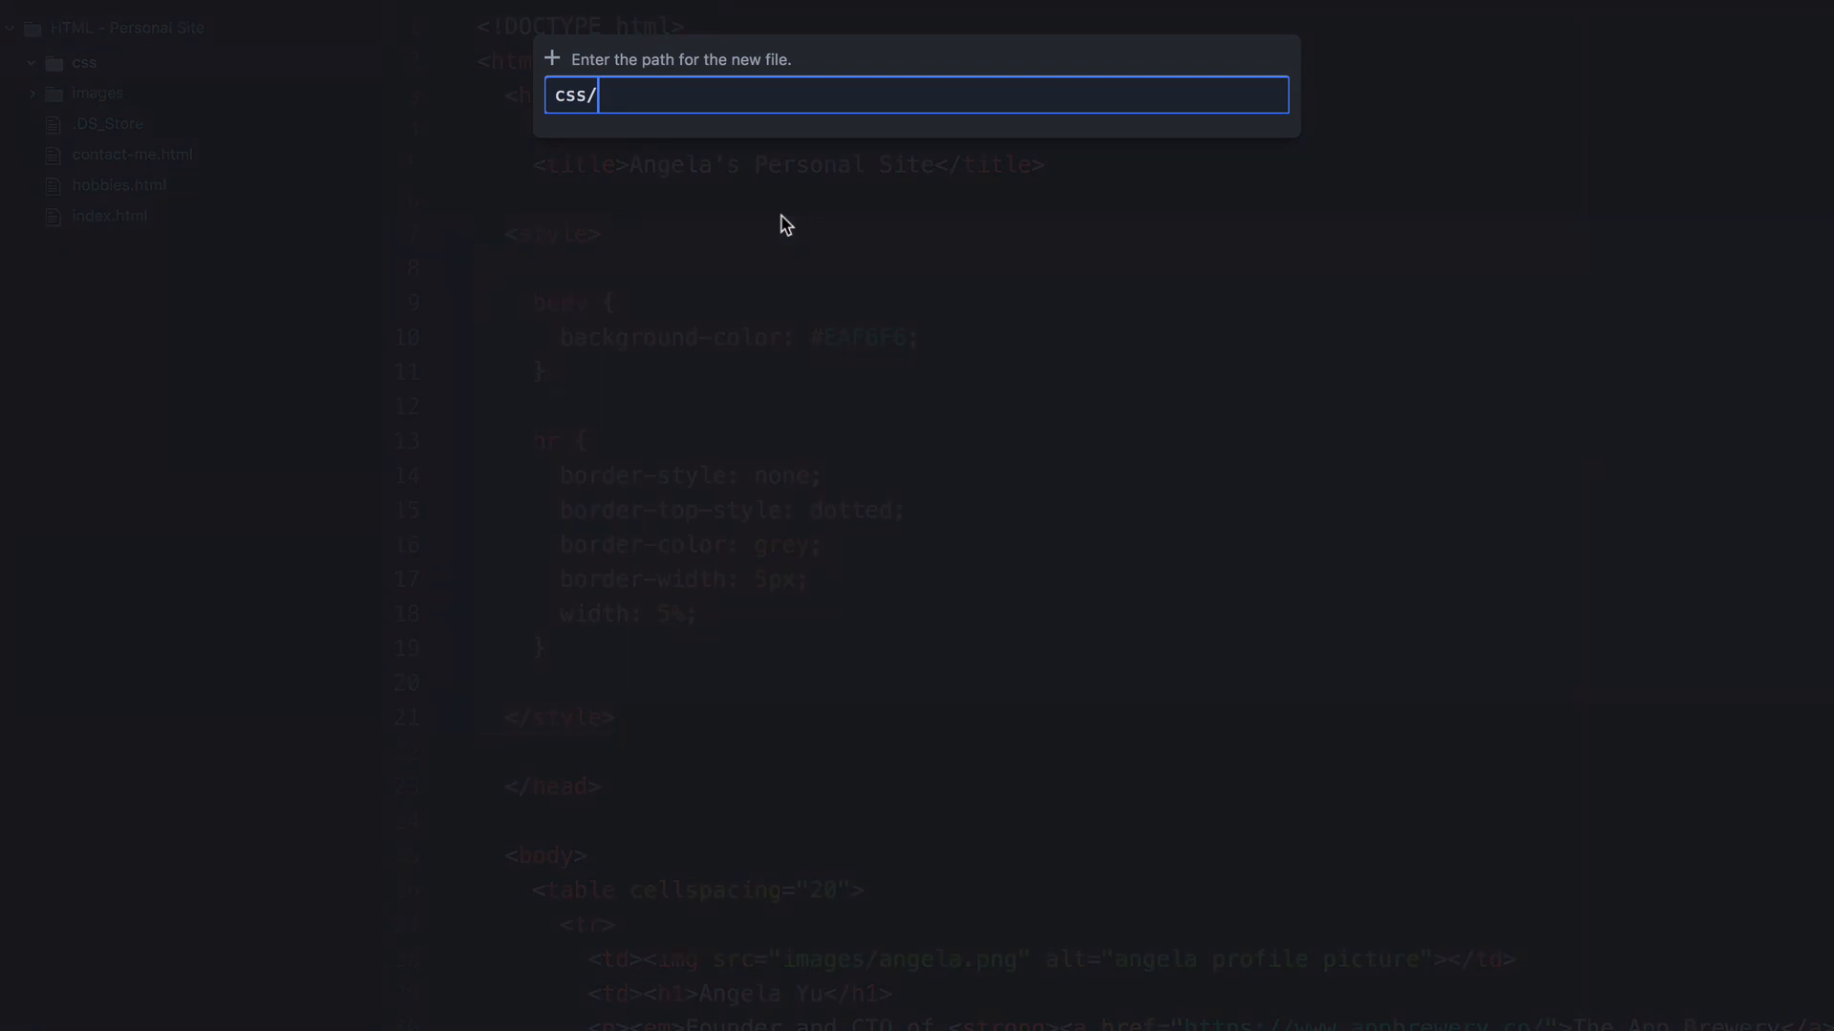
{"action": "type", "text": "styles.cs"}
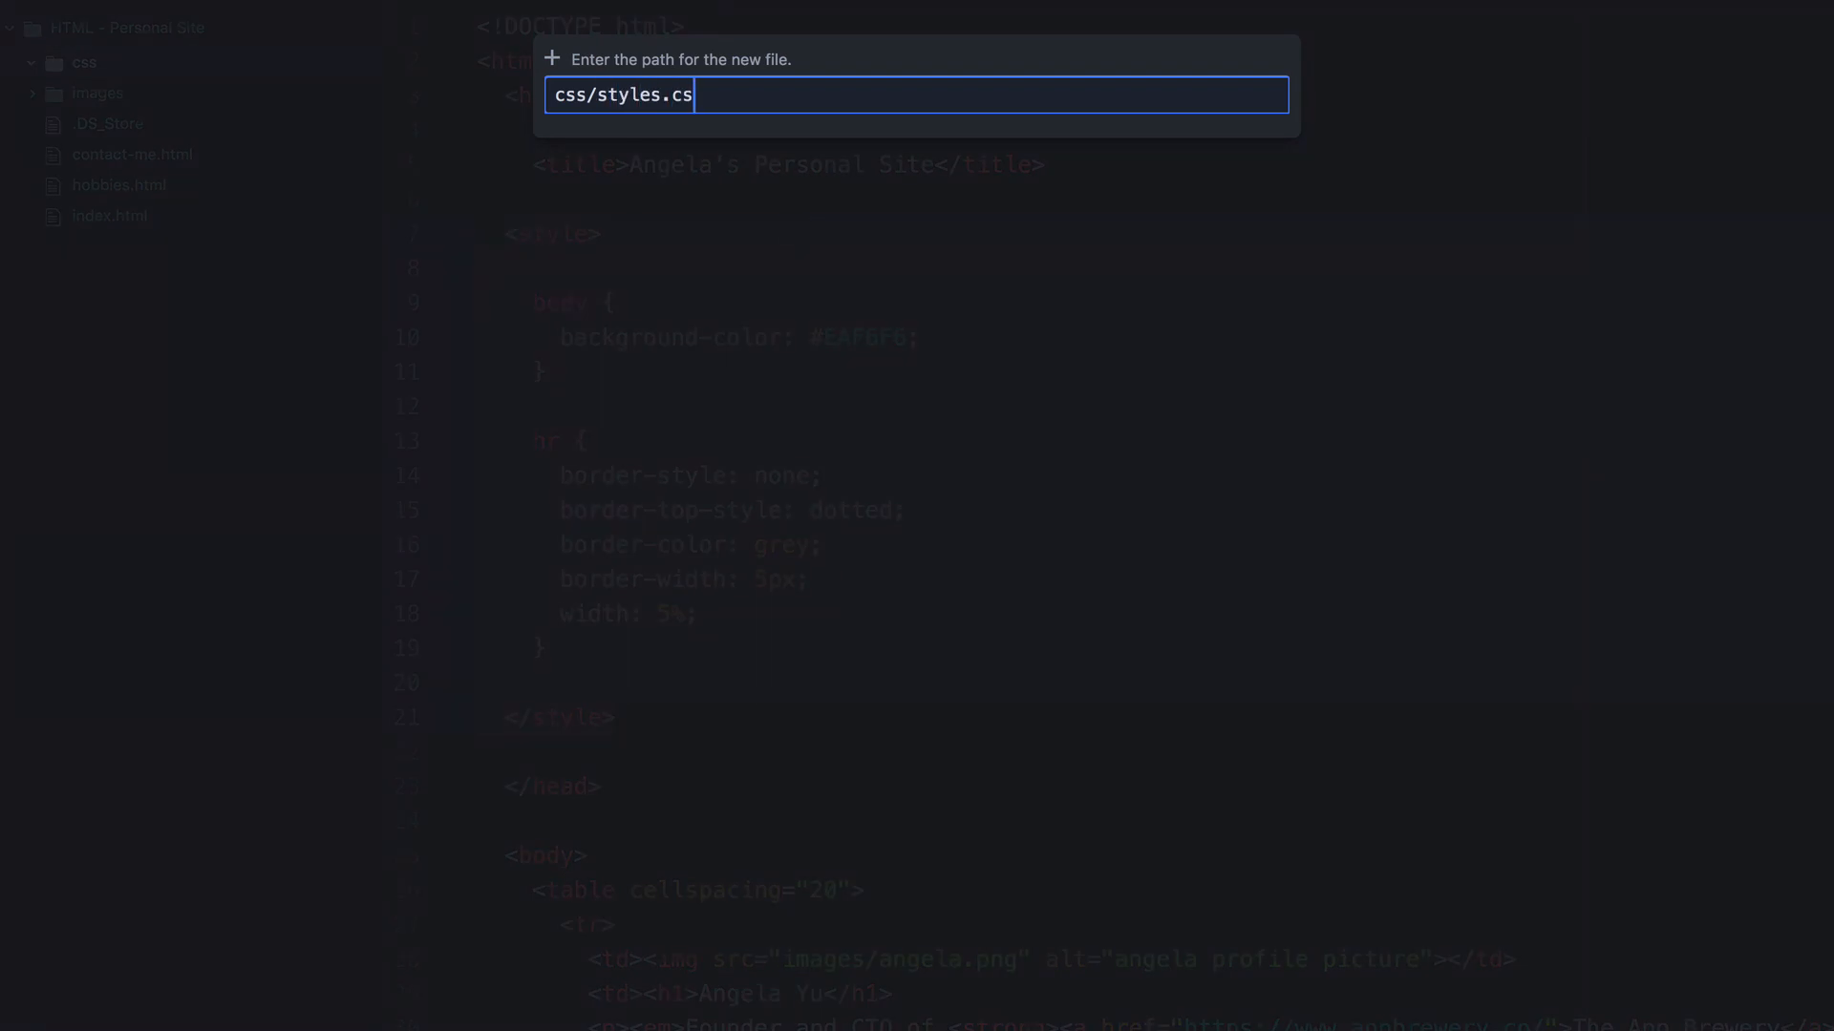
{"action": "type", "text": "s"}
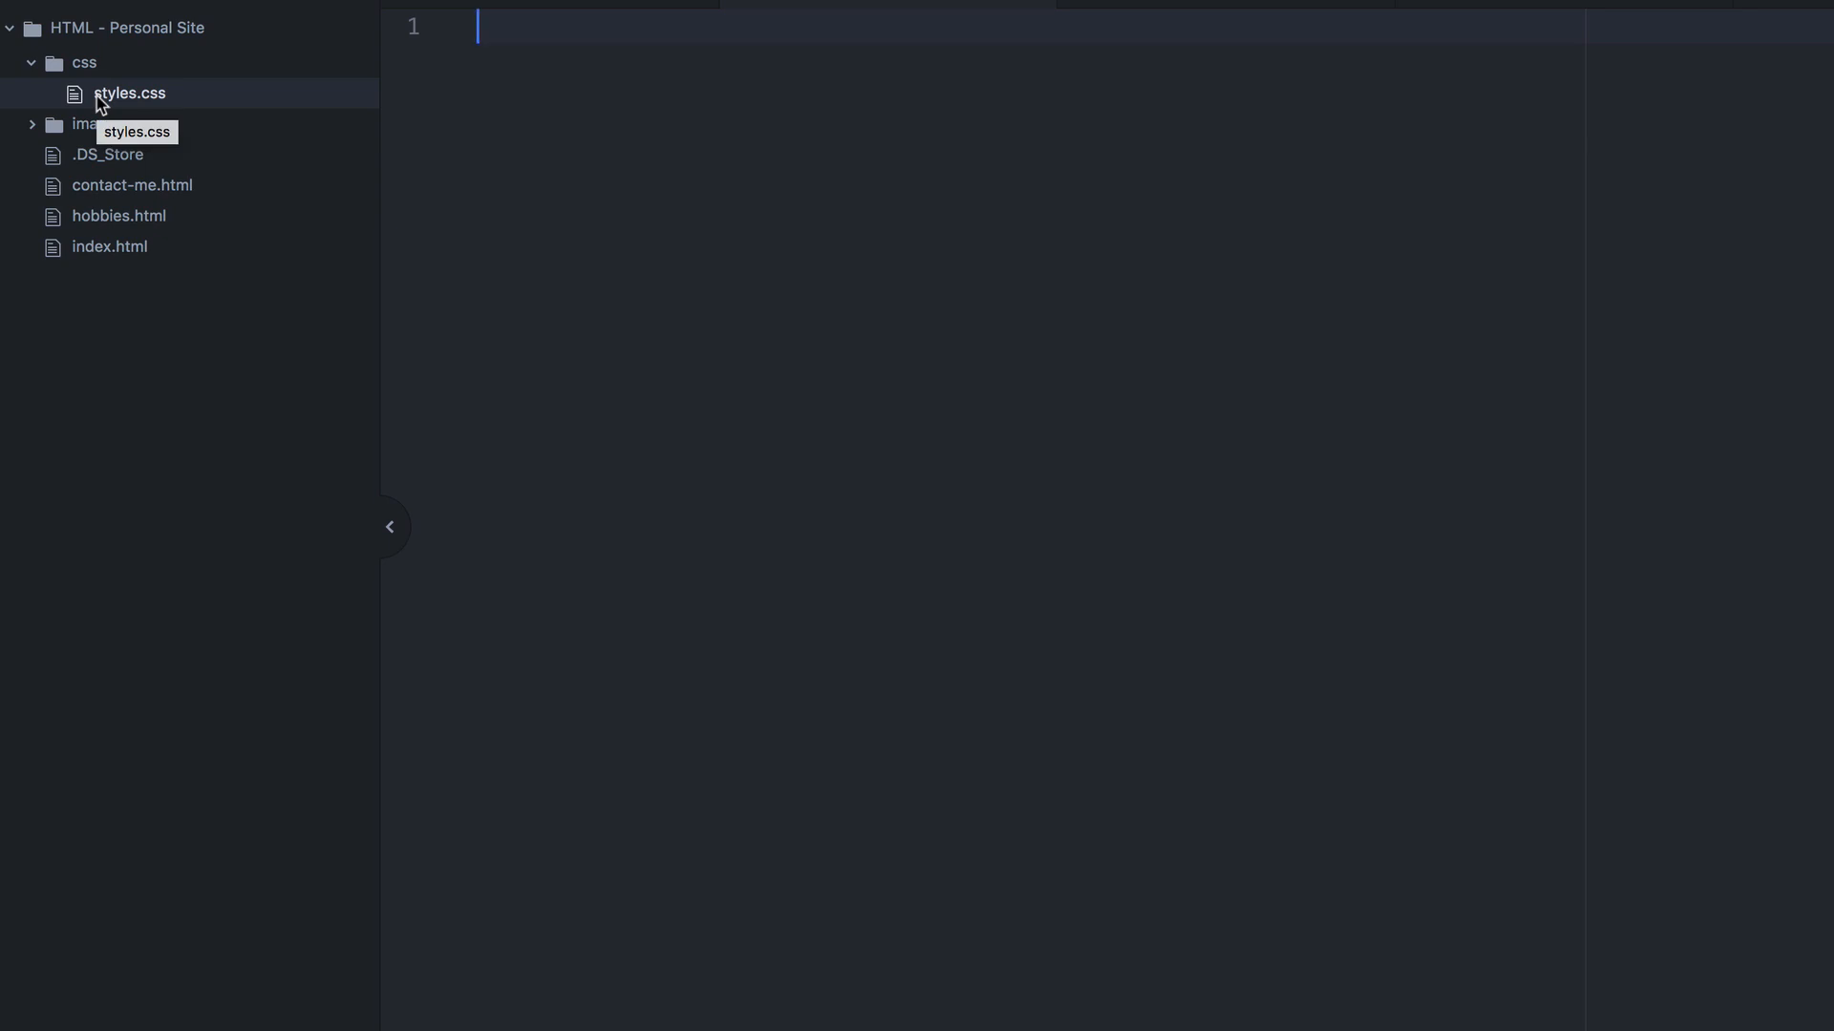
{"action": "mouse_move", "coordinate": [512, 8]}
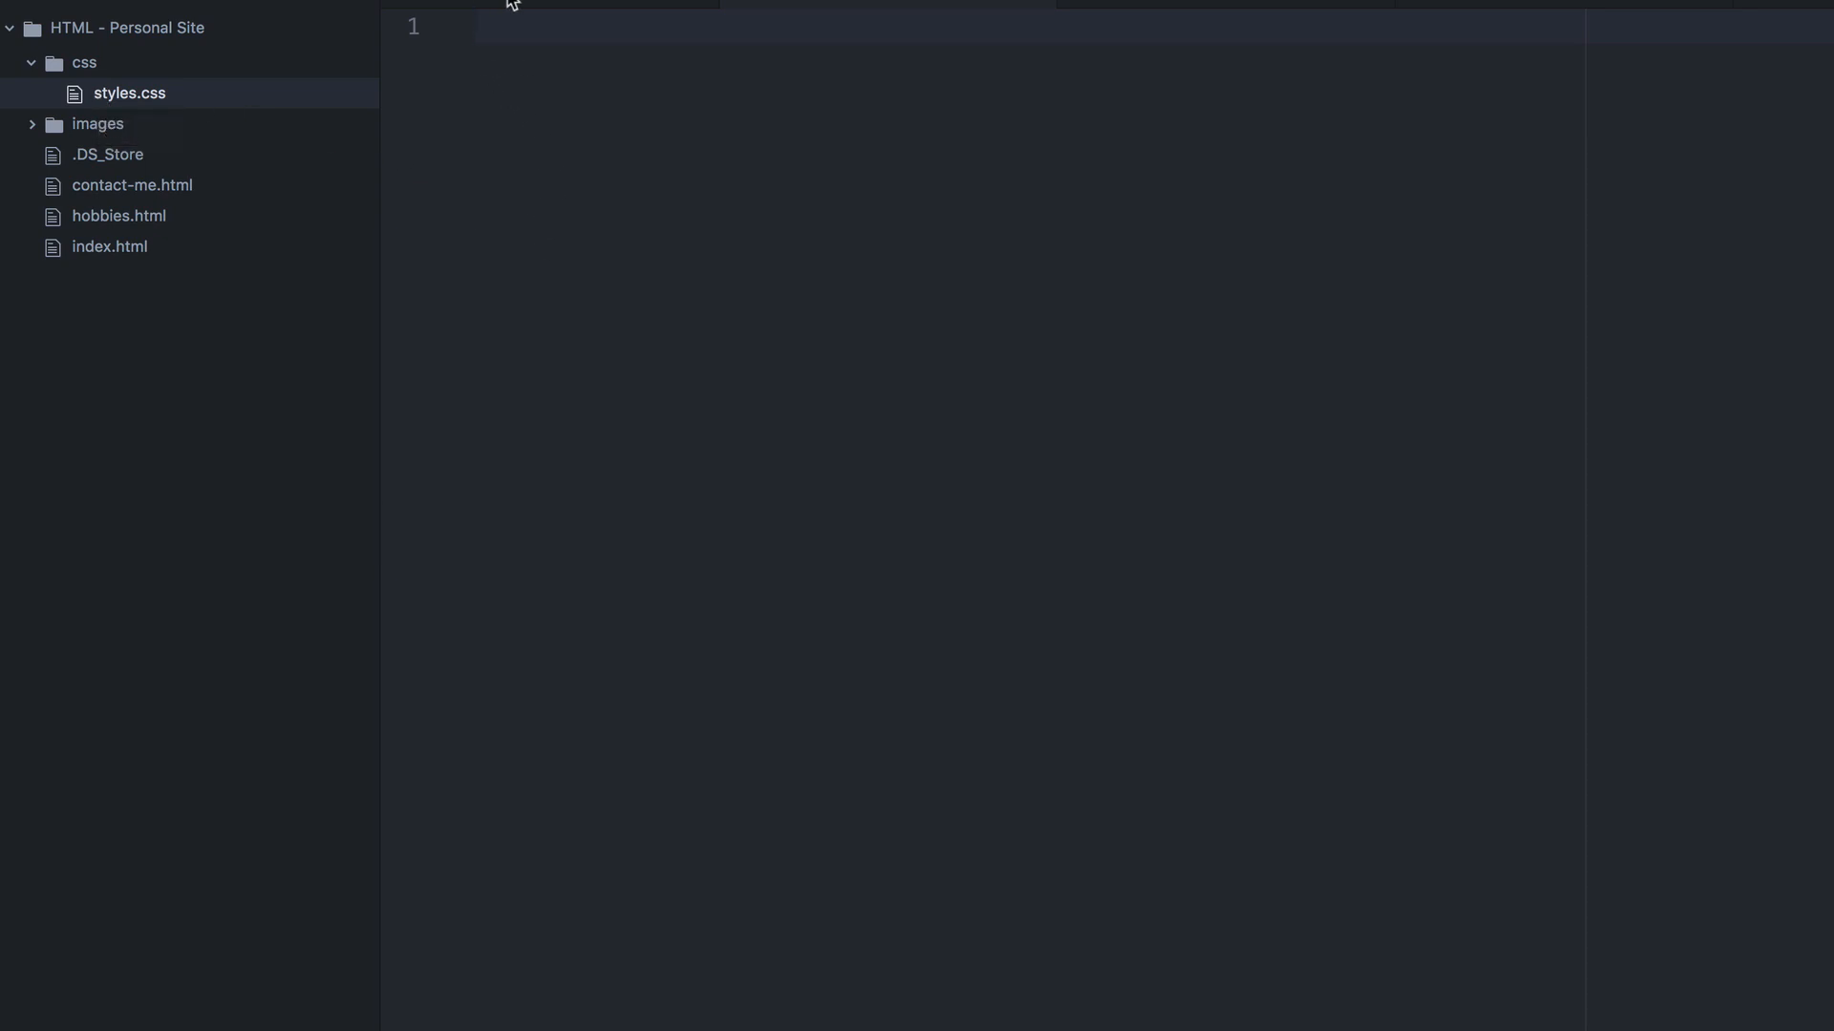
Move the body and hr rules from index.html's style block into styles.css.
{"action": "left_click", "coordinate": [111, 247]}
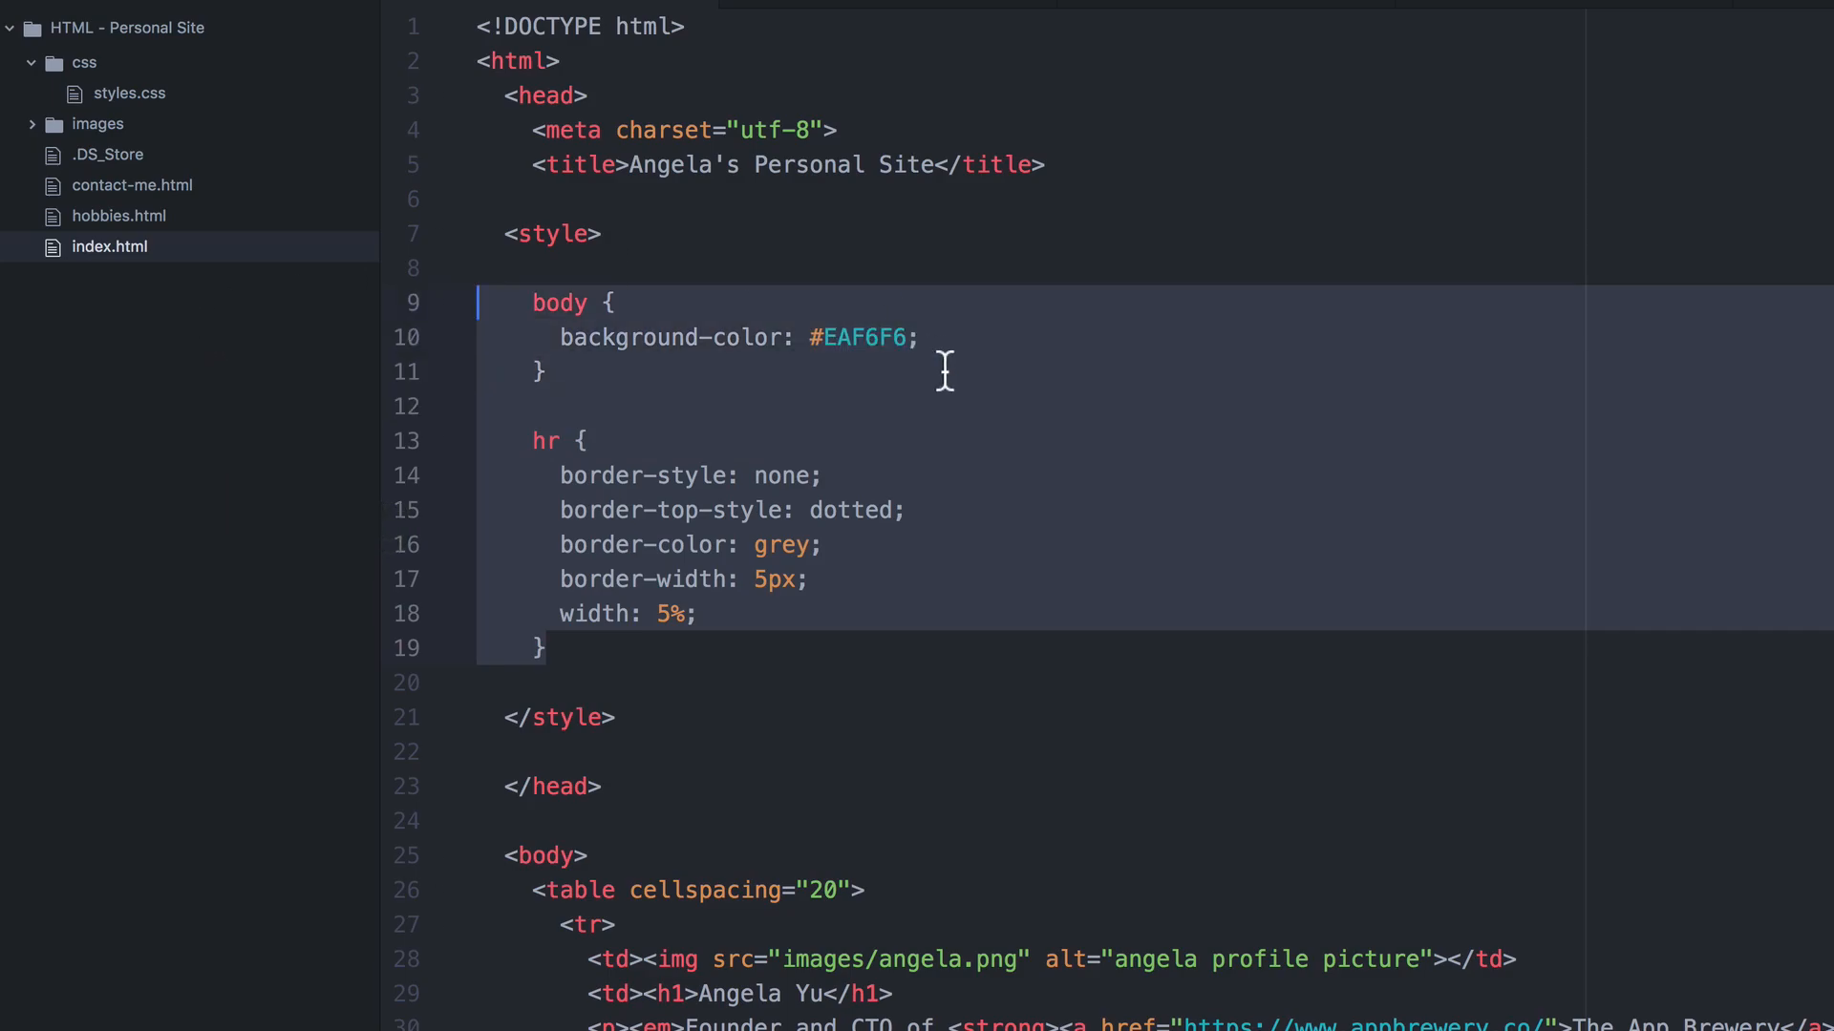
{"action": "left_click", "coordinate": [129, 91]}
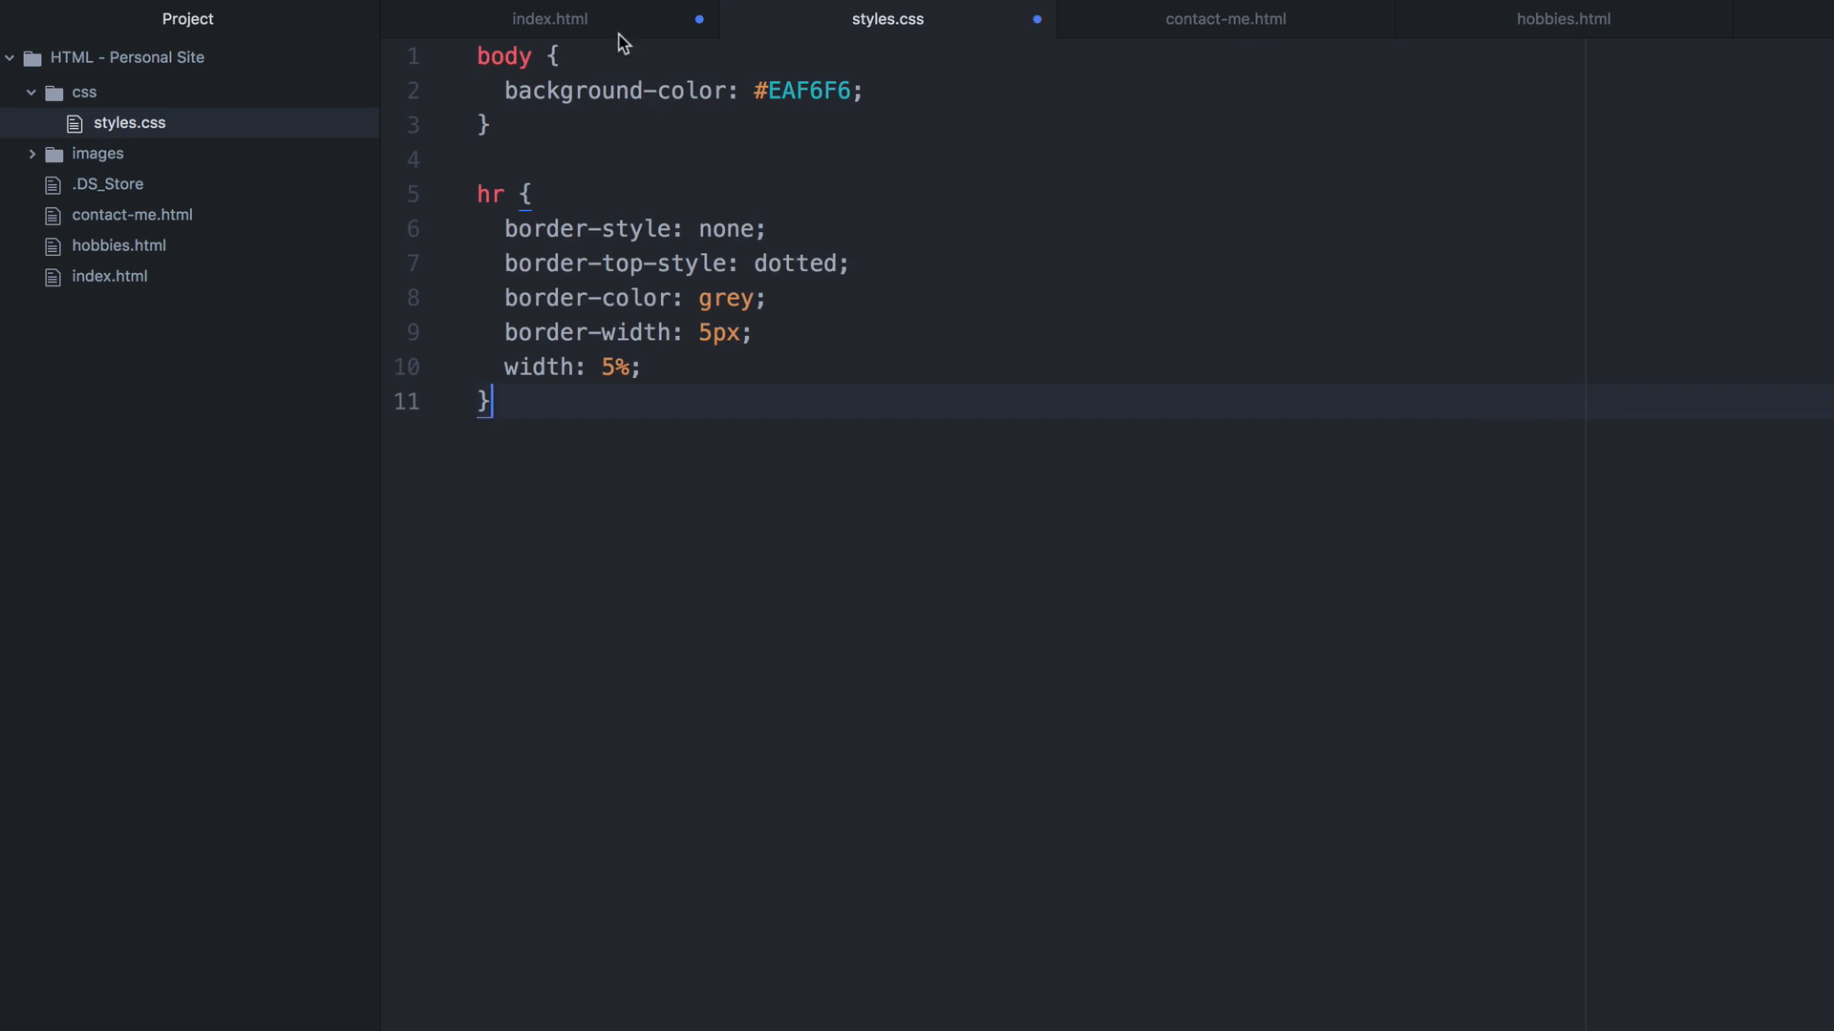
{"action": "left_click", "coordinate": [550, 19]}
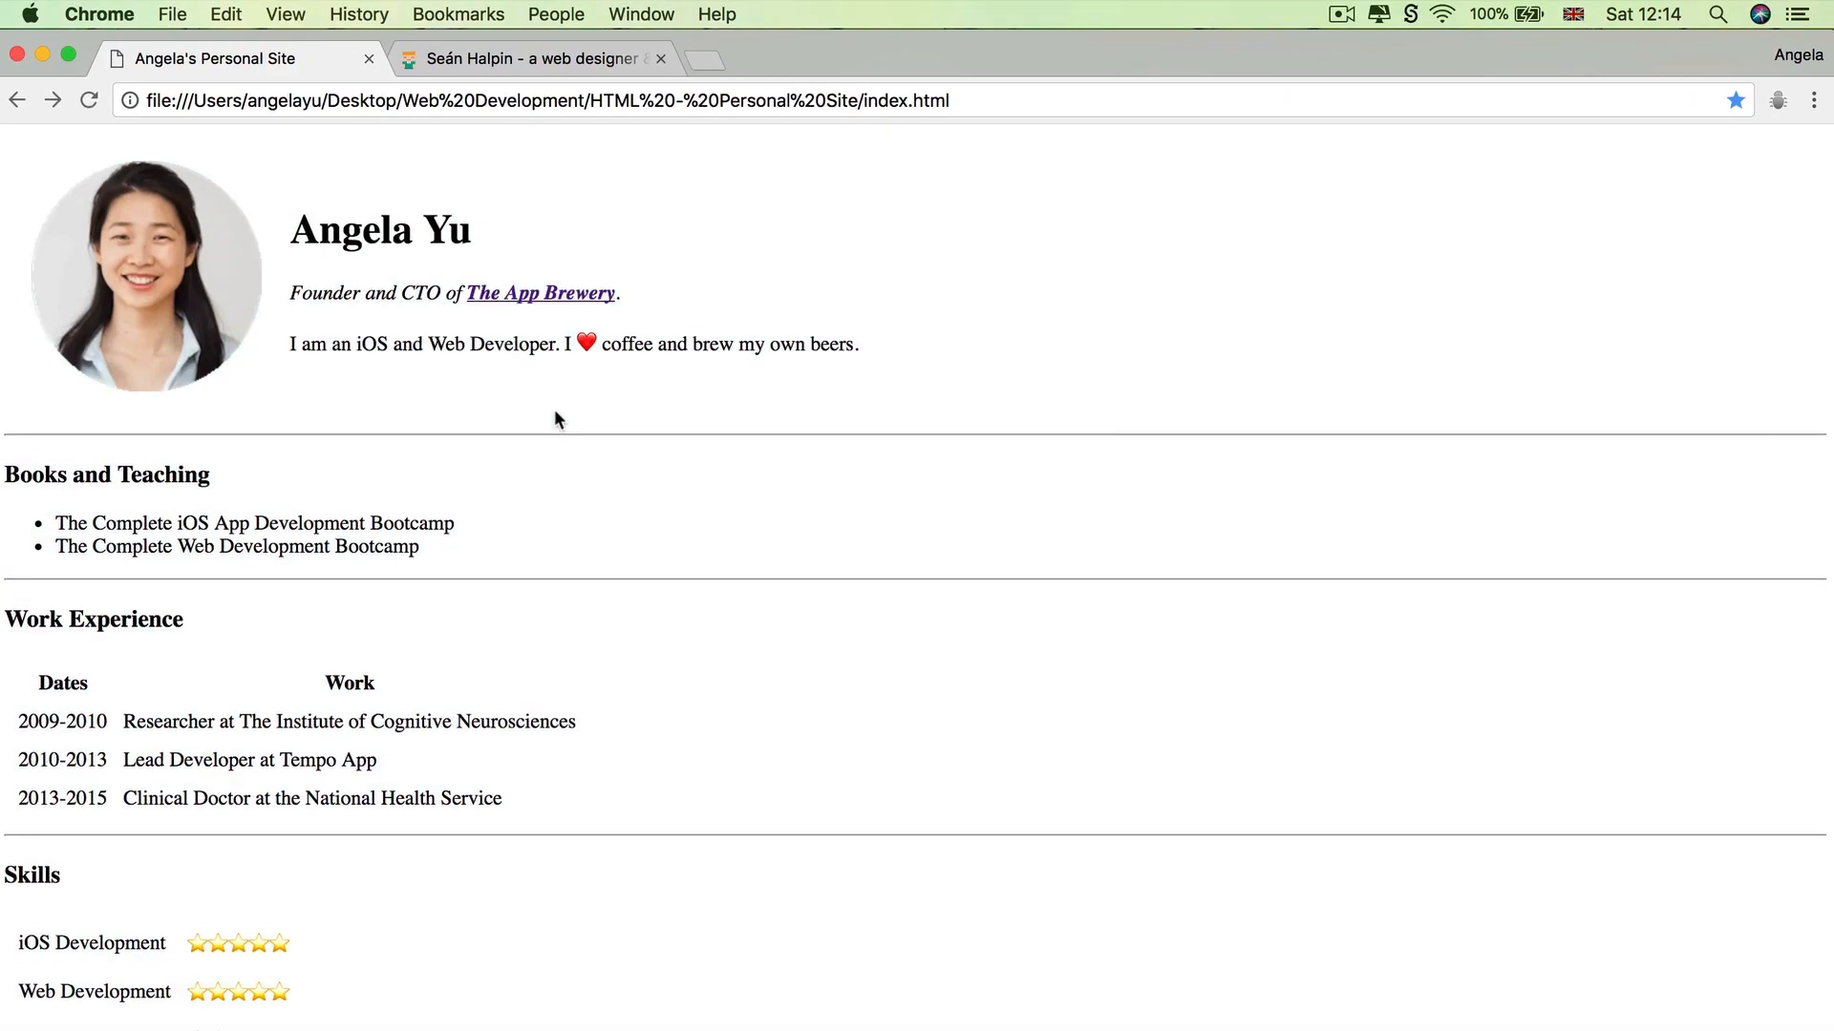
{"action": "mouse_move", "coordinate": [800, 905]}
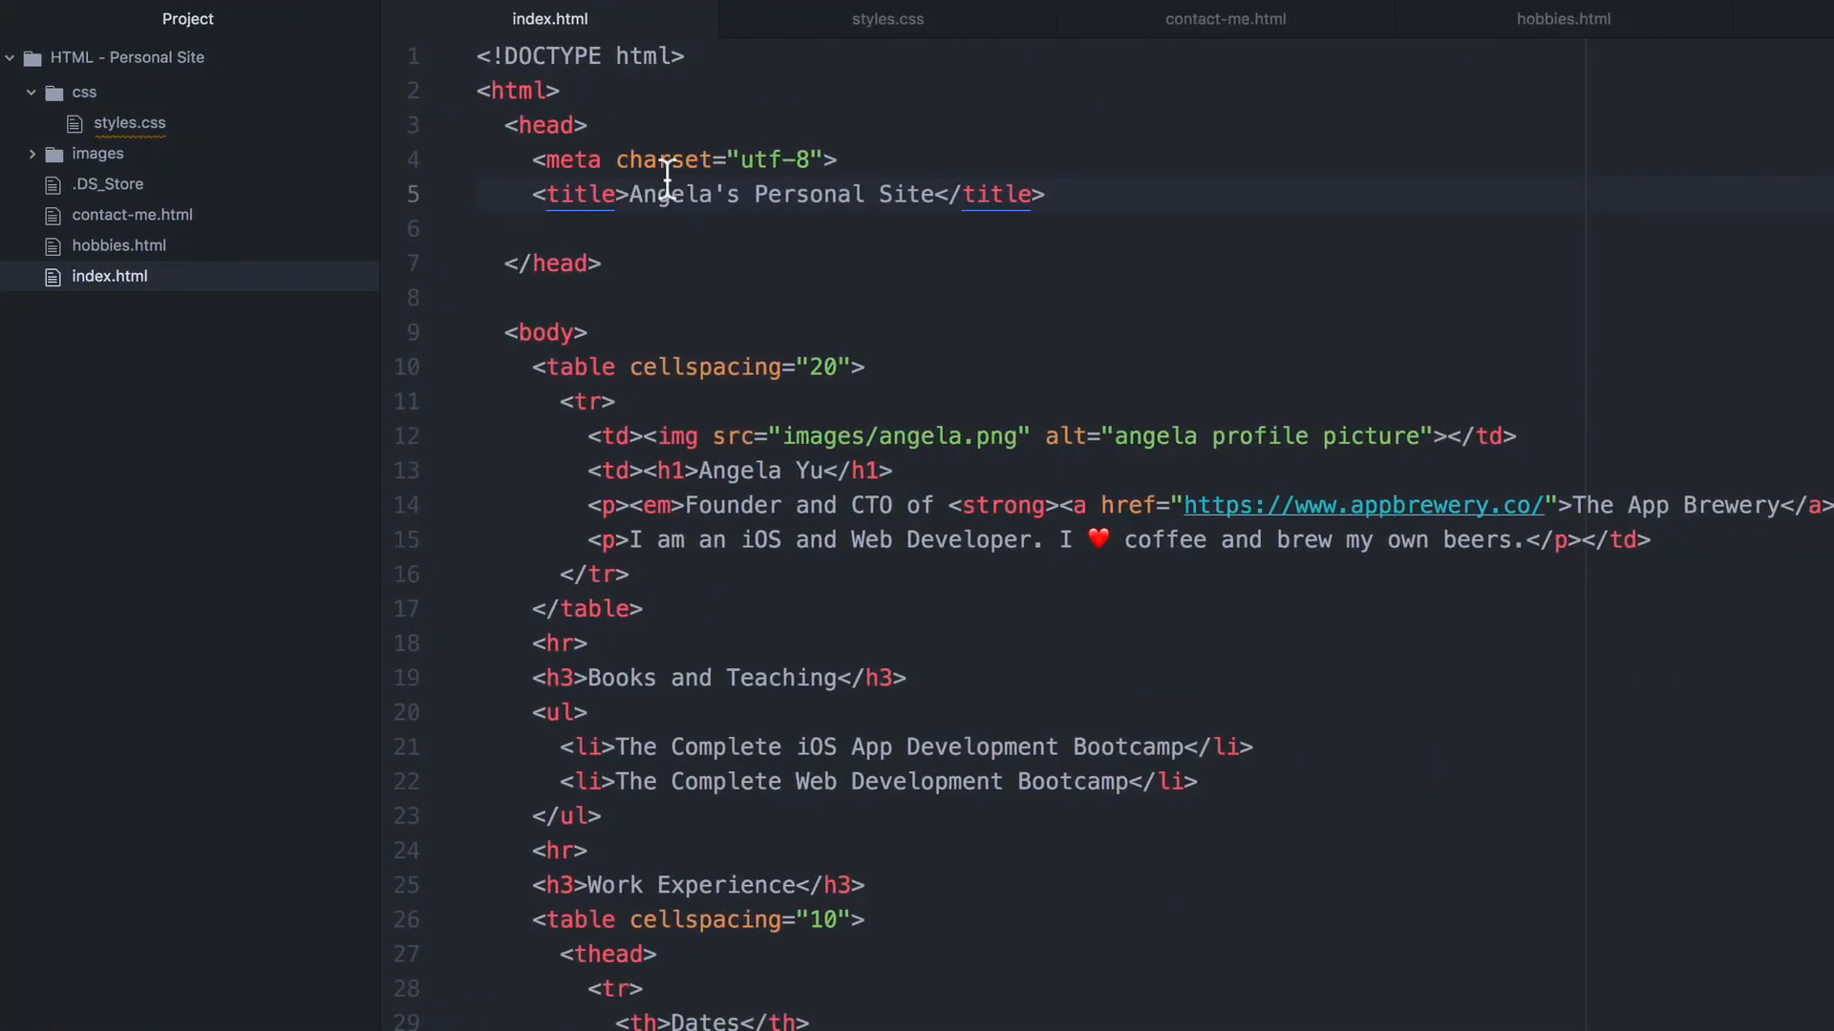
Insert a link stylesheet element on a new line below the title in index.html's head.
{"action": "left_click", "coordinate": [1045, 195]}
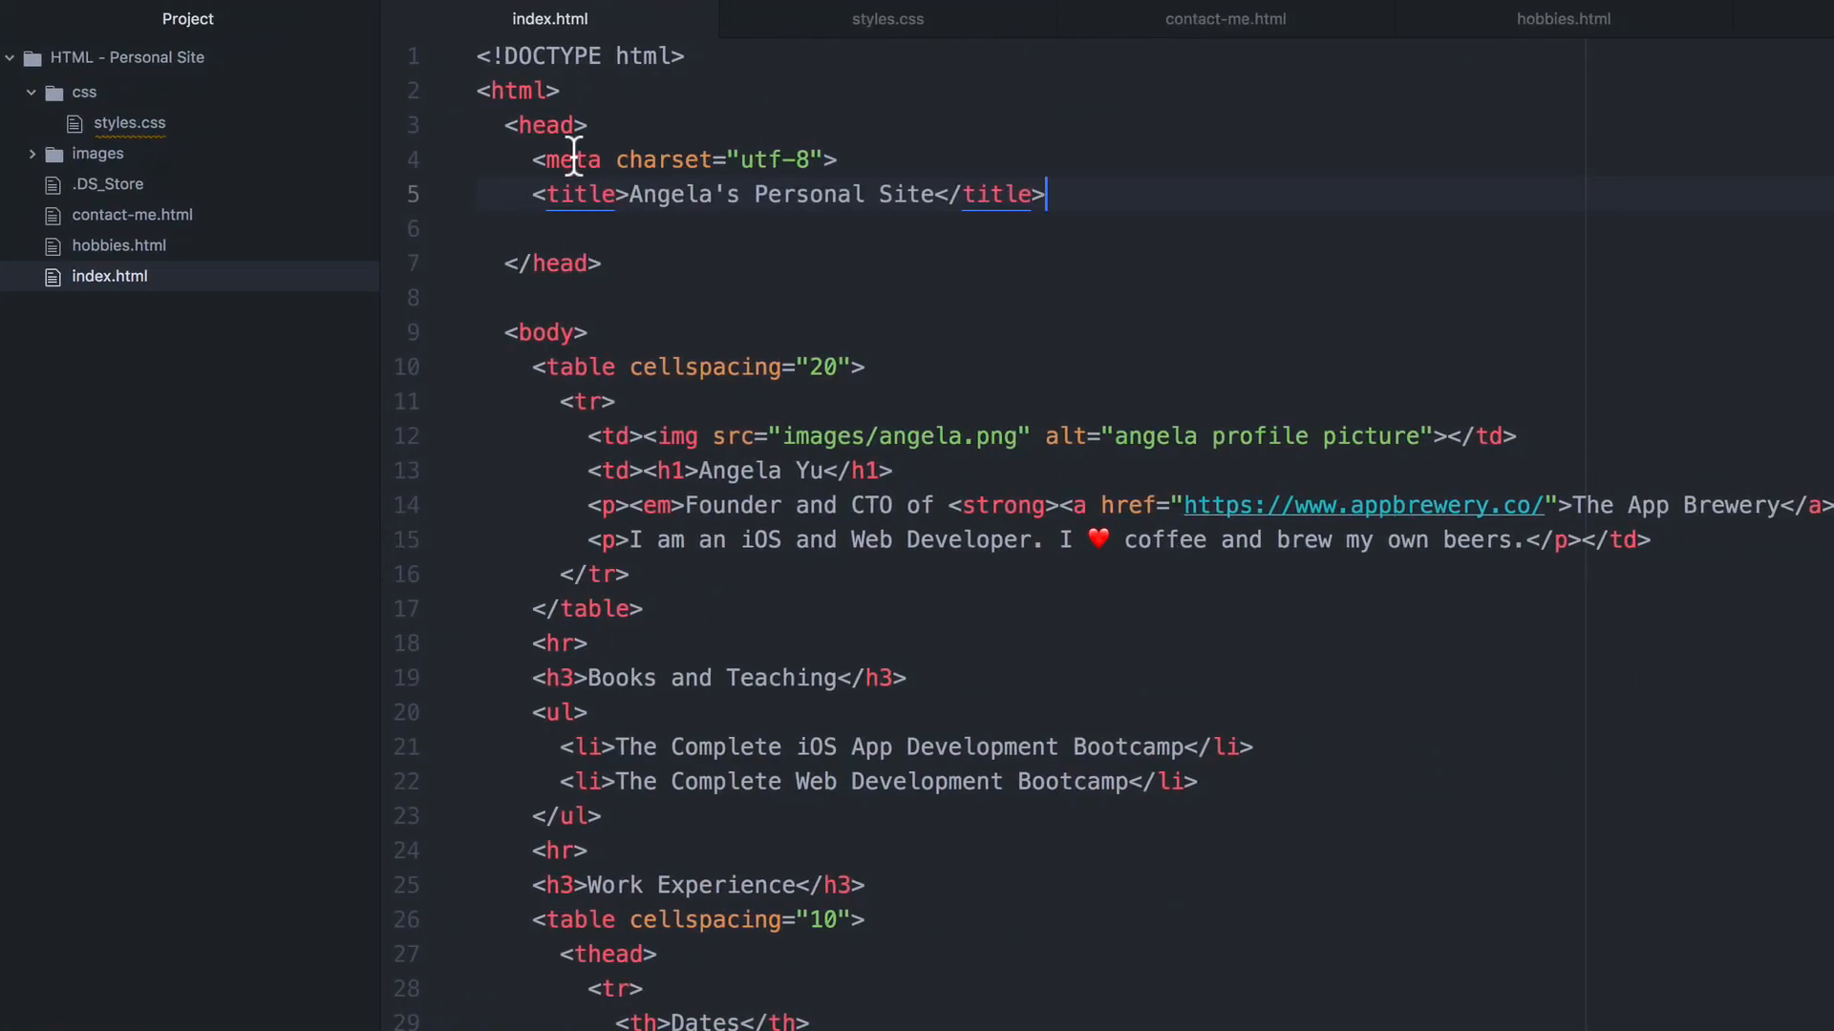
{"action": "key", "text": "enter"}
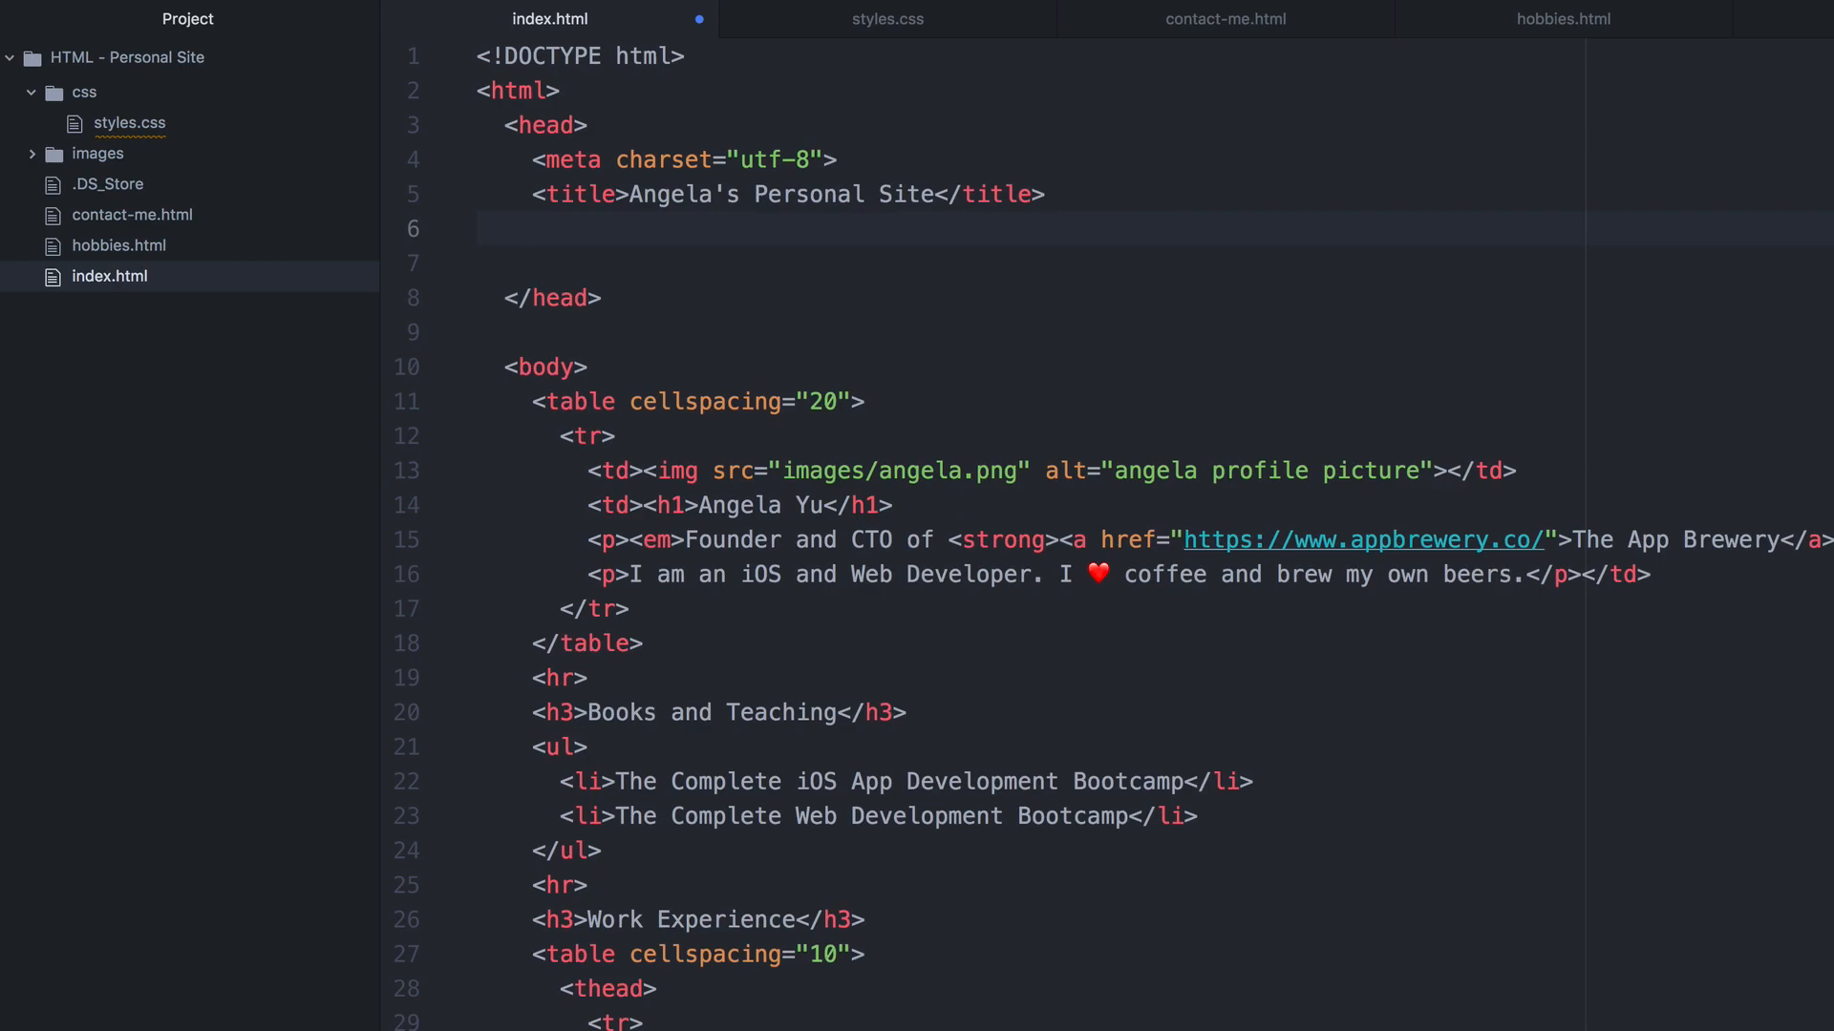
{"action": "type", "text": "link"}
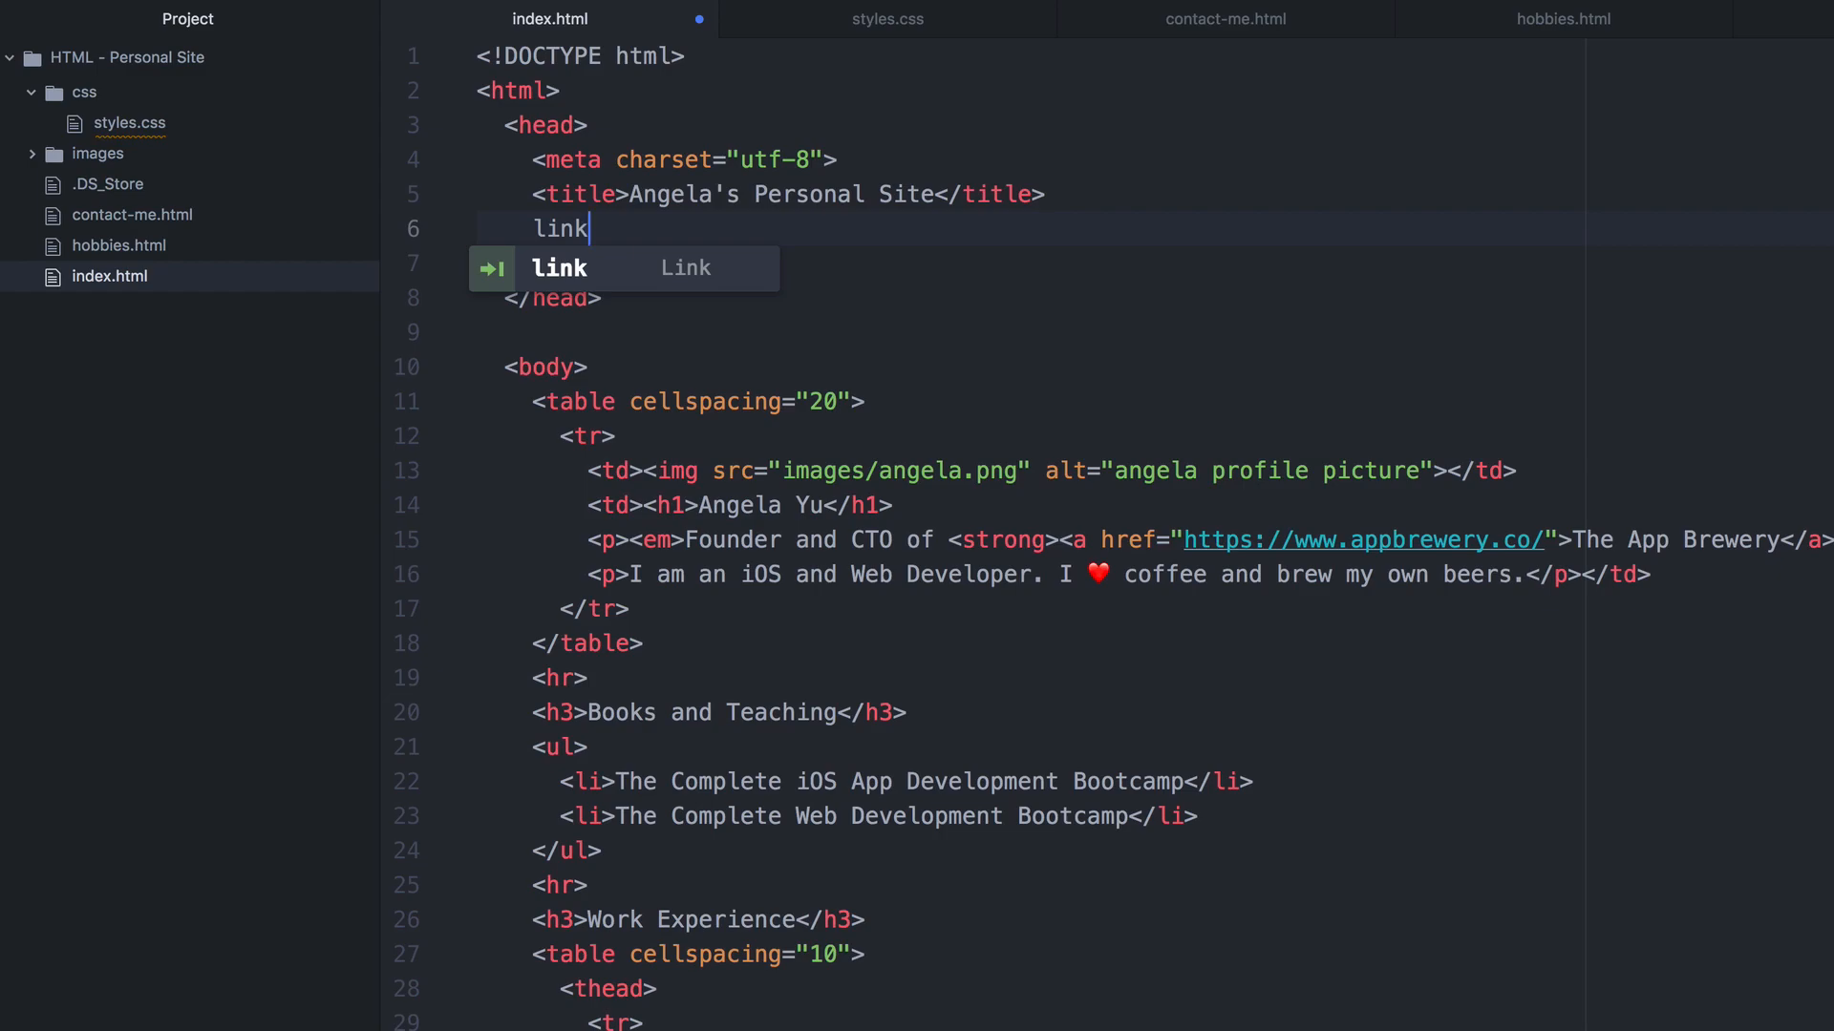
{"action": "key", "text": "Tab"}
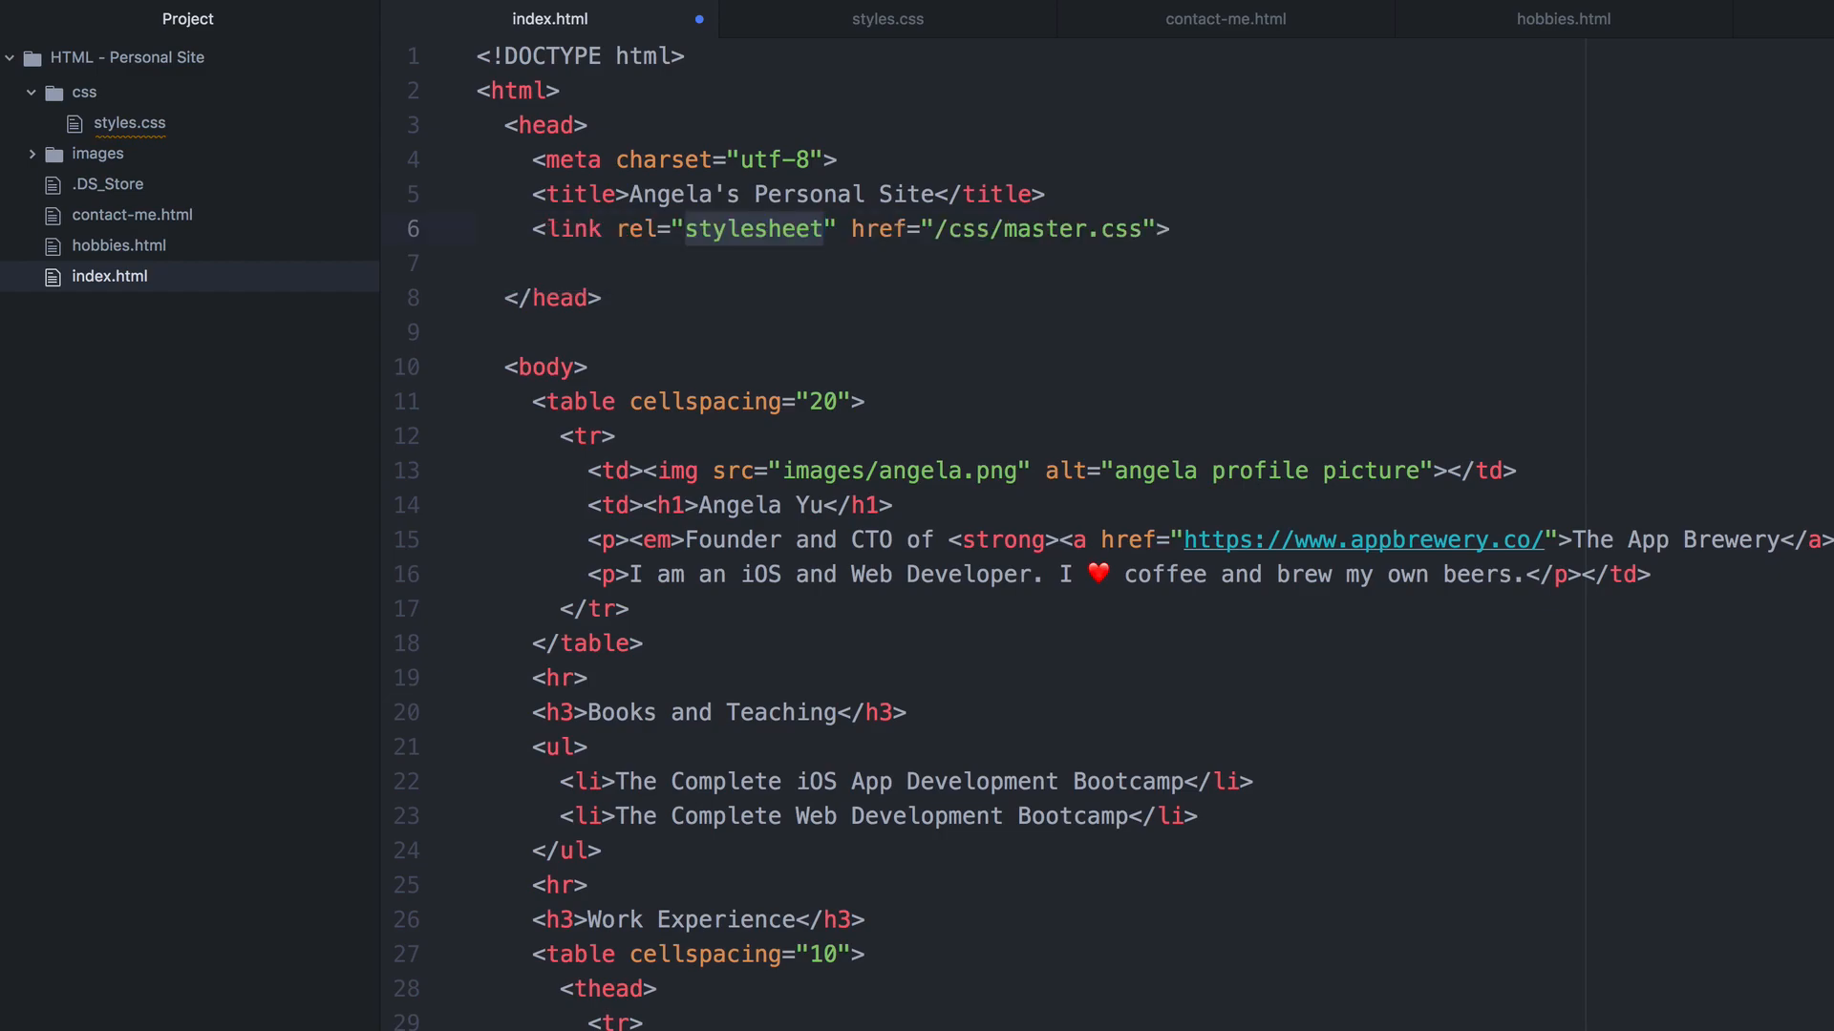
Review the link tag's rel="stylesheet" and href values to edit them.
{"action": "left_click", "coordinate": [676, 229]}
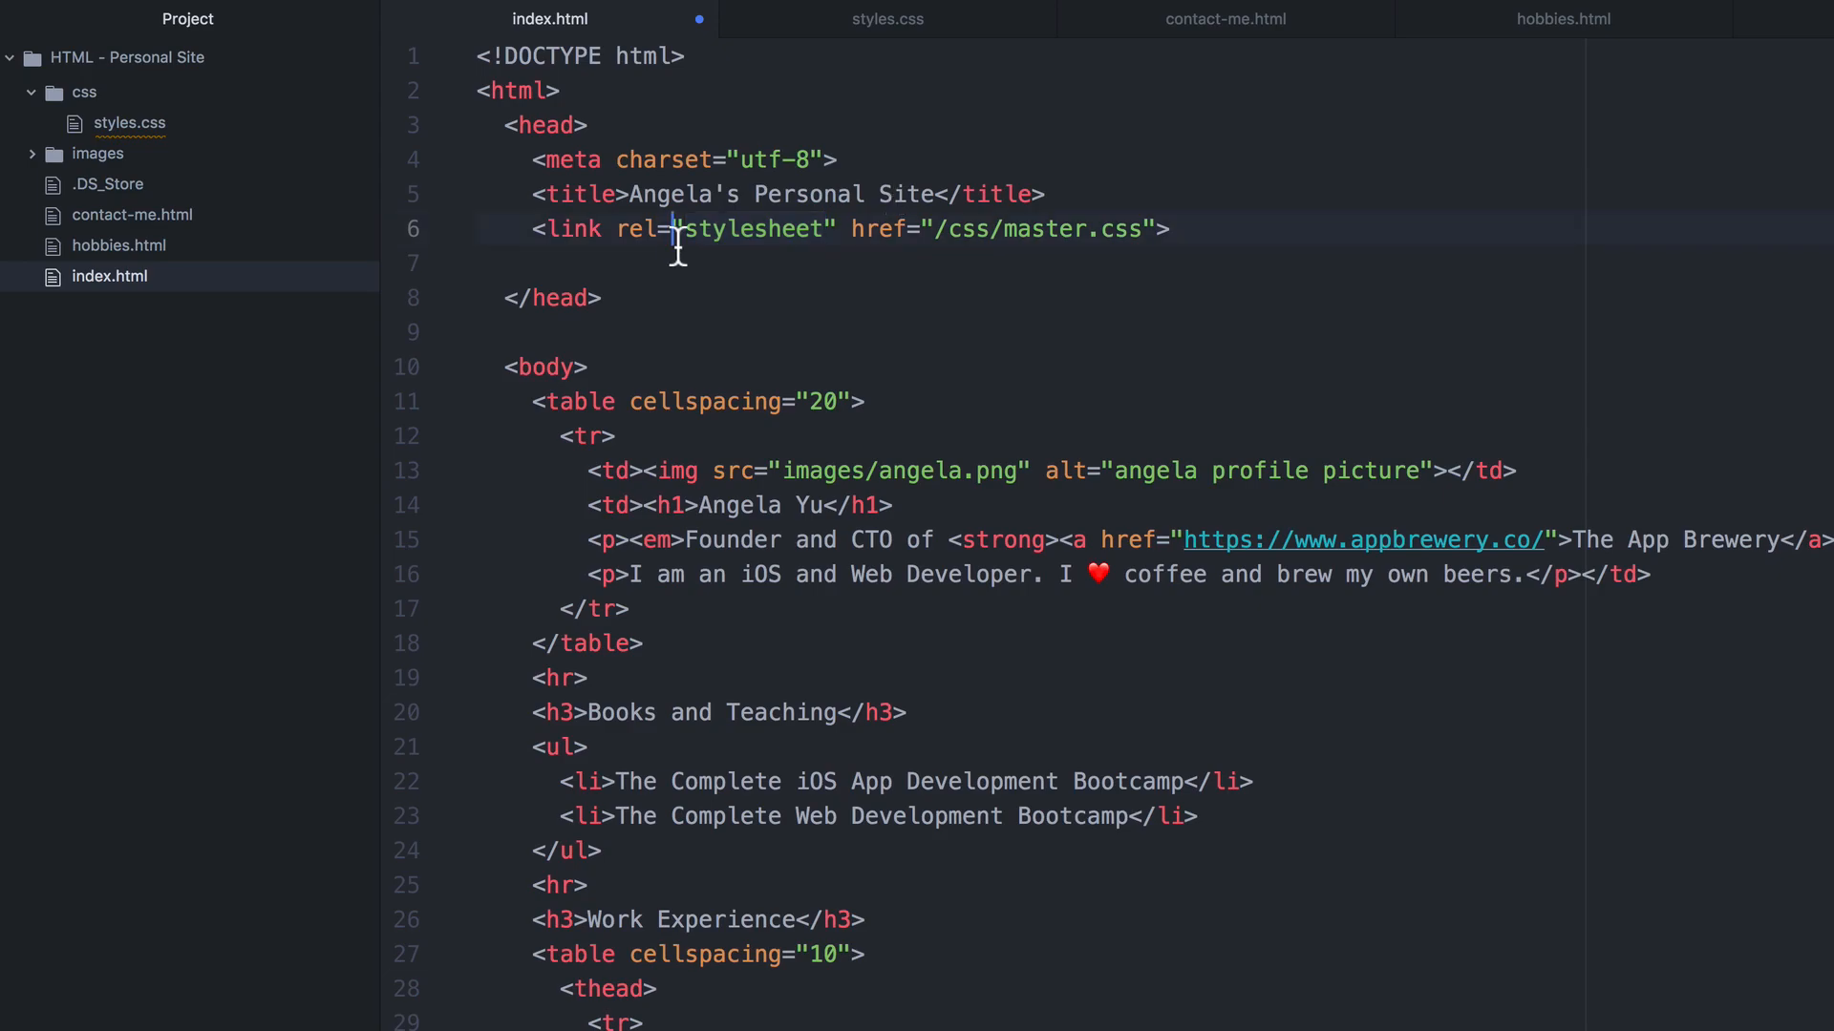
{"action": "double_click", "coordinate": [571, 227]}
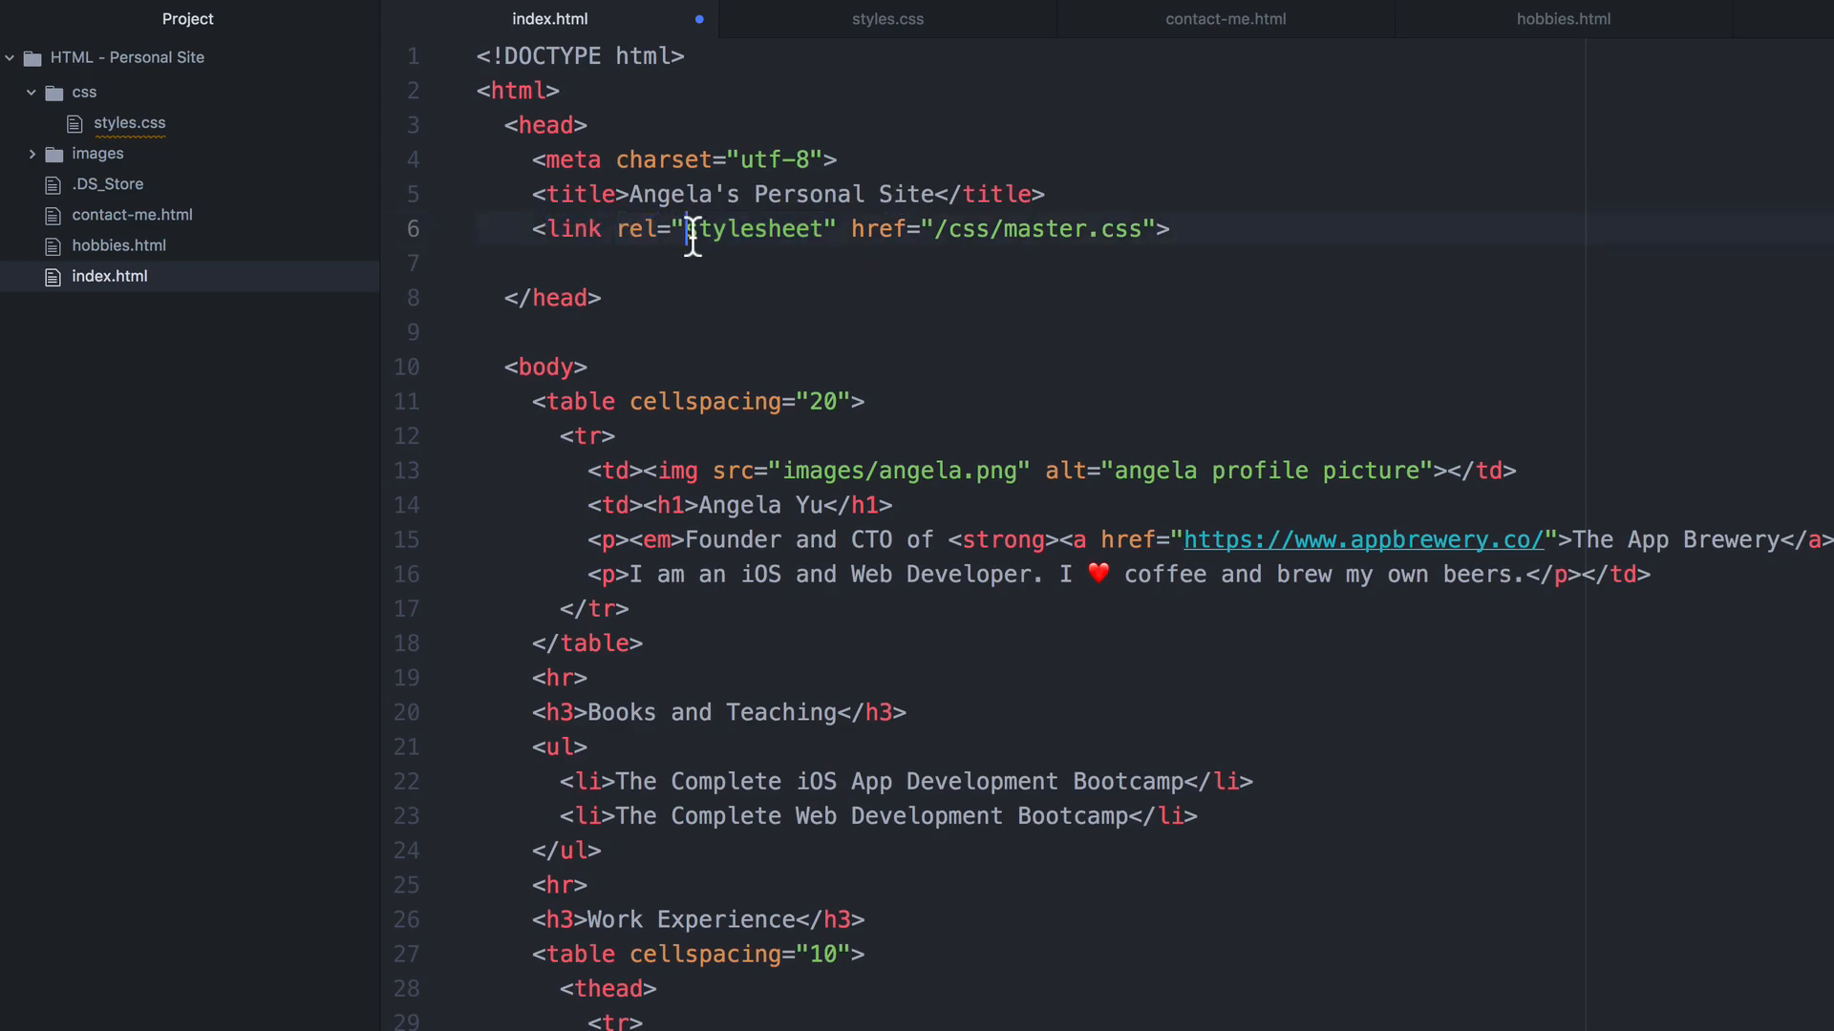
{"action": "double_click", "coordinate": [755, 230]}
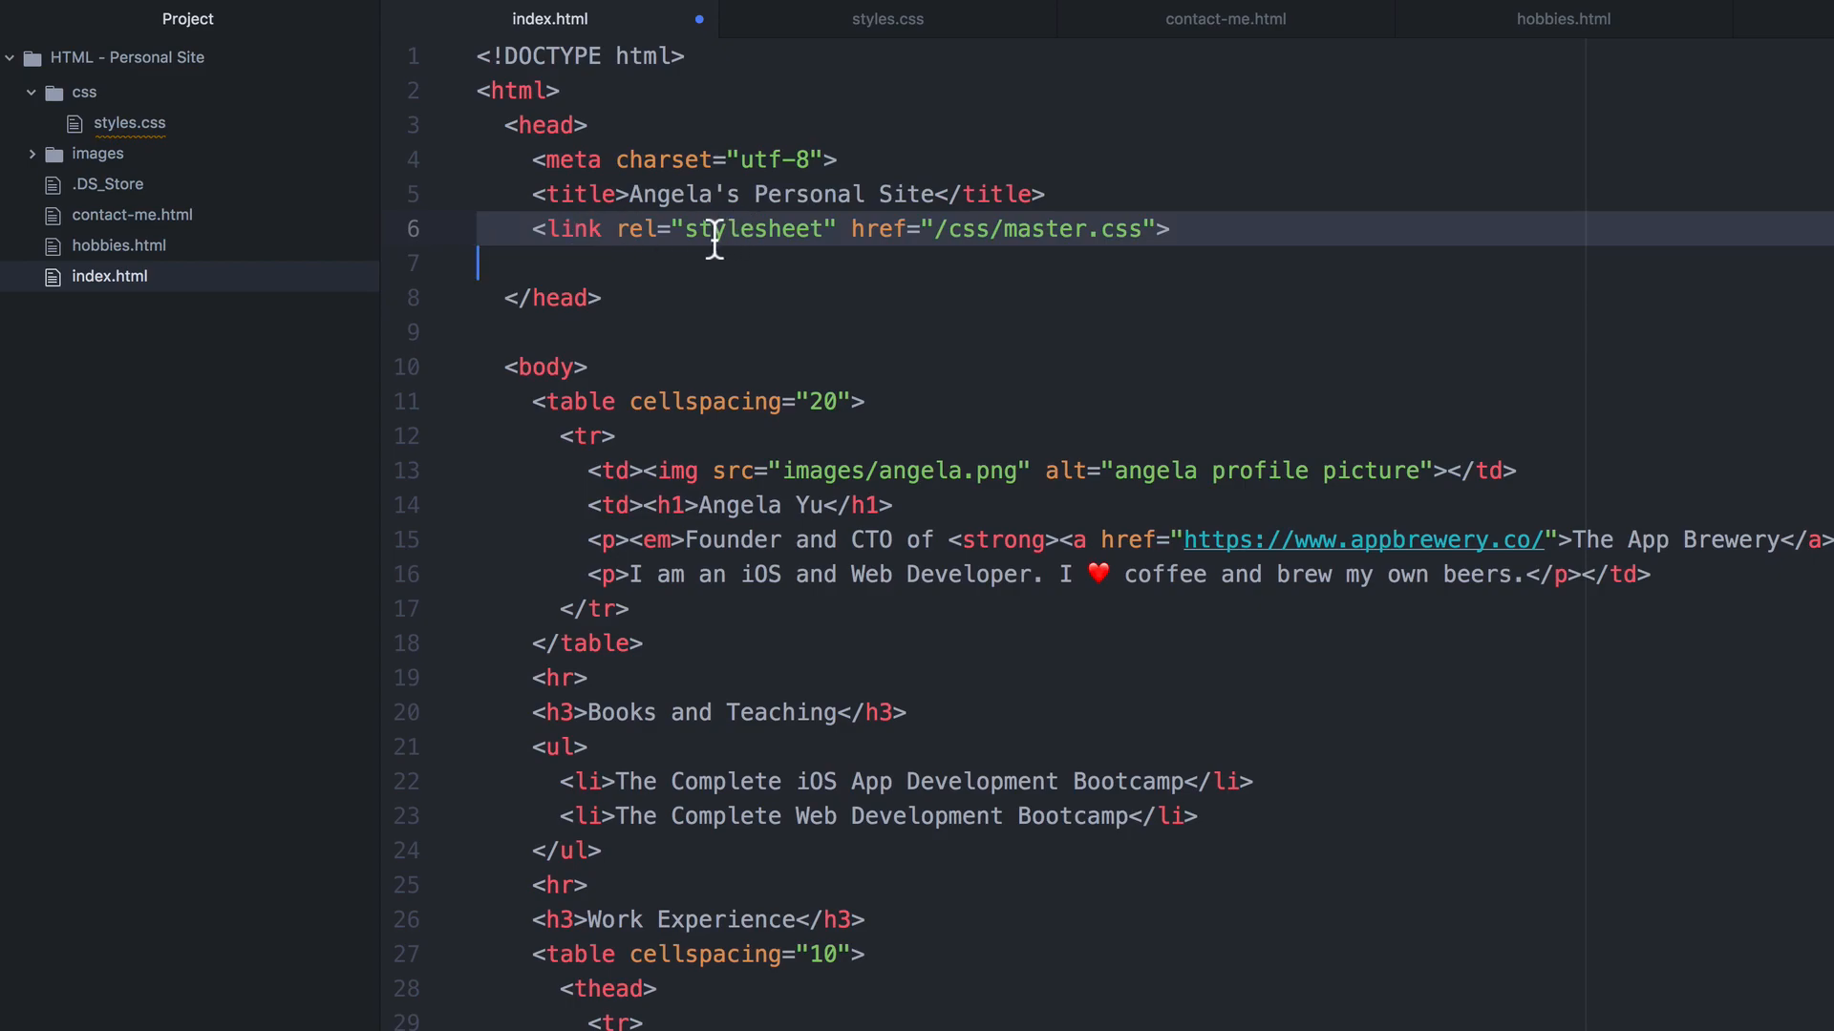
{"action": "mouse_move", "coordinate": [769, 243]}
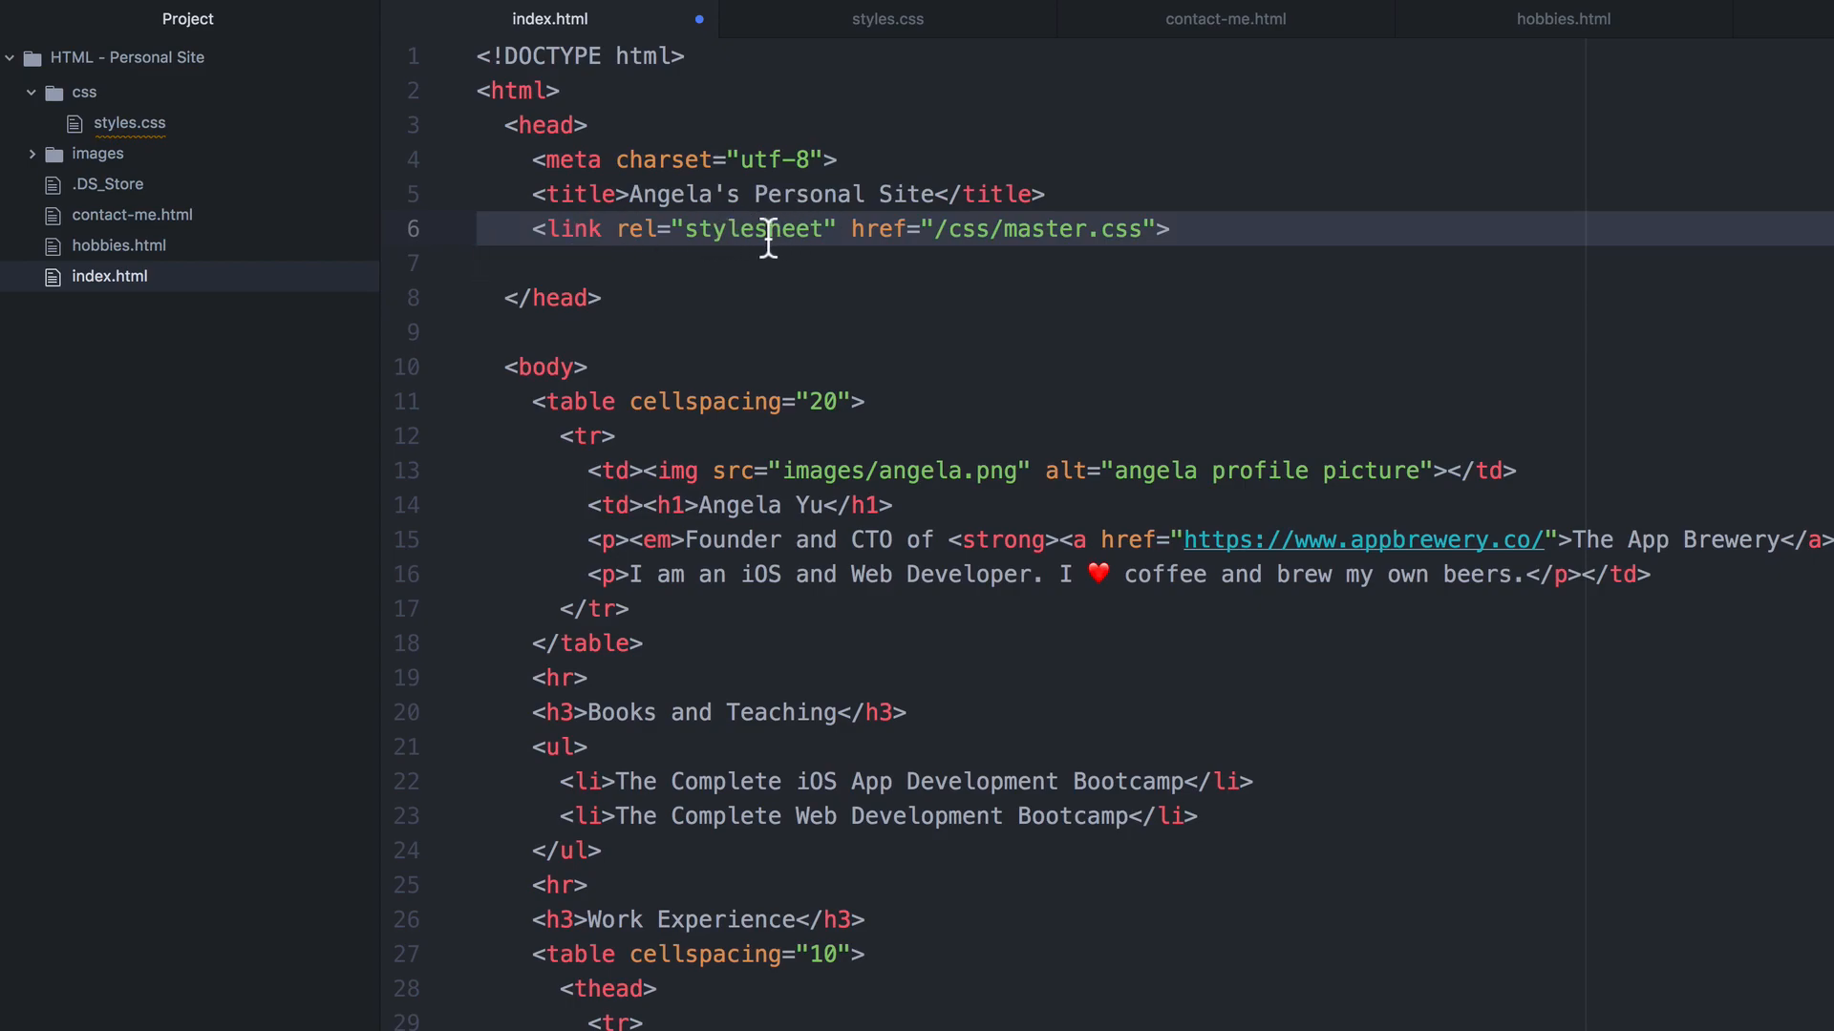
{"action": "left_click", "coordinate": [480, 263]}
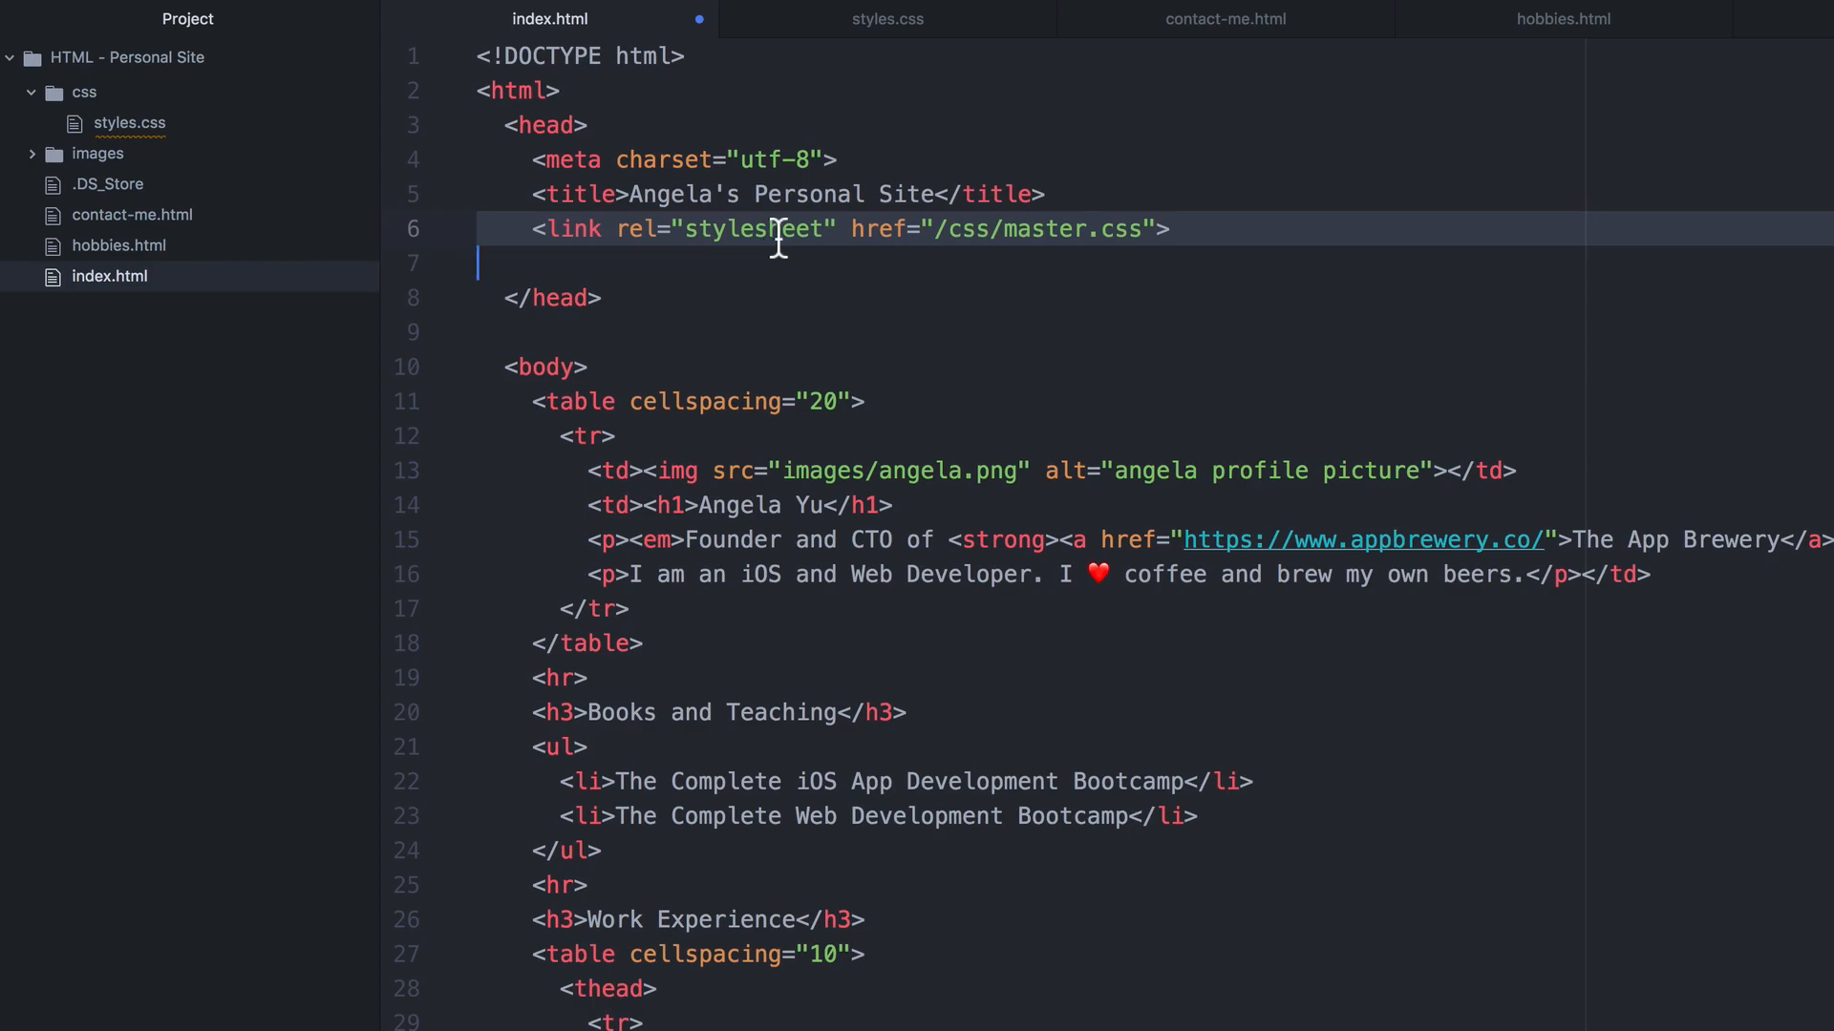
{"action": "left_click", "coordinate": [1134, 229]}
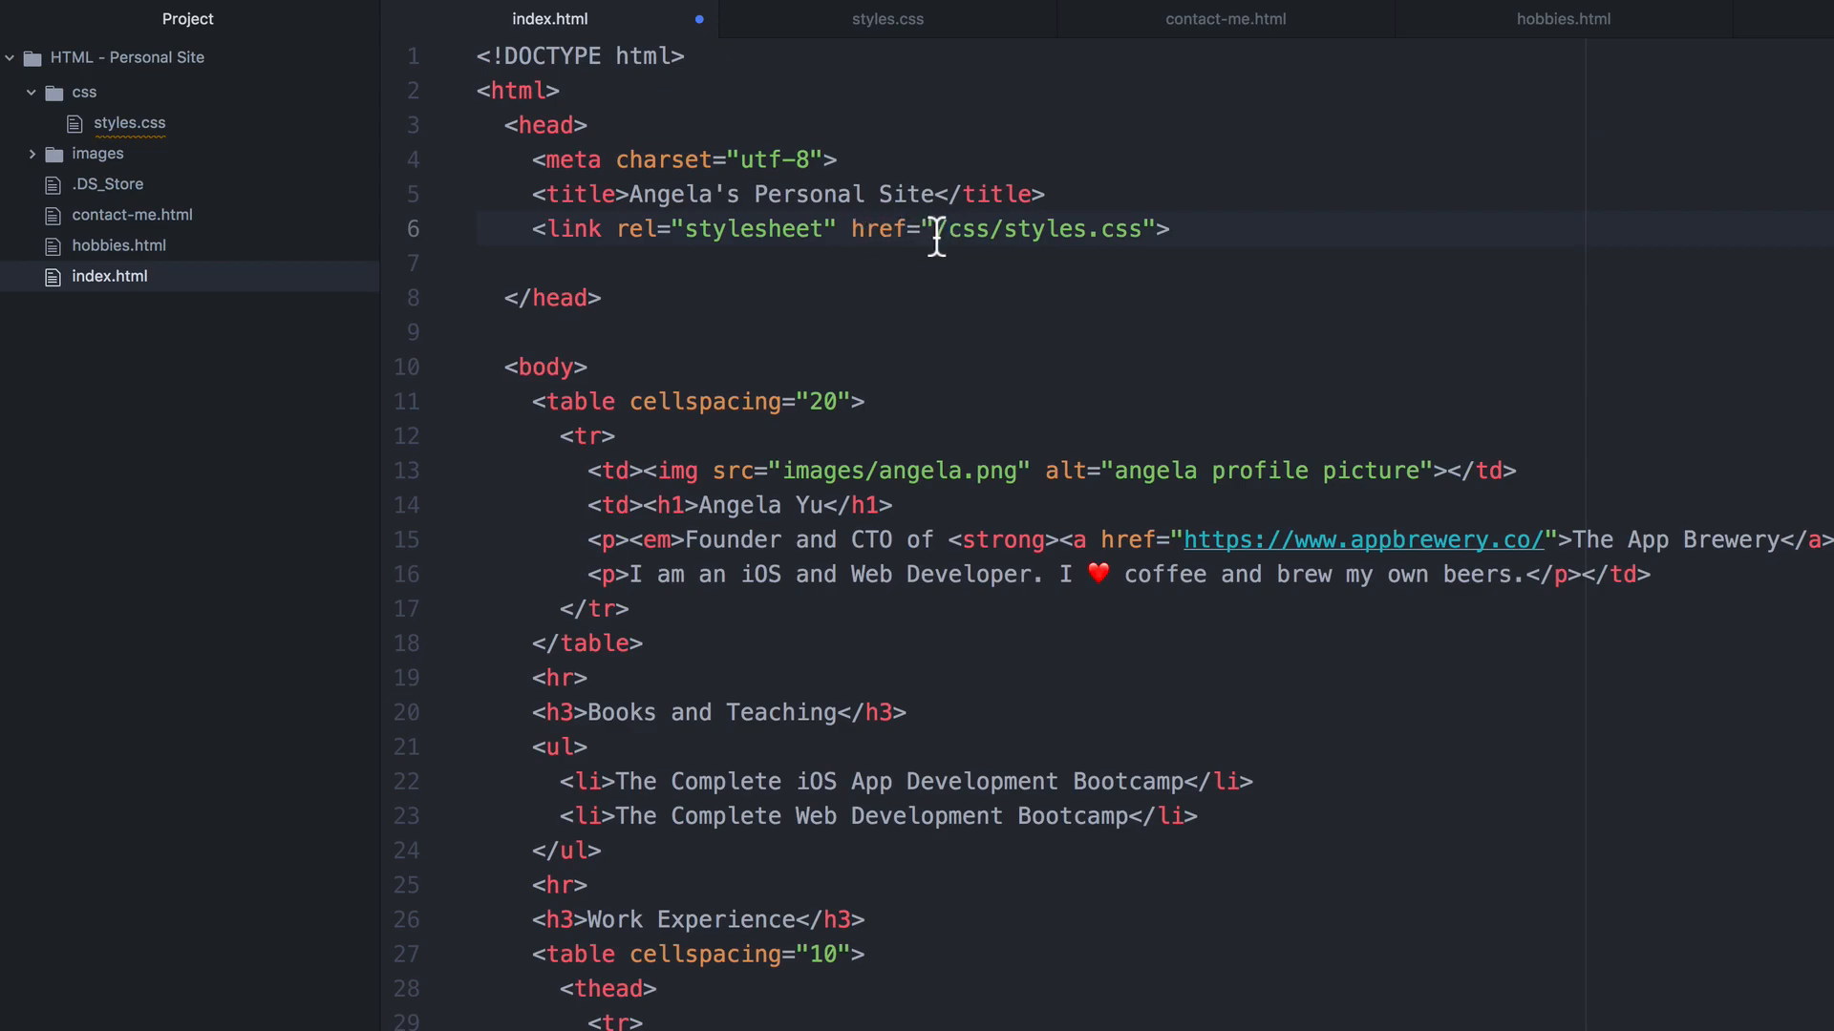
Set the link's href to css/styles.css and confirm styles.css sits in the css folder.
{"action": "type", "text": "/"}
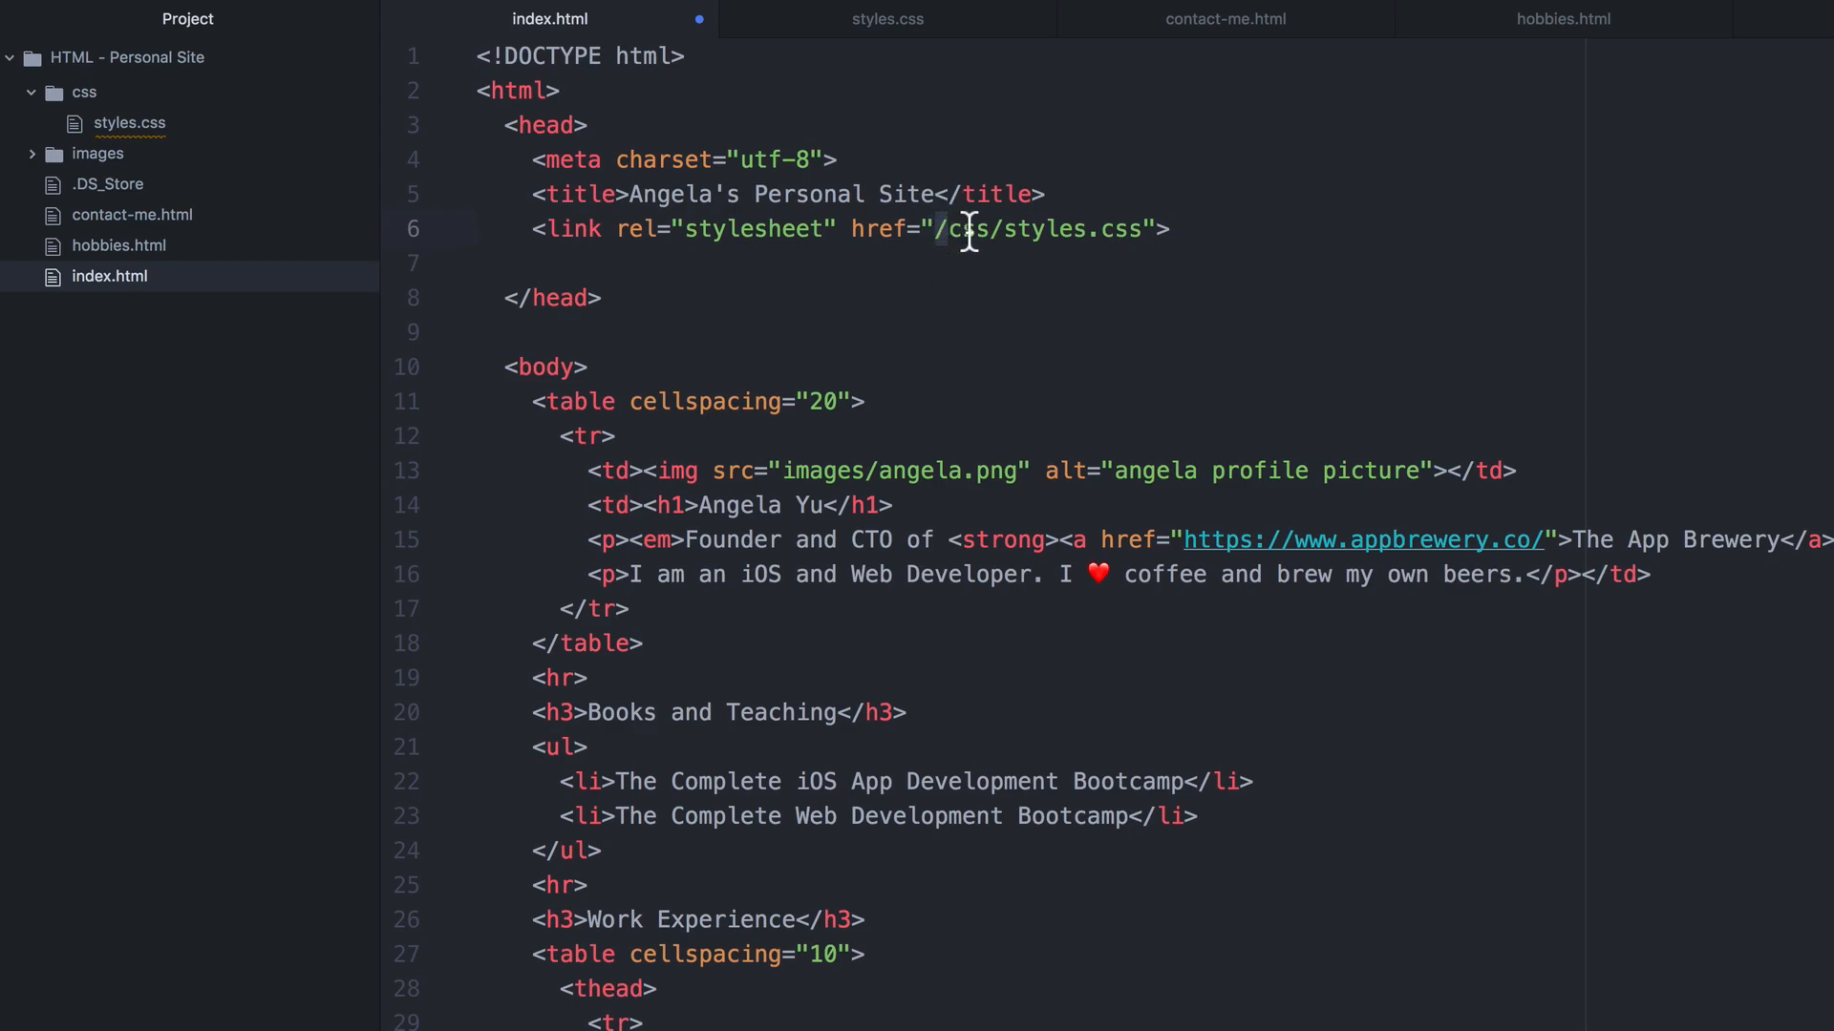
{"action": "double_click", "coordinate": [1066, 230]}
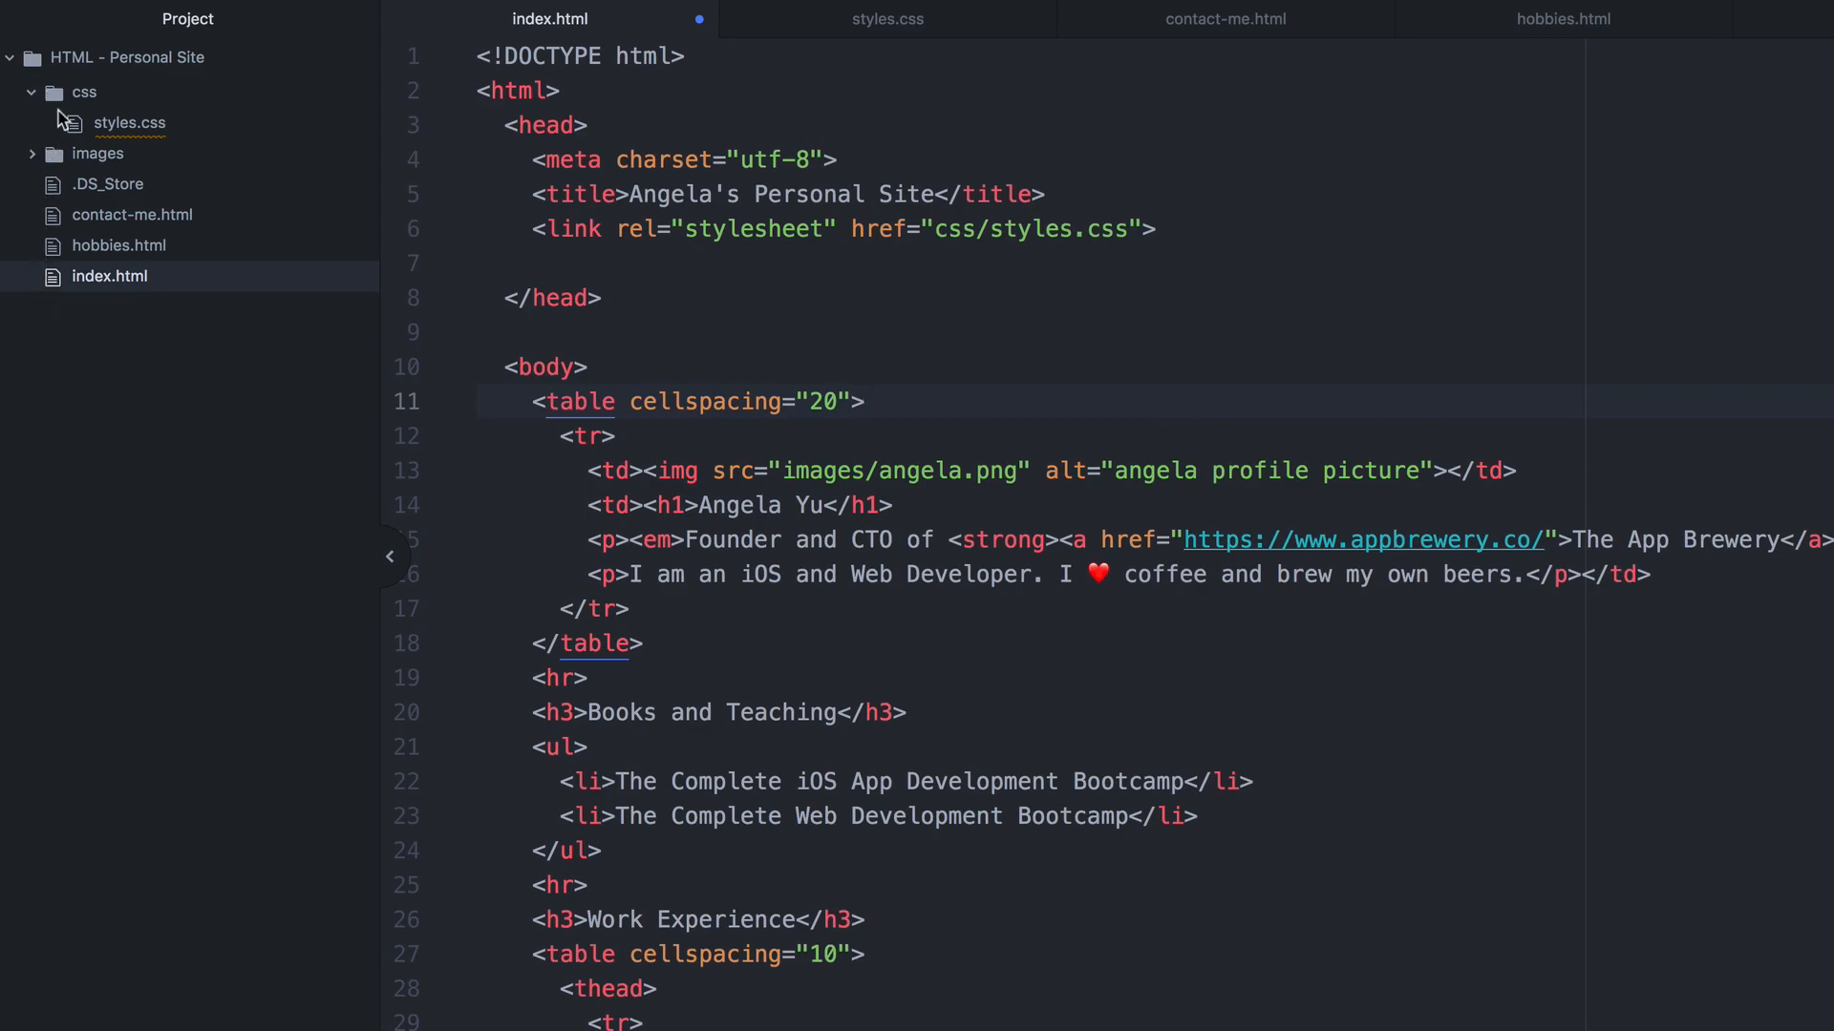
{"action": "left_click", "coordinate": [865, 401]}
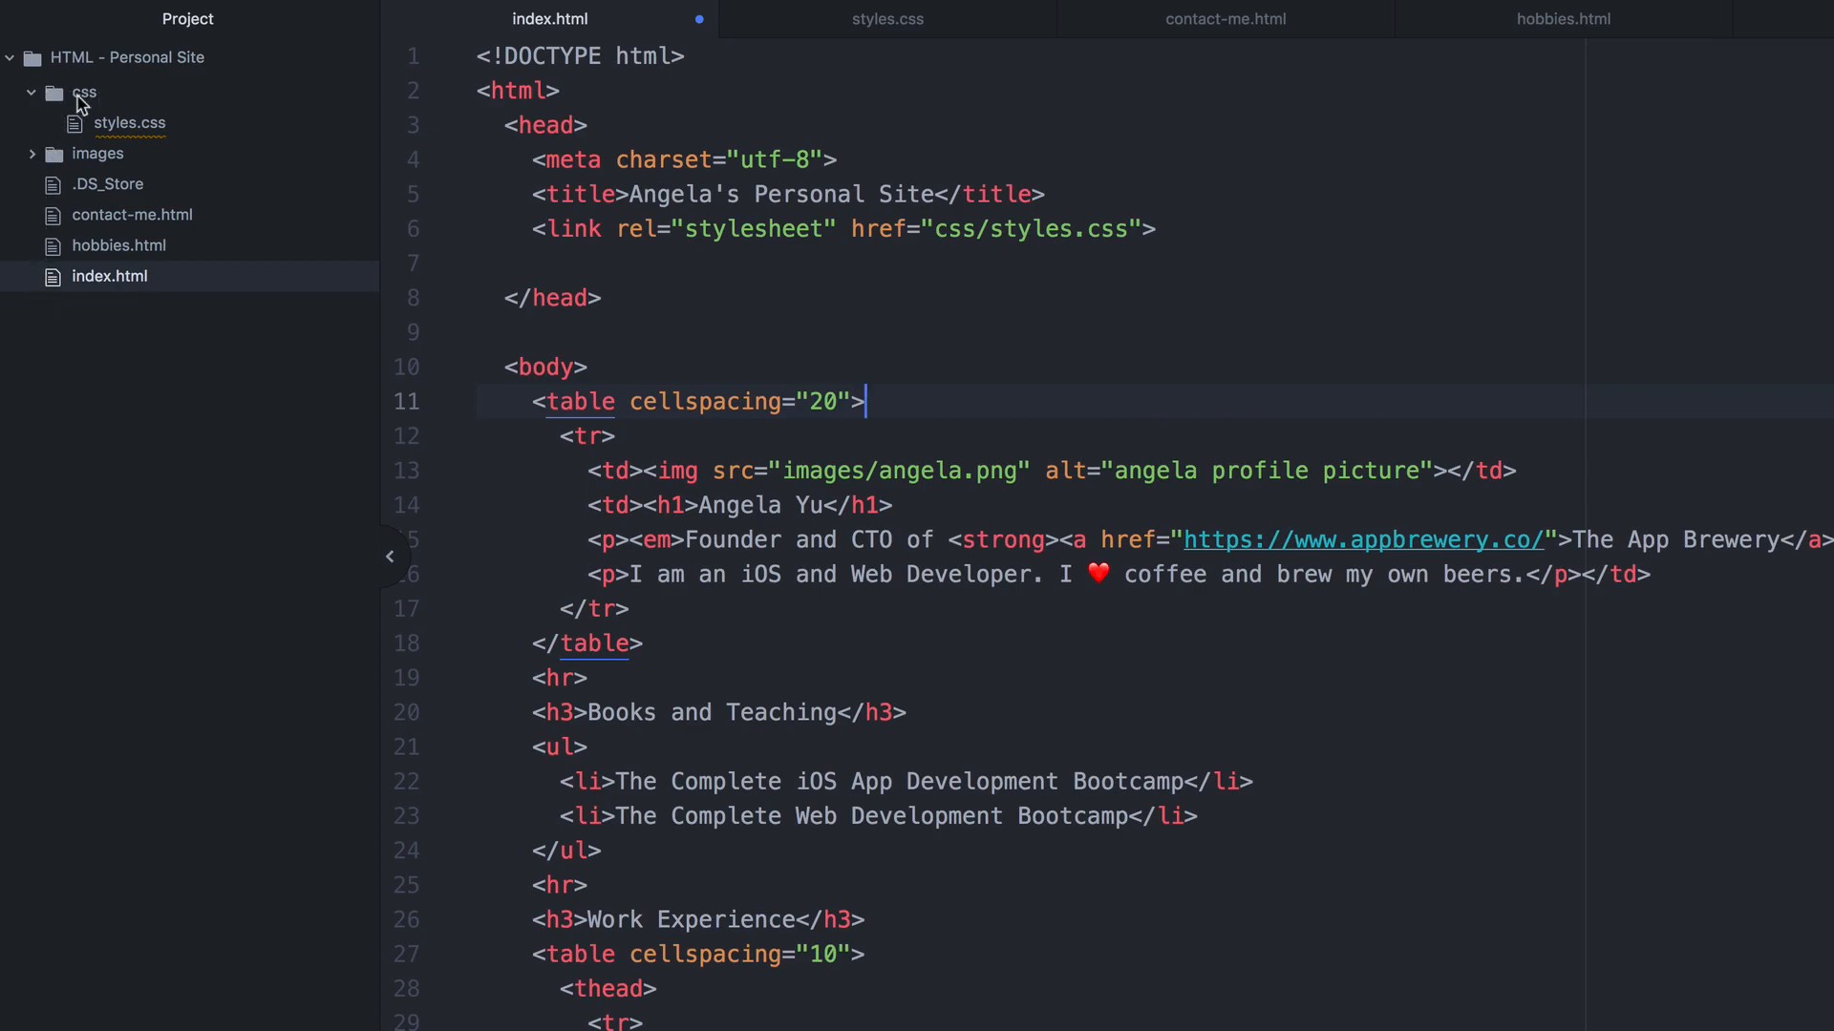
{"action": "mouse_move", "coordinate": [122, 122]}
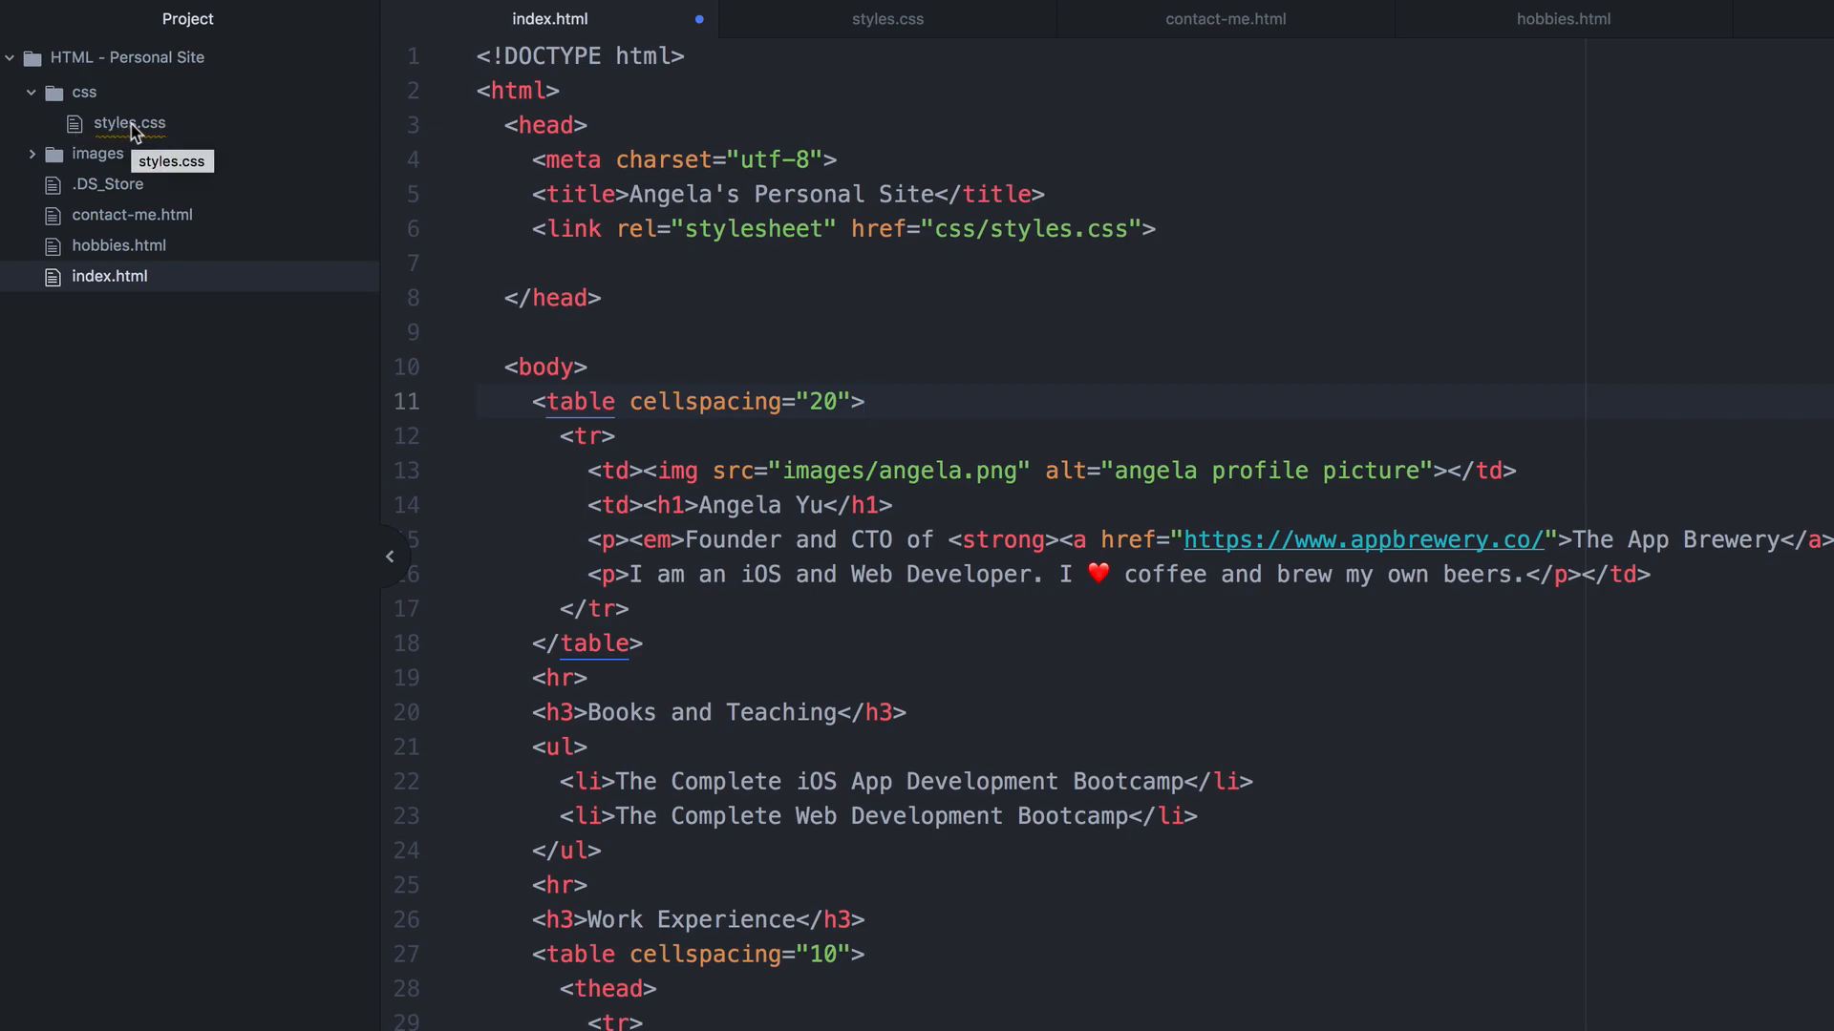
{"action": "left_click", "coordinate": [866, 402]}
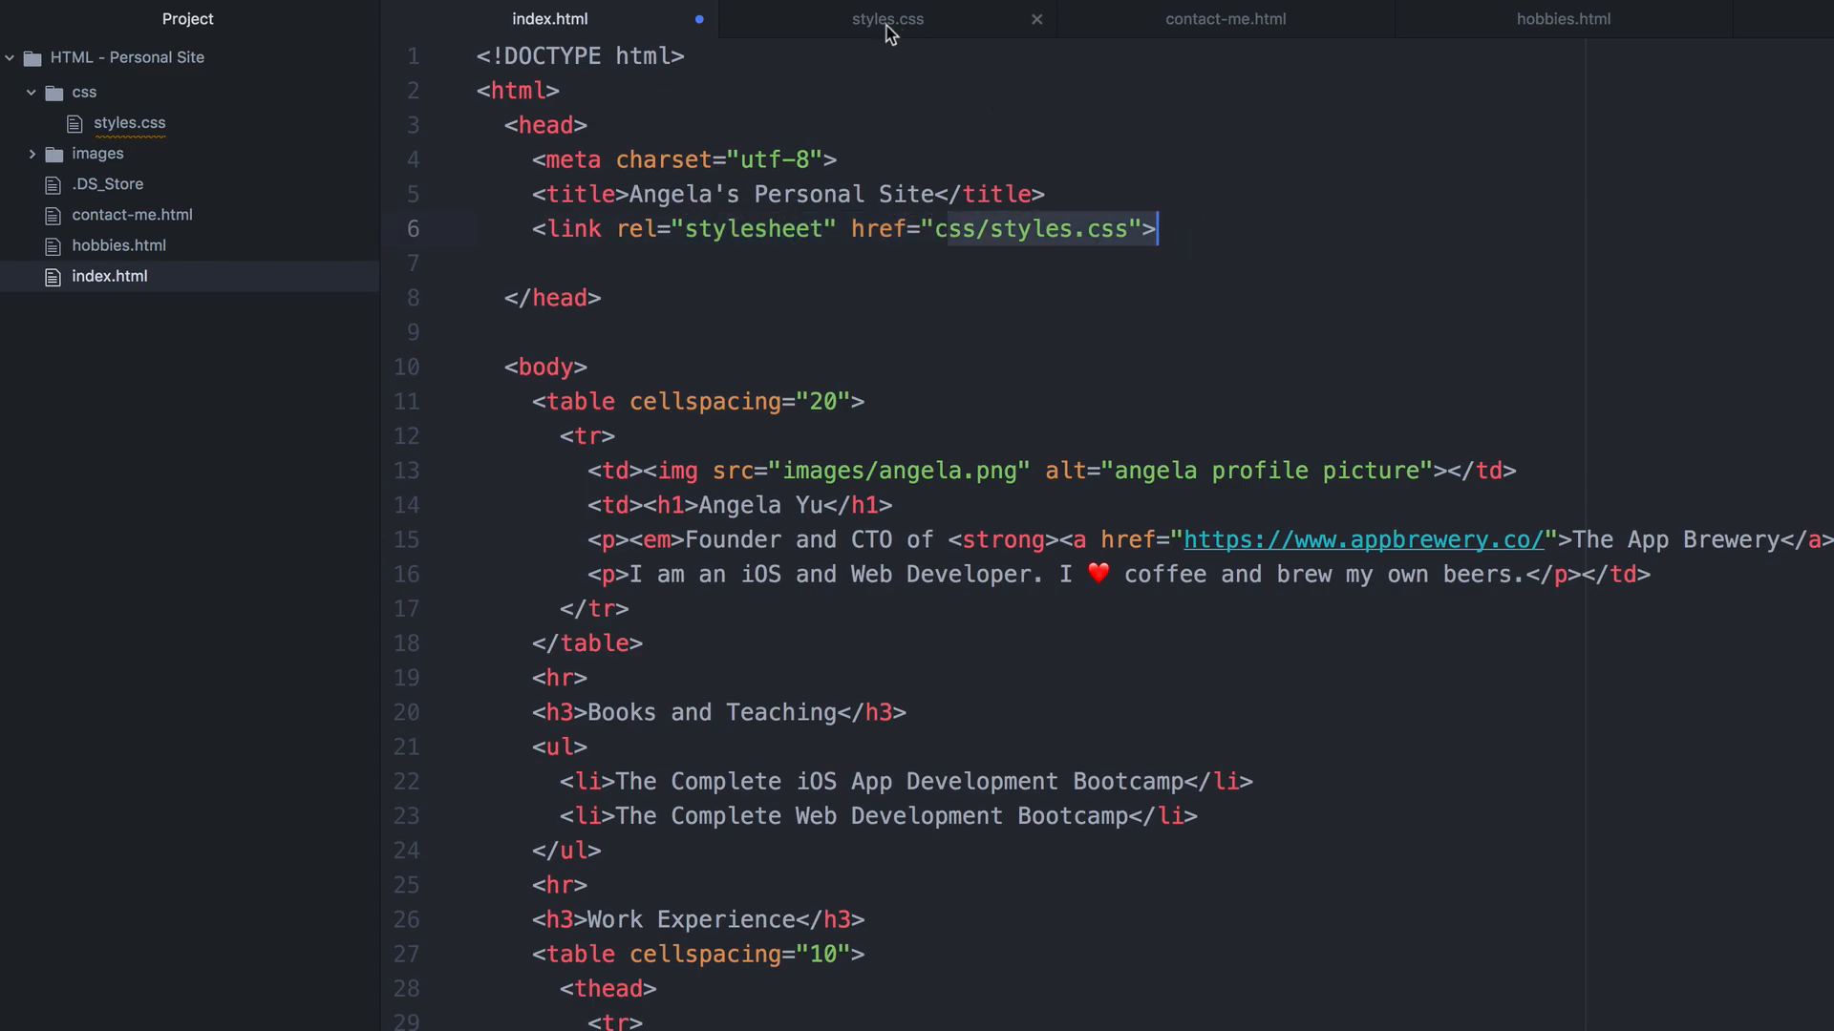
View styles.css with its body and hr rules, then return to index.html.
{"action": "left_click", "coordinate": [886, 19]}
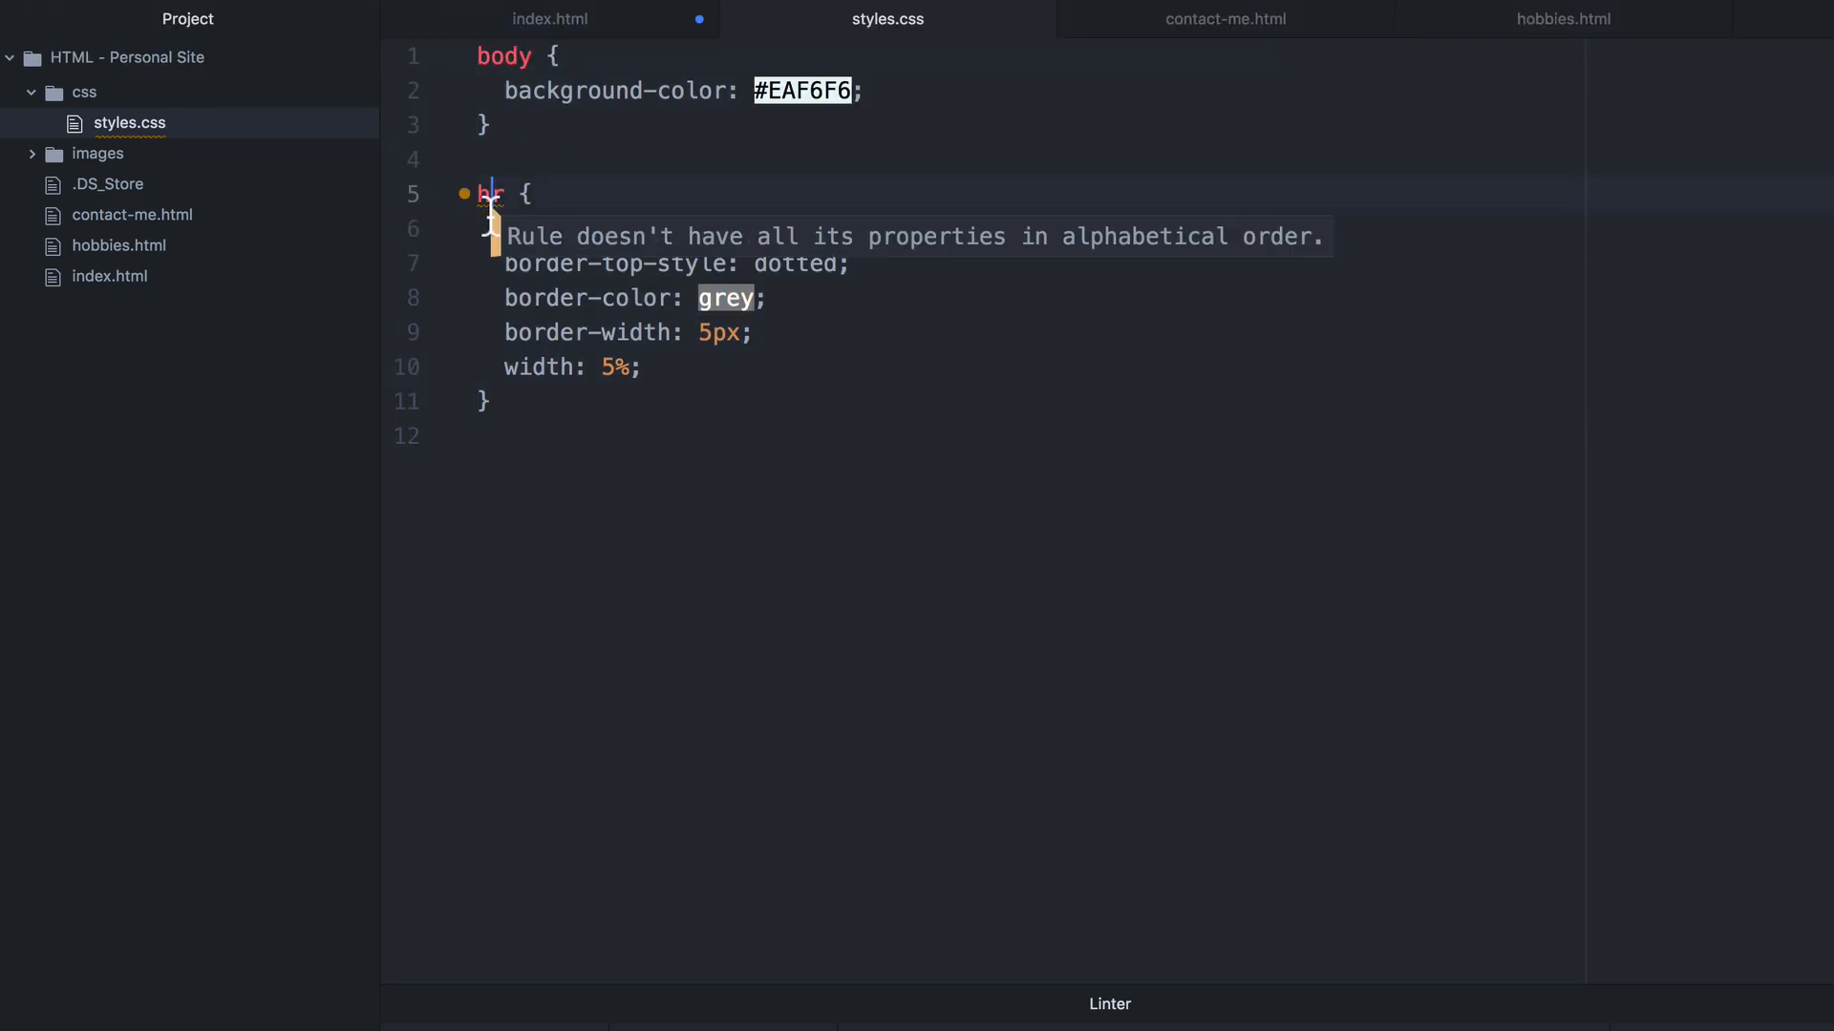
{"action": "left_click", "coordinate": [550, 19]}
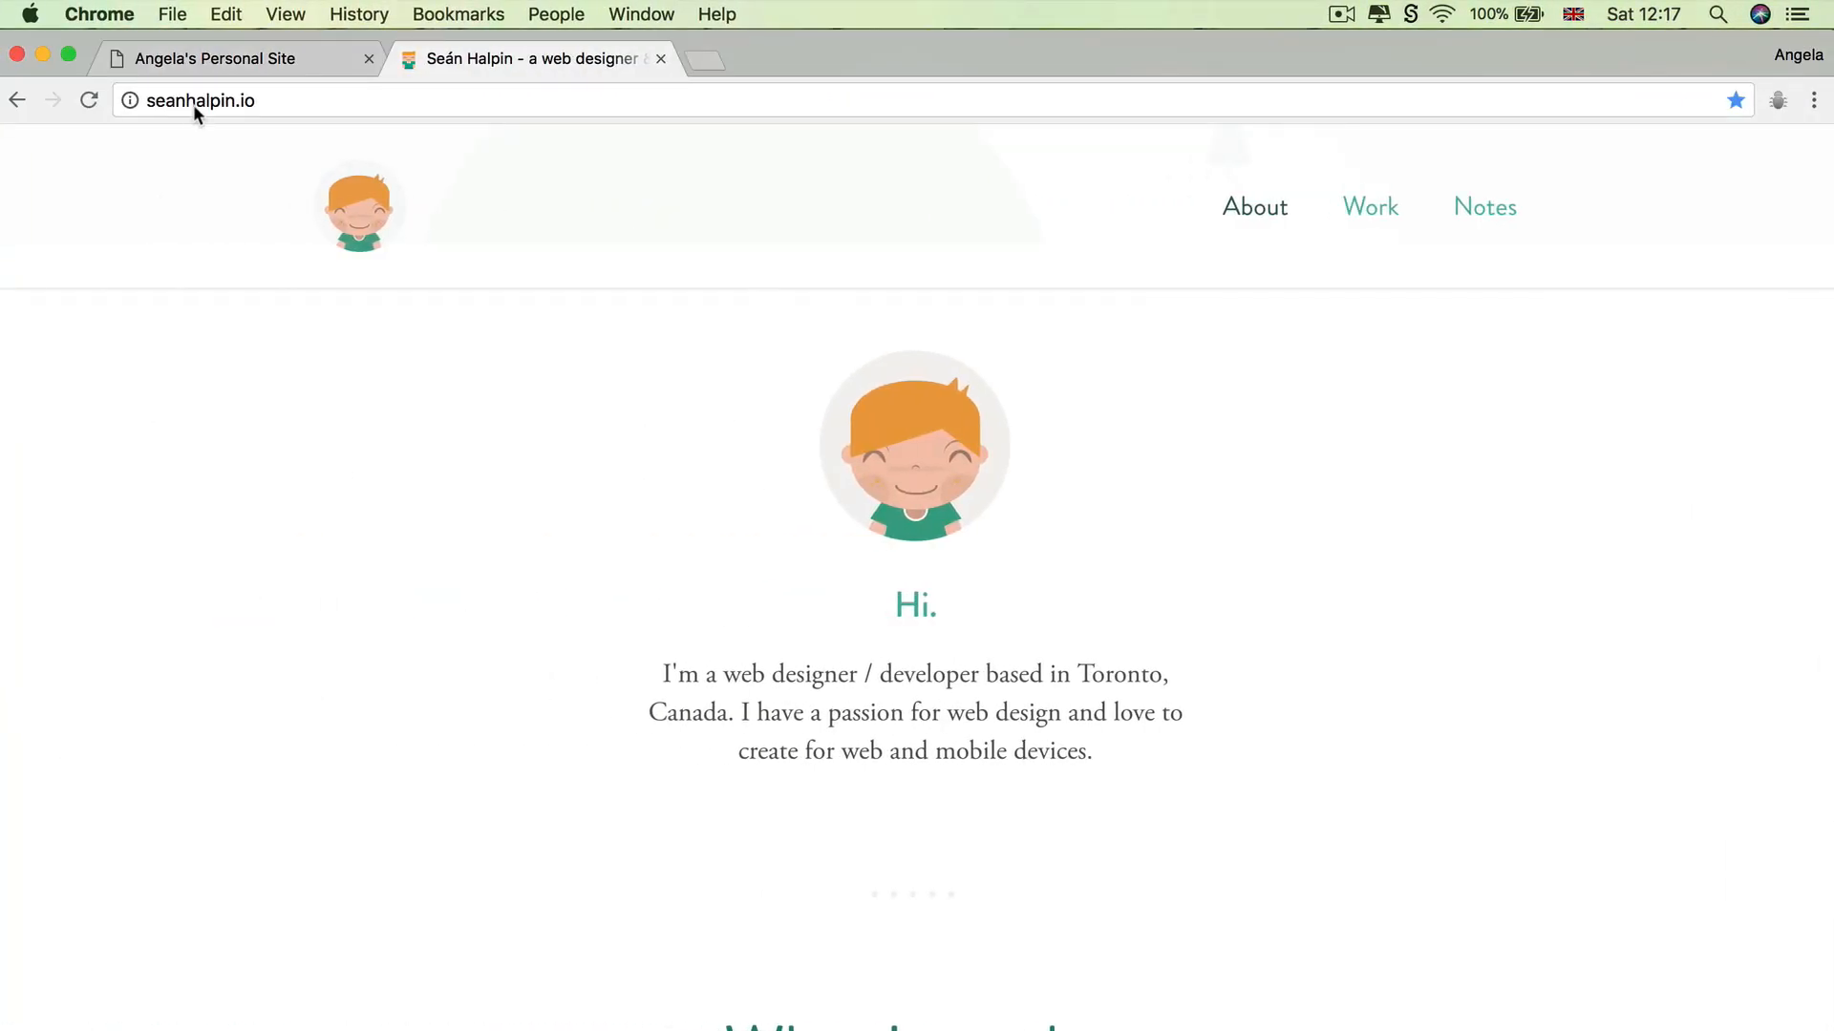
Reload the site in Chrome and add <link rel="stylesheet" href="css/styles.css"> to contact-me.html.
{"action": "left_click", "coordinate": [216, 59]}
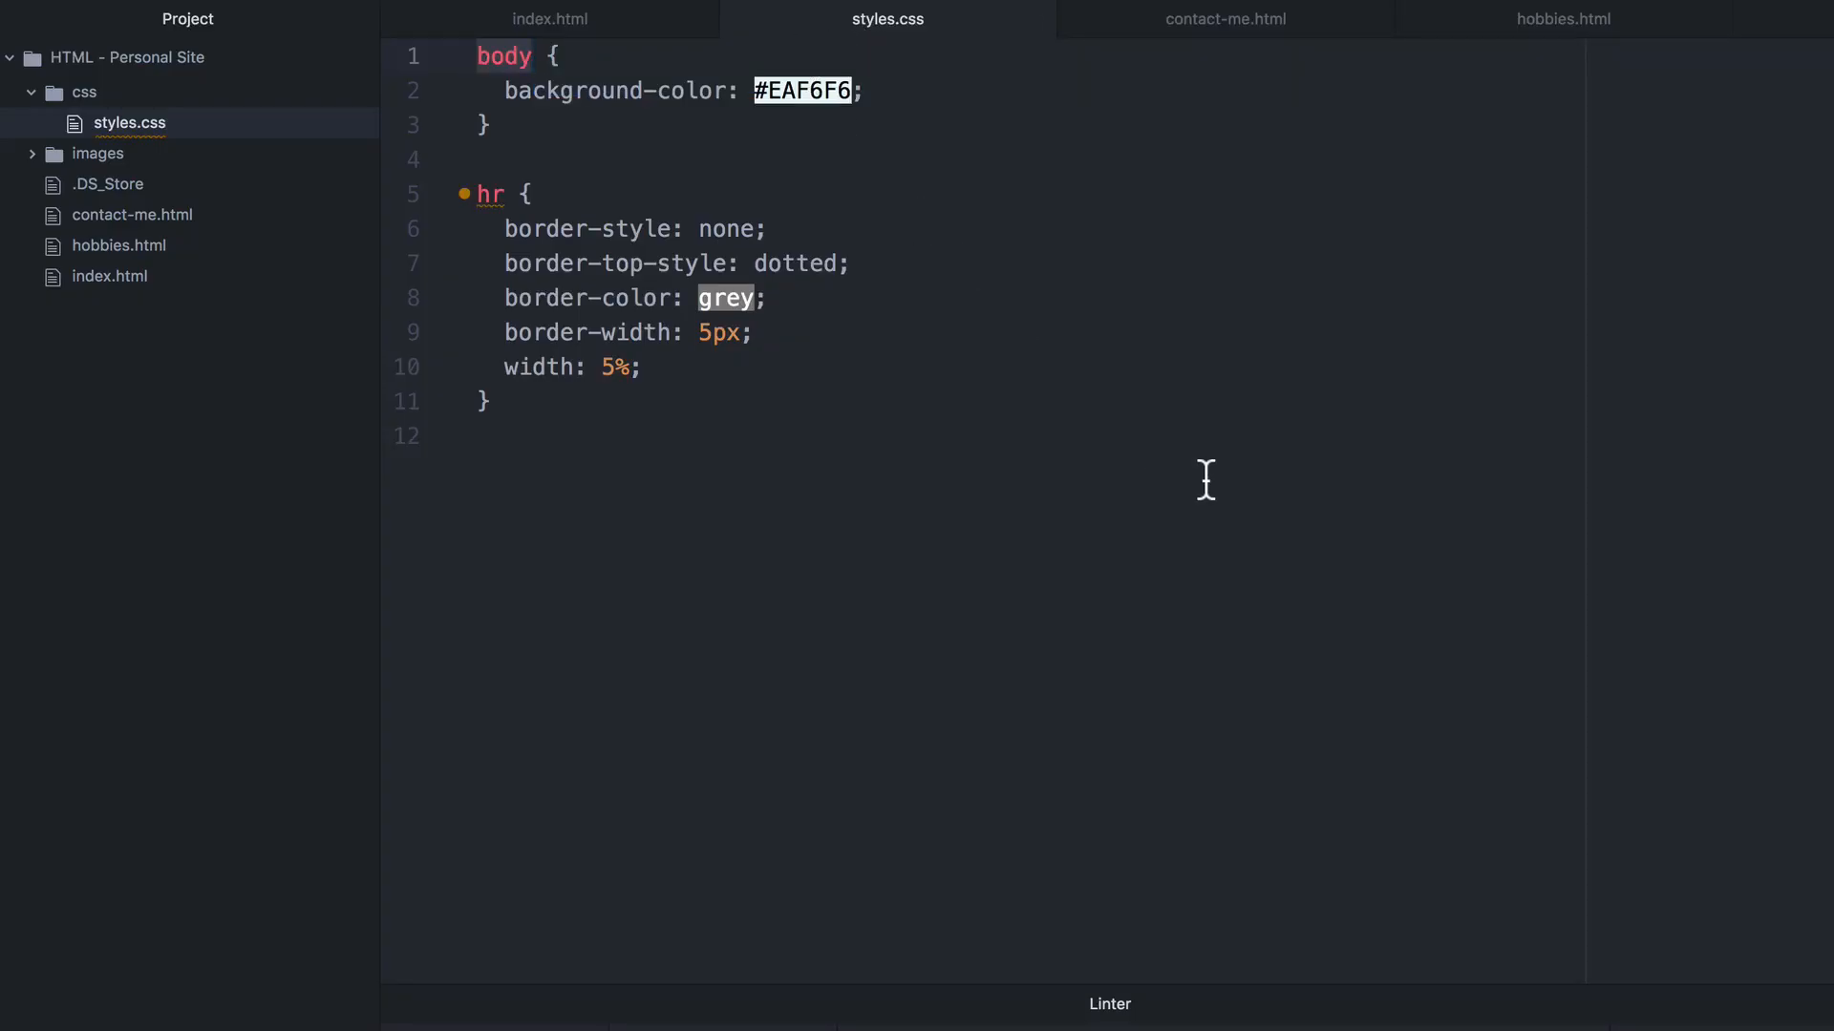
{"action": "left_click", "coordinate": [550, 19]}
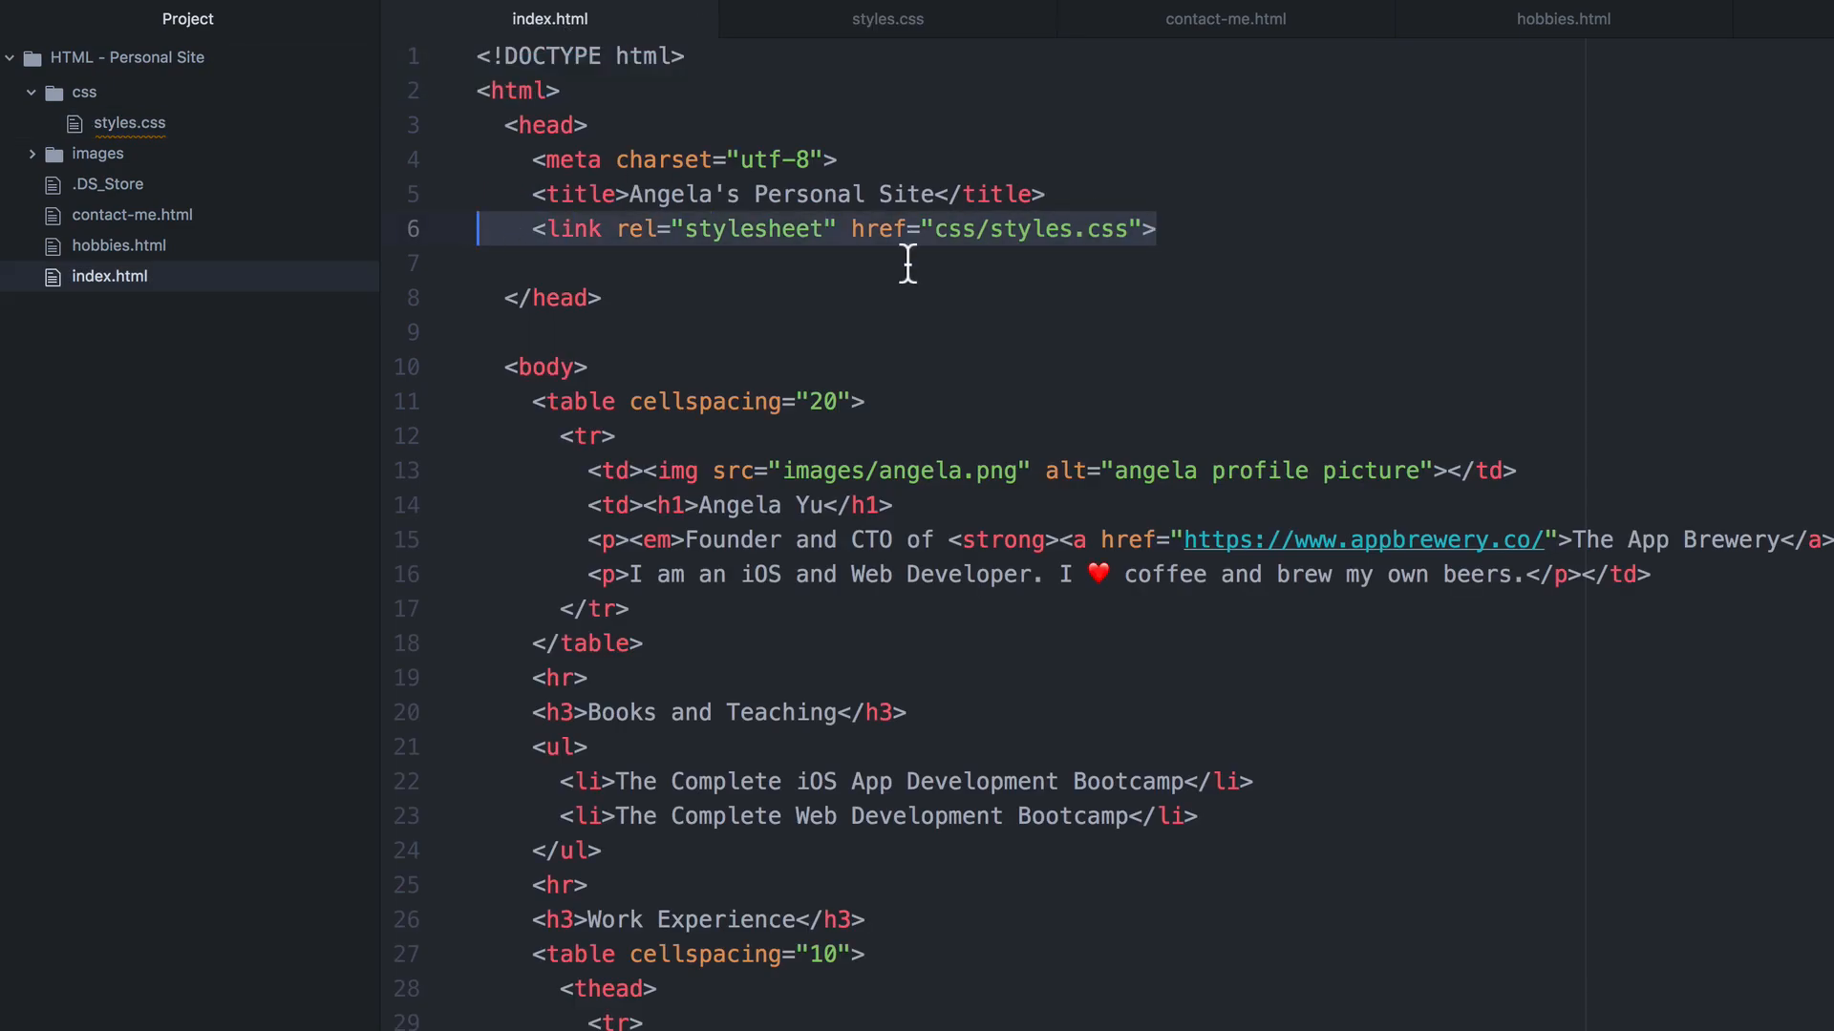
{"action": "mouse_move", "coordinate": [1272, 36]}
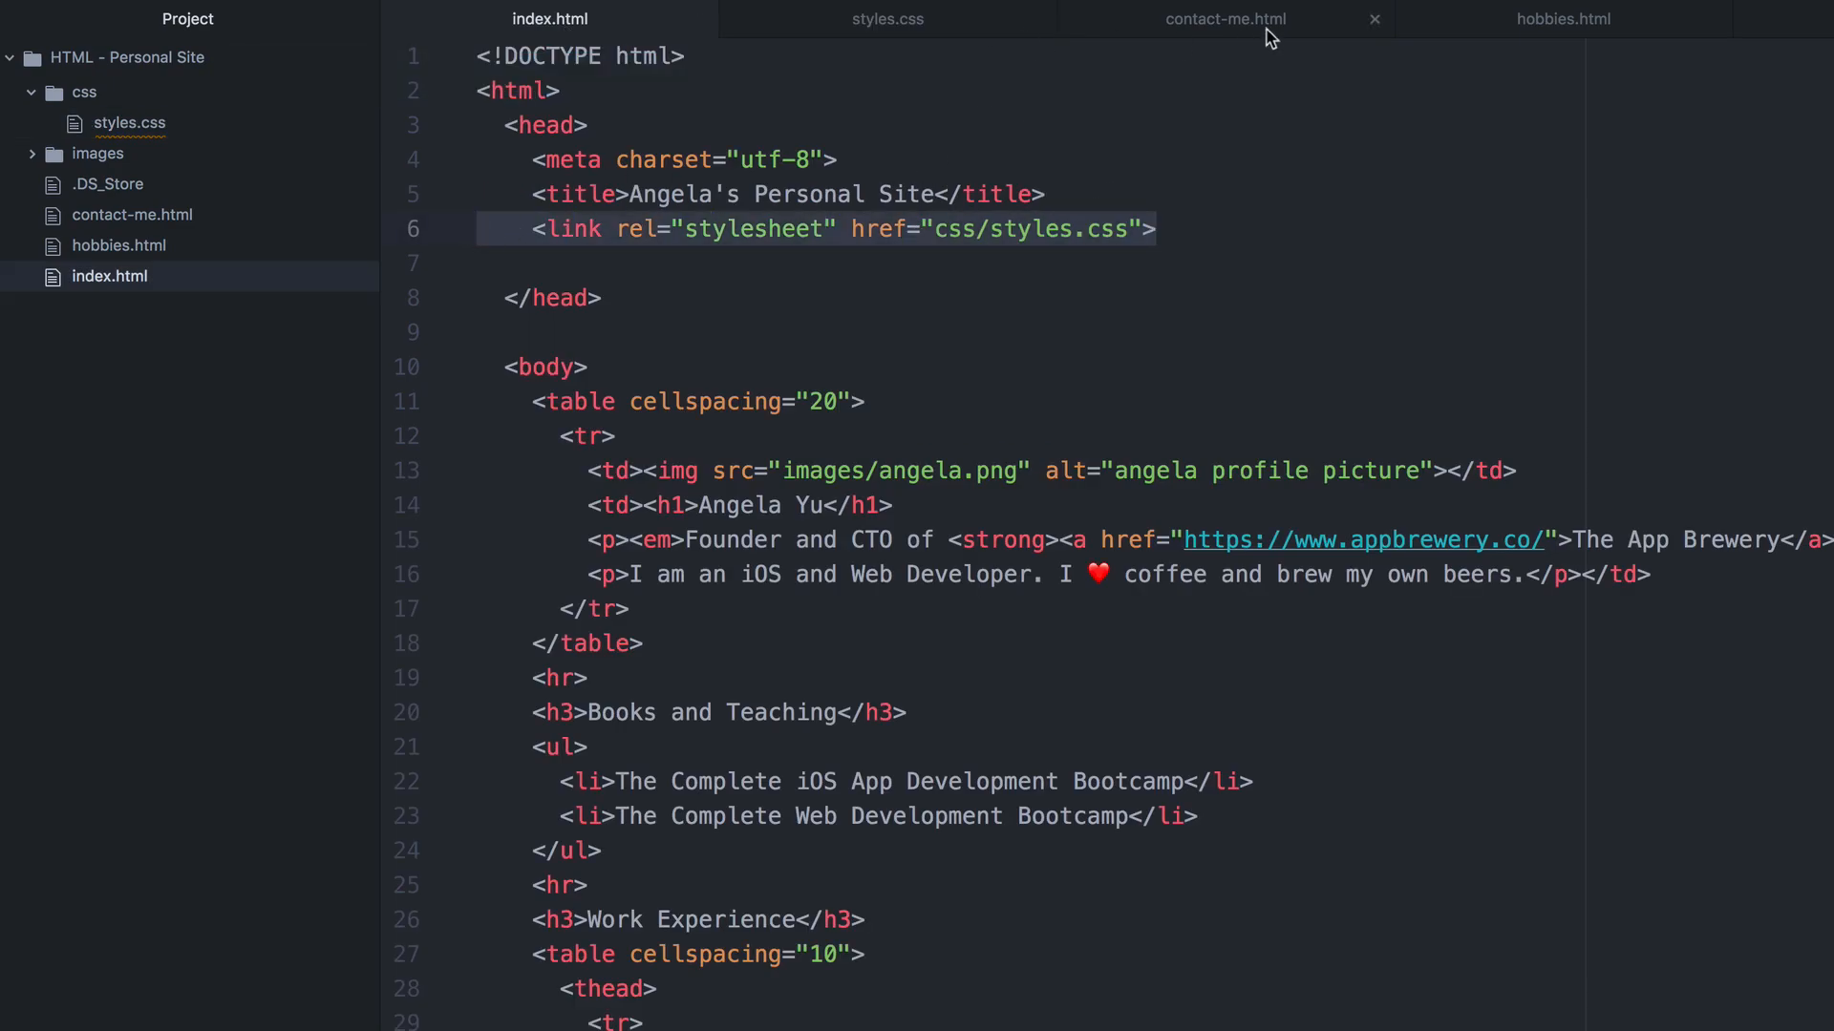
{"action": "left_click", "coordinate": [1224, 19]}
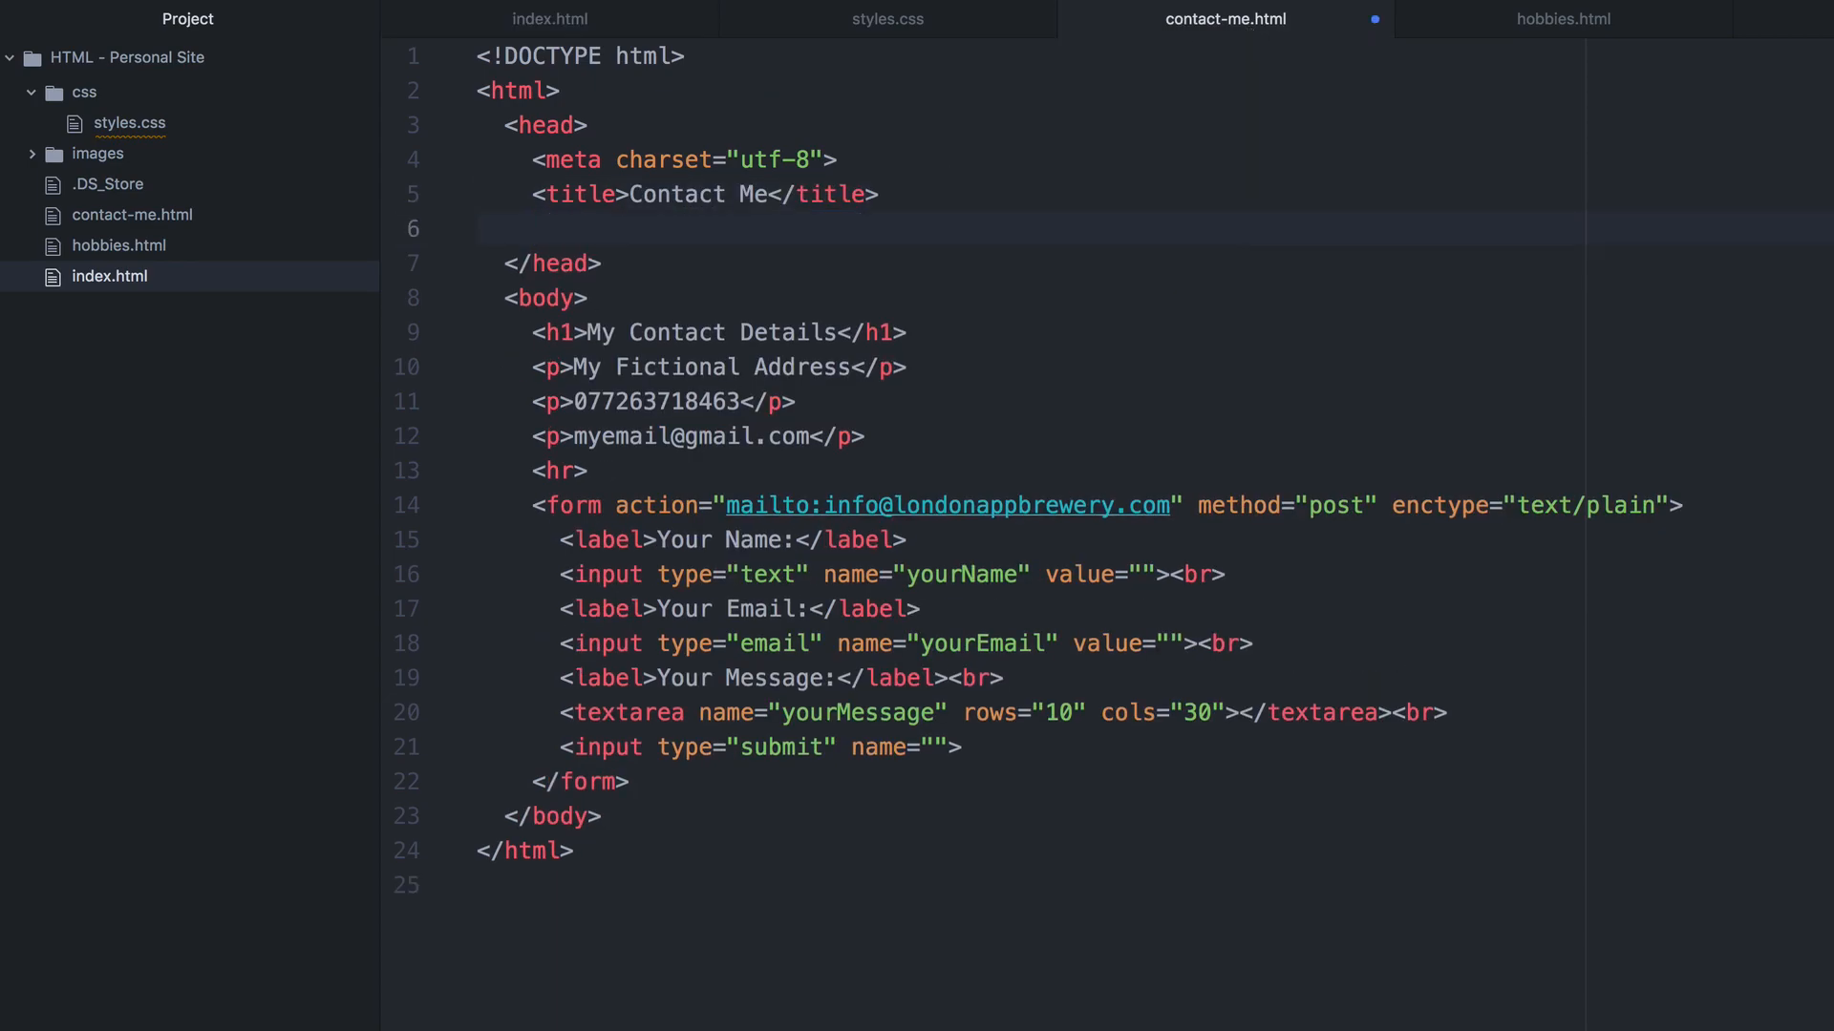
{"action": "type", "text": "<link rel=\"stylesheet\" href=\"css/styles.css\">"}
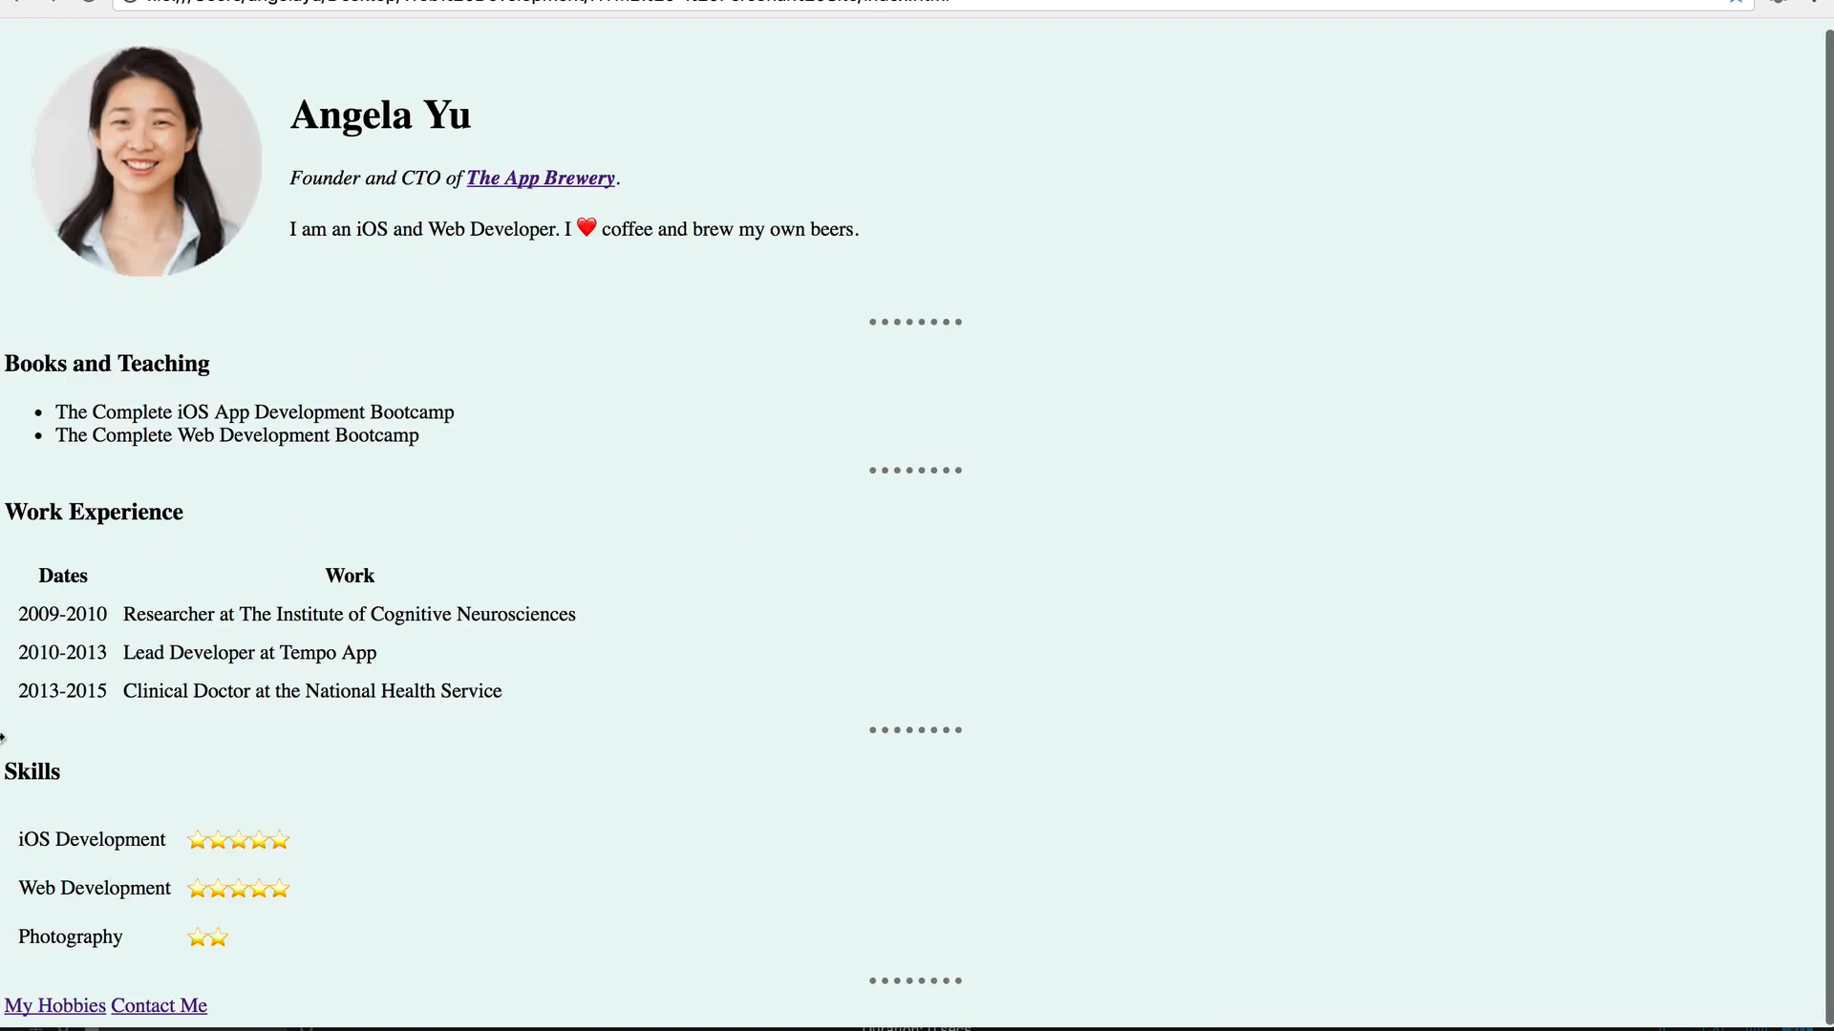
Add the css/styles.css link to hobbies.html and verify each page's stylesheet link.
{"action": "left_click", "coordinate": [53, 1006]}
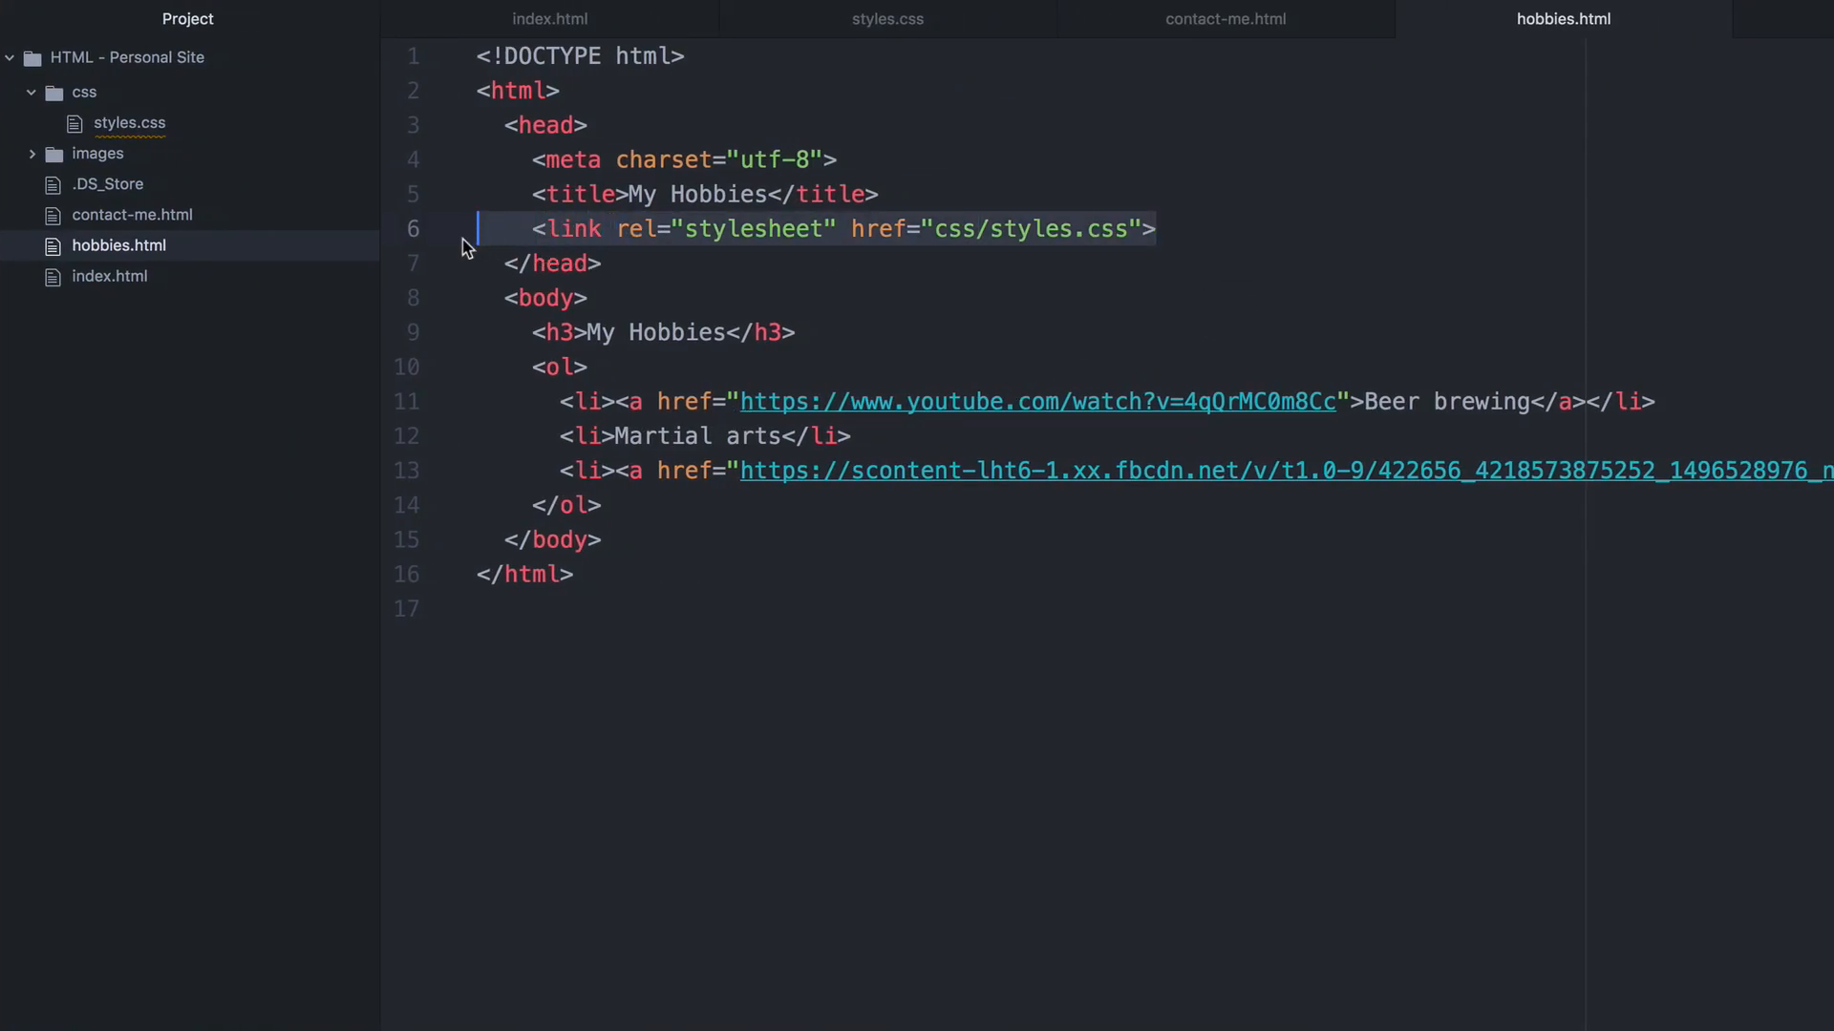
{"action": "mouse_move", "coordinate": [805, 243]}
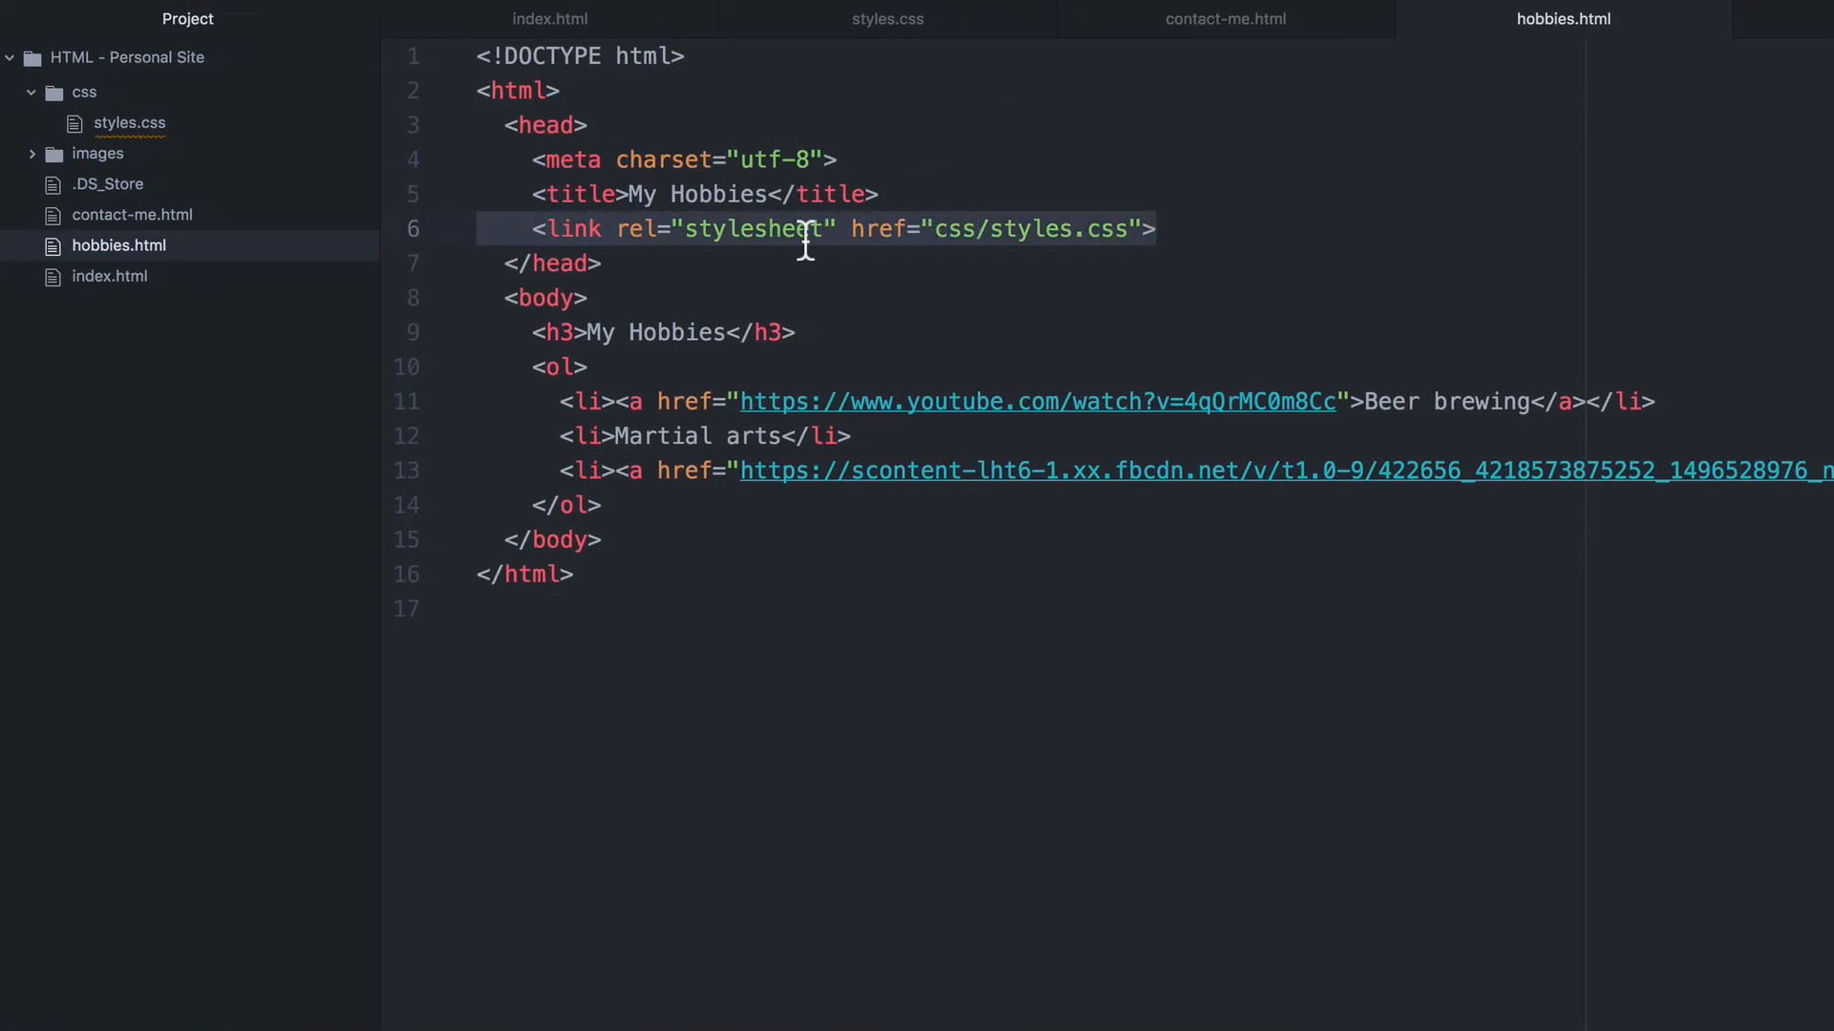
{"action": "left_click", "coordinate": [886, 19]}
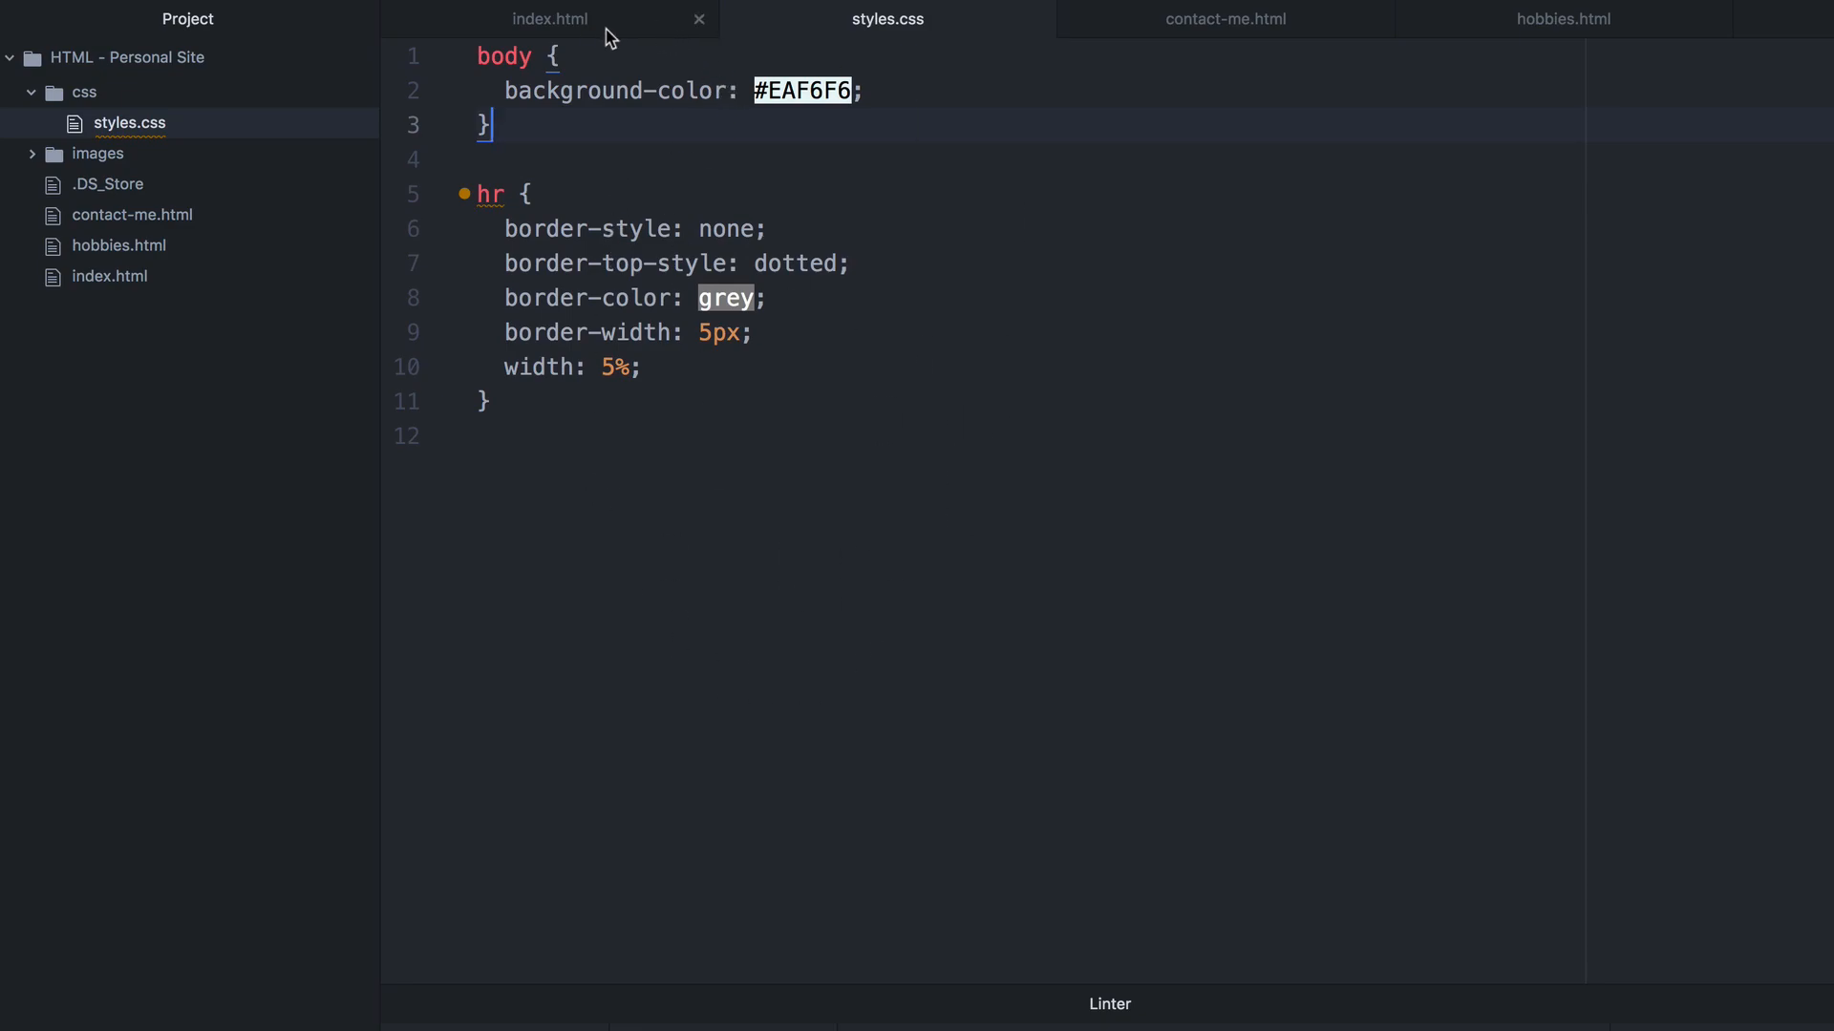
{"action": "left_click", "coordinate": [1224, 19]}
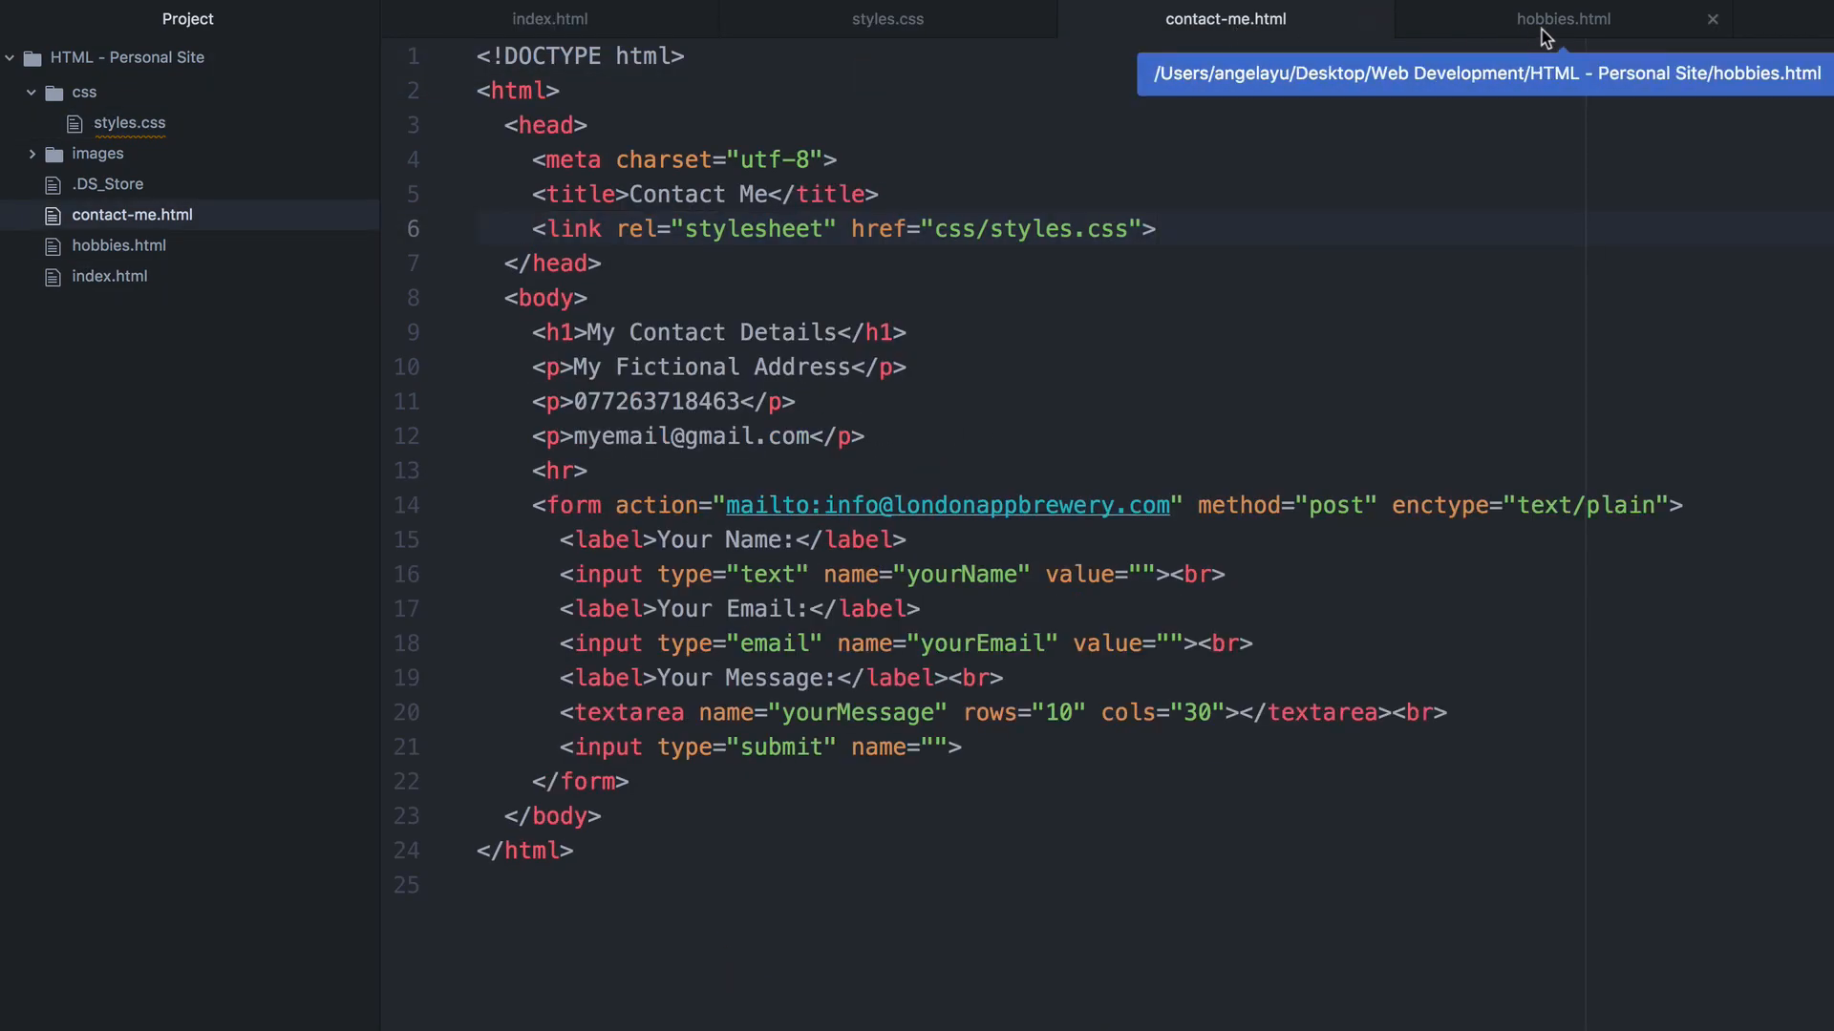
{"action": "left_click", "coordinate": [1562, 19]}
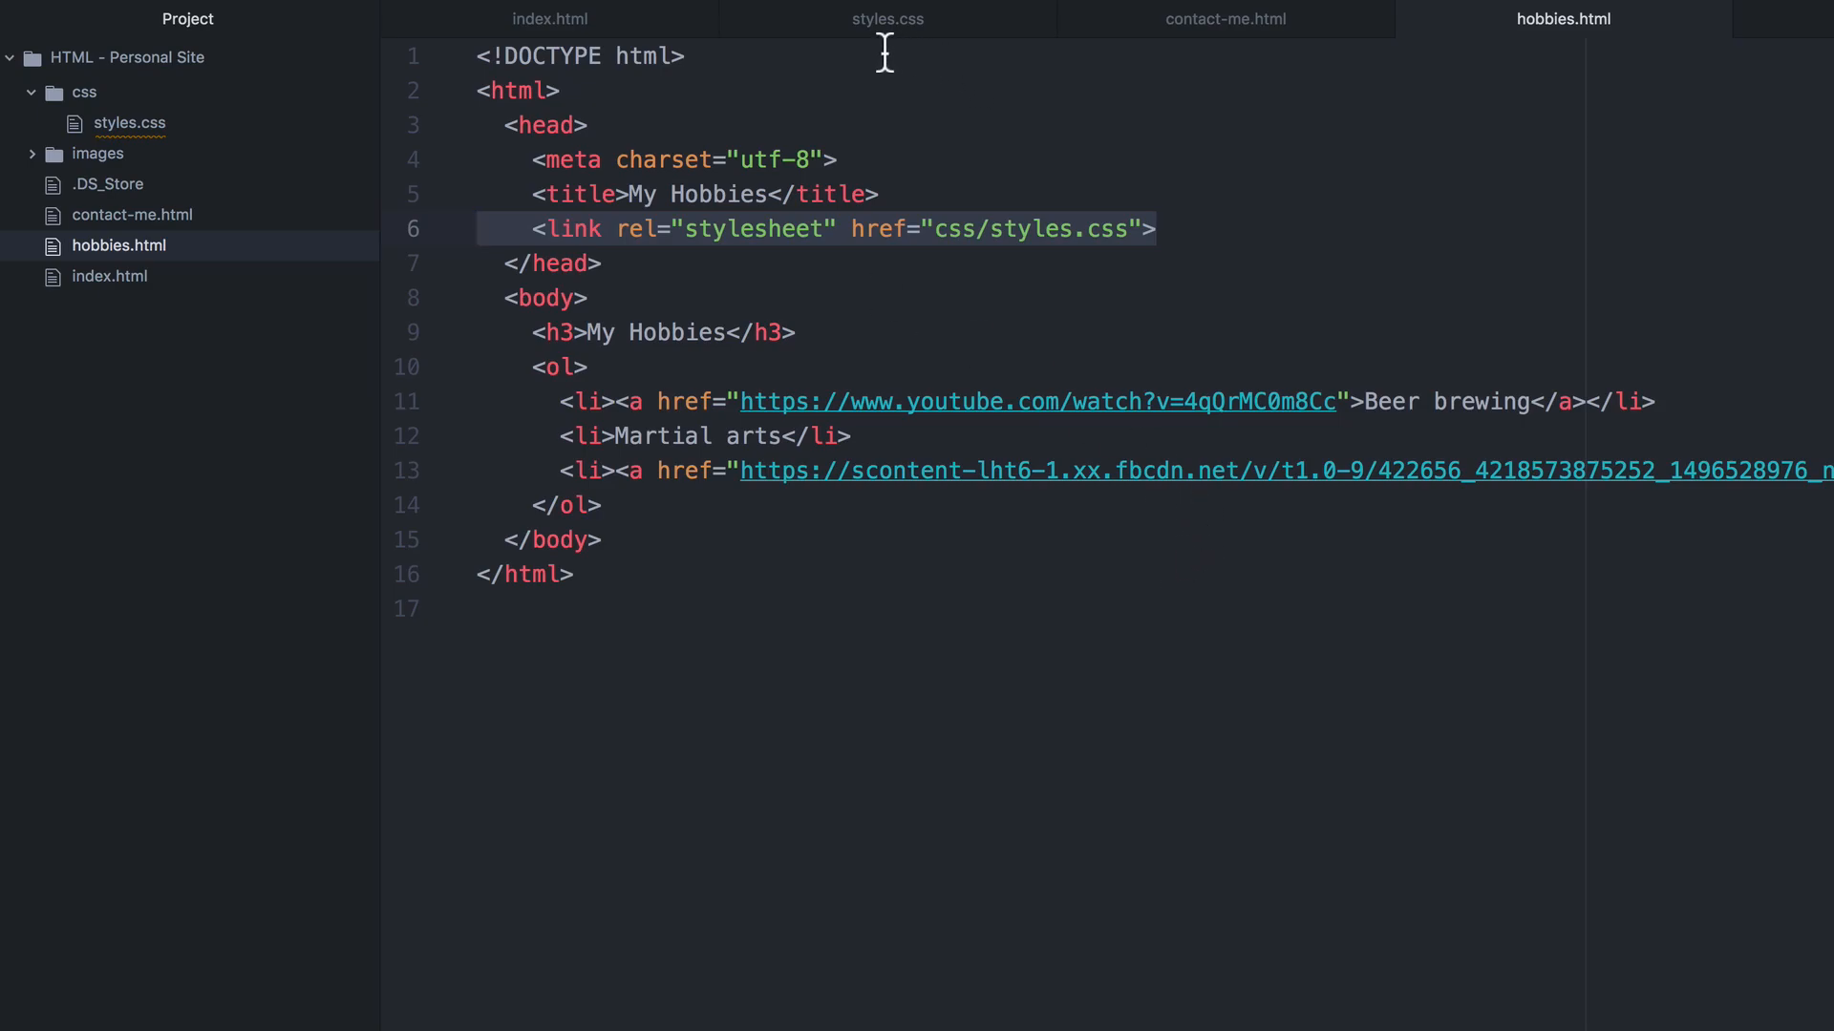
{"action": "left_click", "coordinate": [886, 20]}
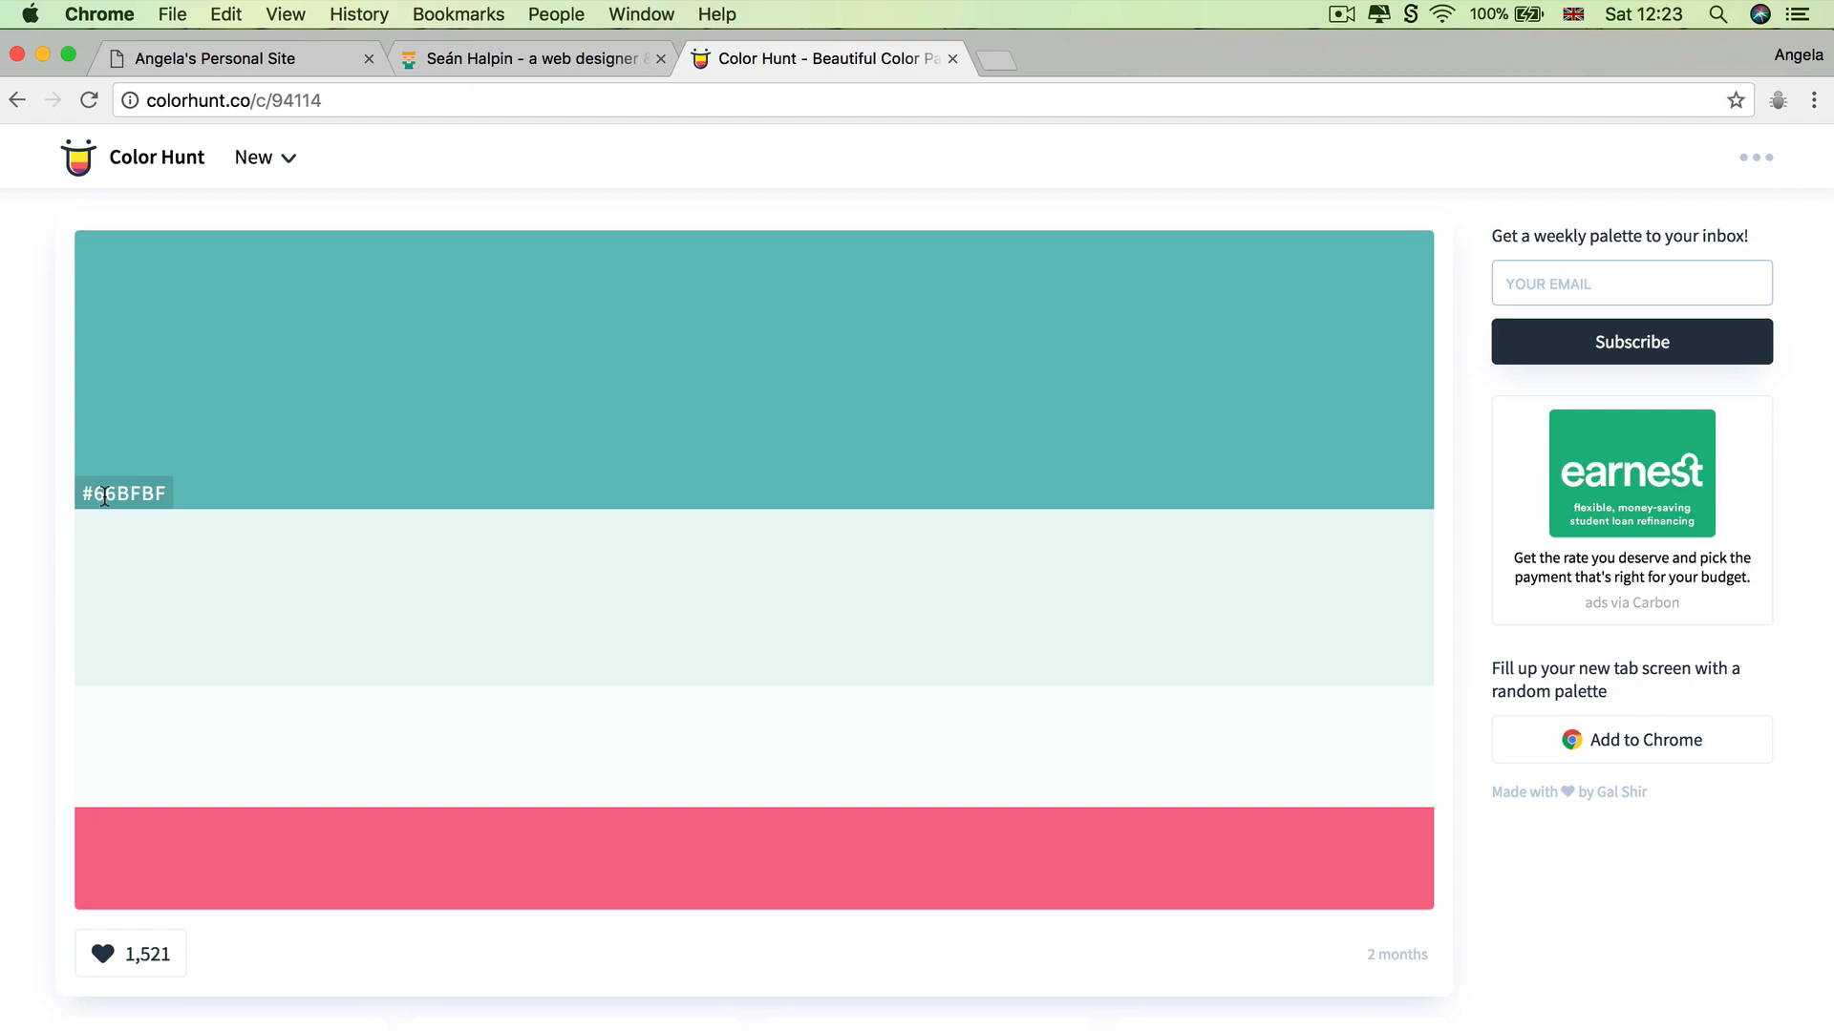
View the personal site home page in Chrome with teal headings on pale background.
{"action": "left_click", "coordinate": [210, 59]}
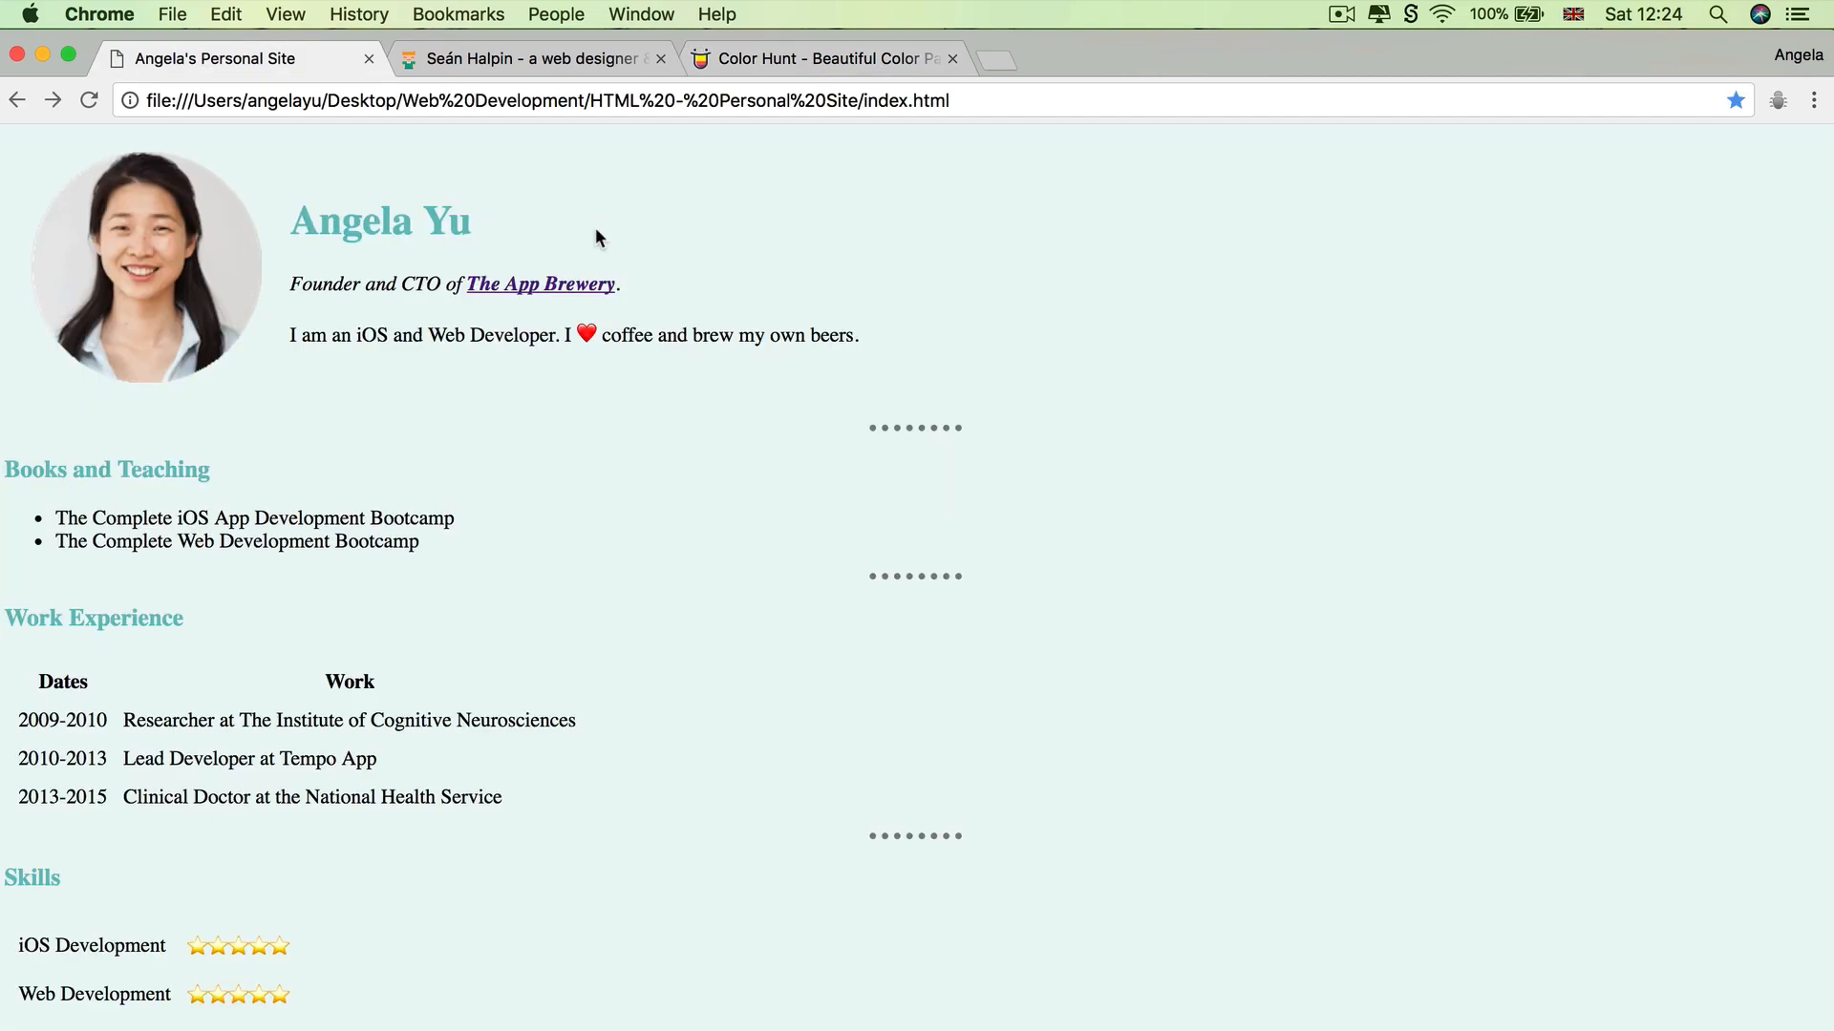
{"action": "mouse_move", "coordinate": [455, 221]}
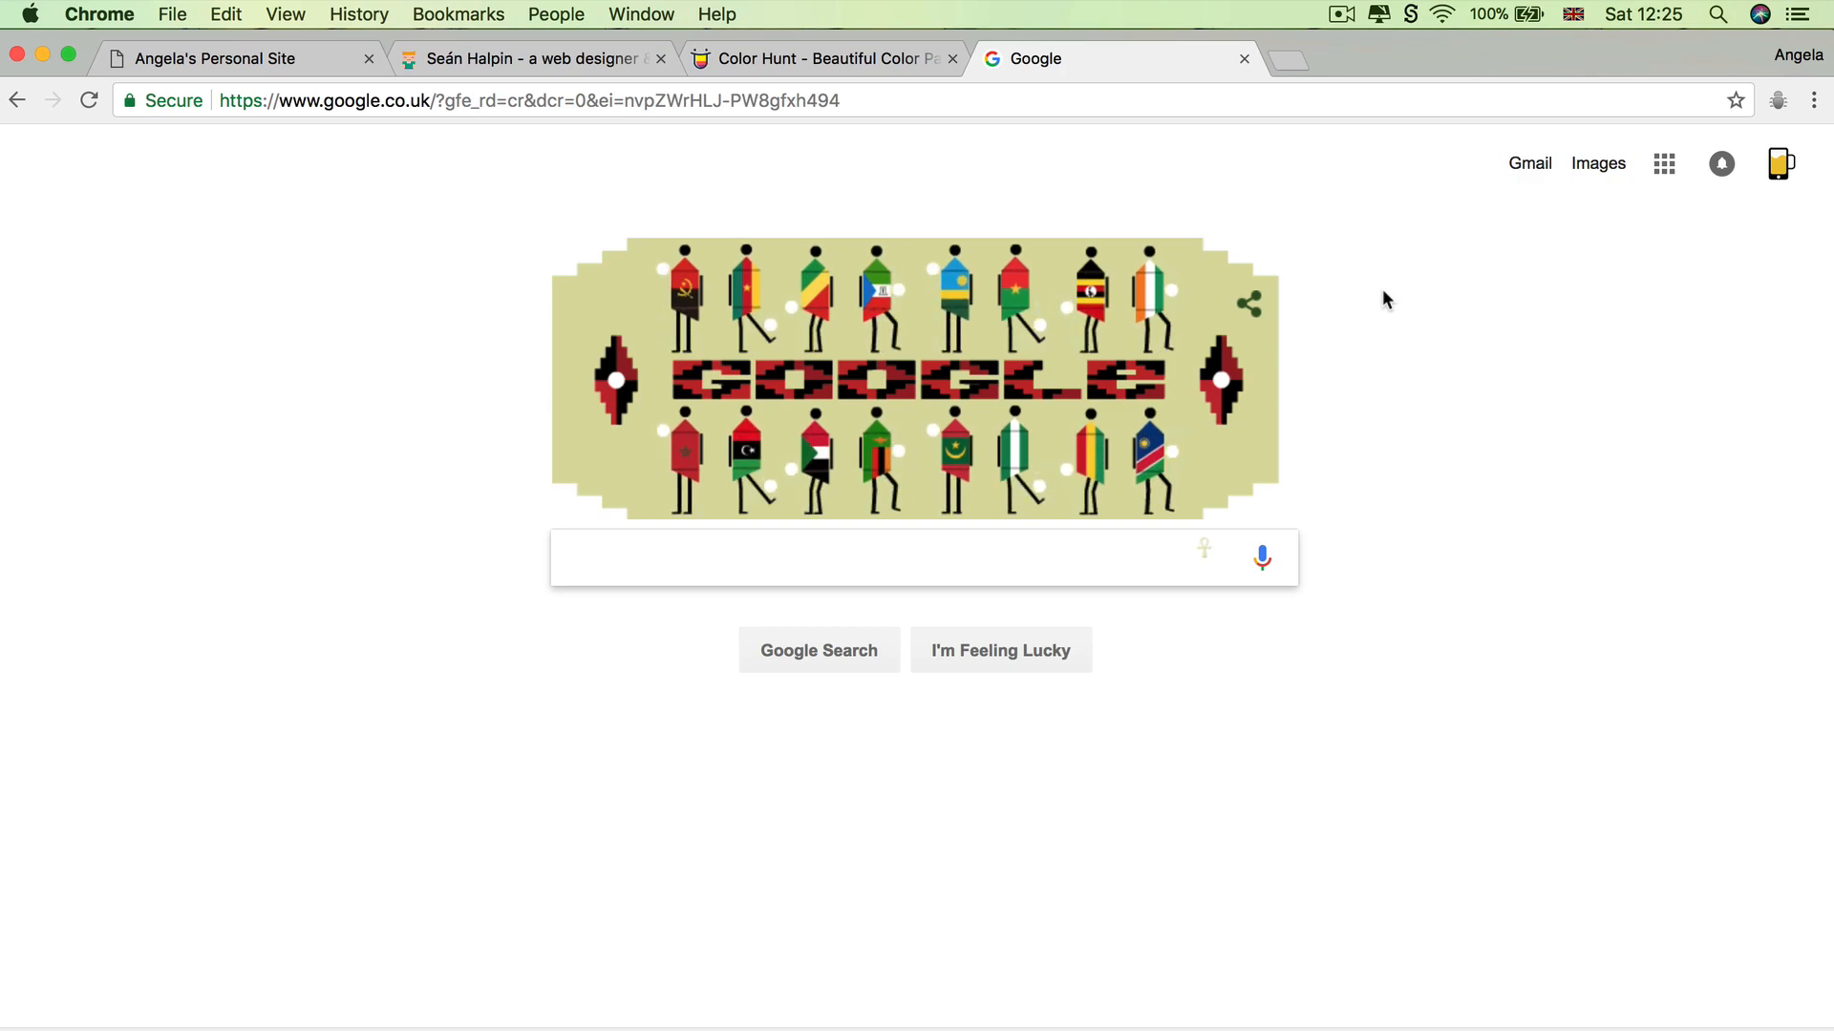
Search Google for 'change text color css'.
{"action": "type", "text": "change text color"}
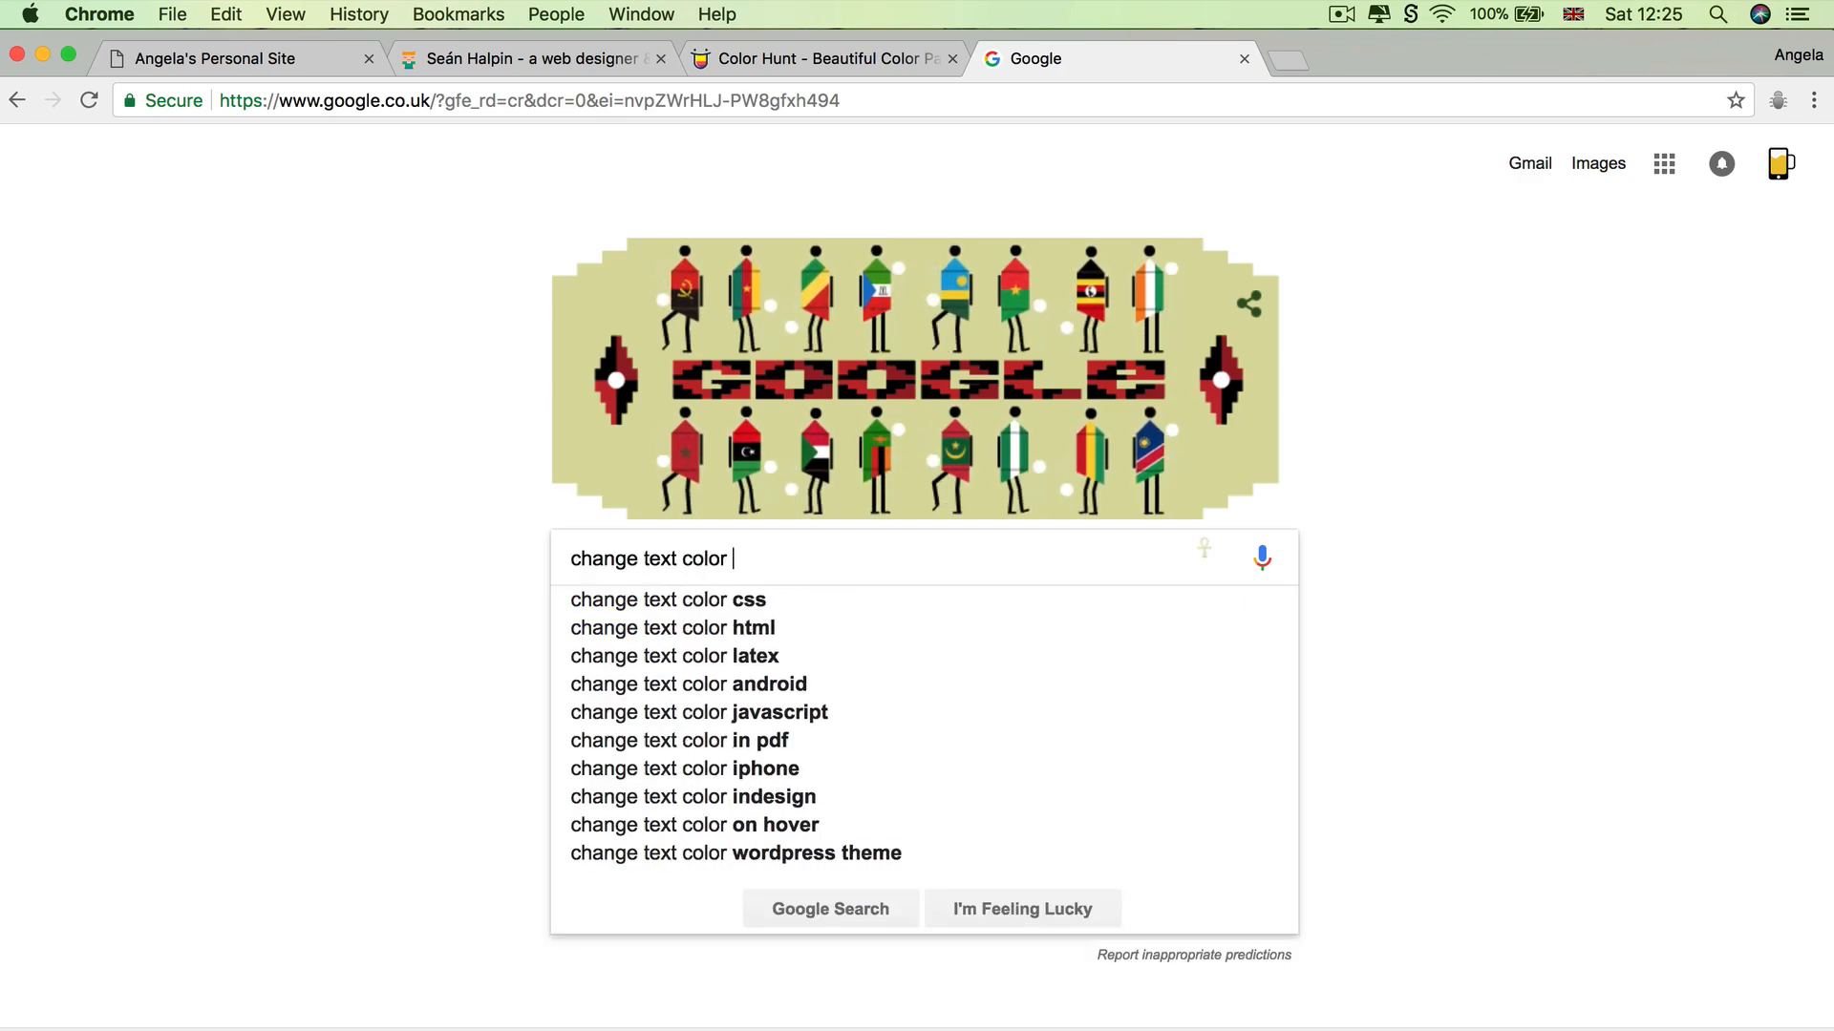
{"action": "type", "text": "css"}
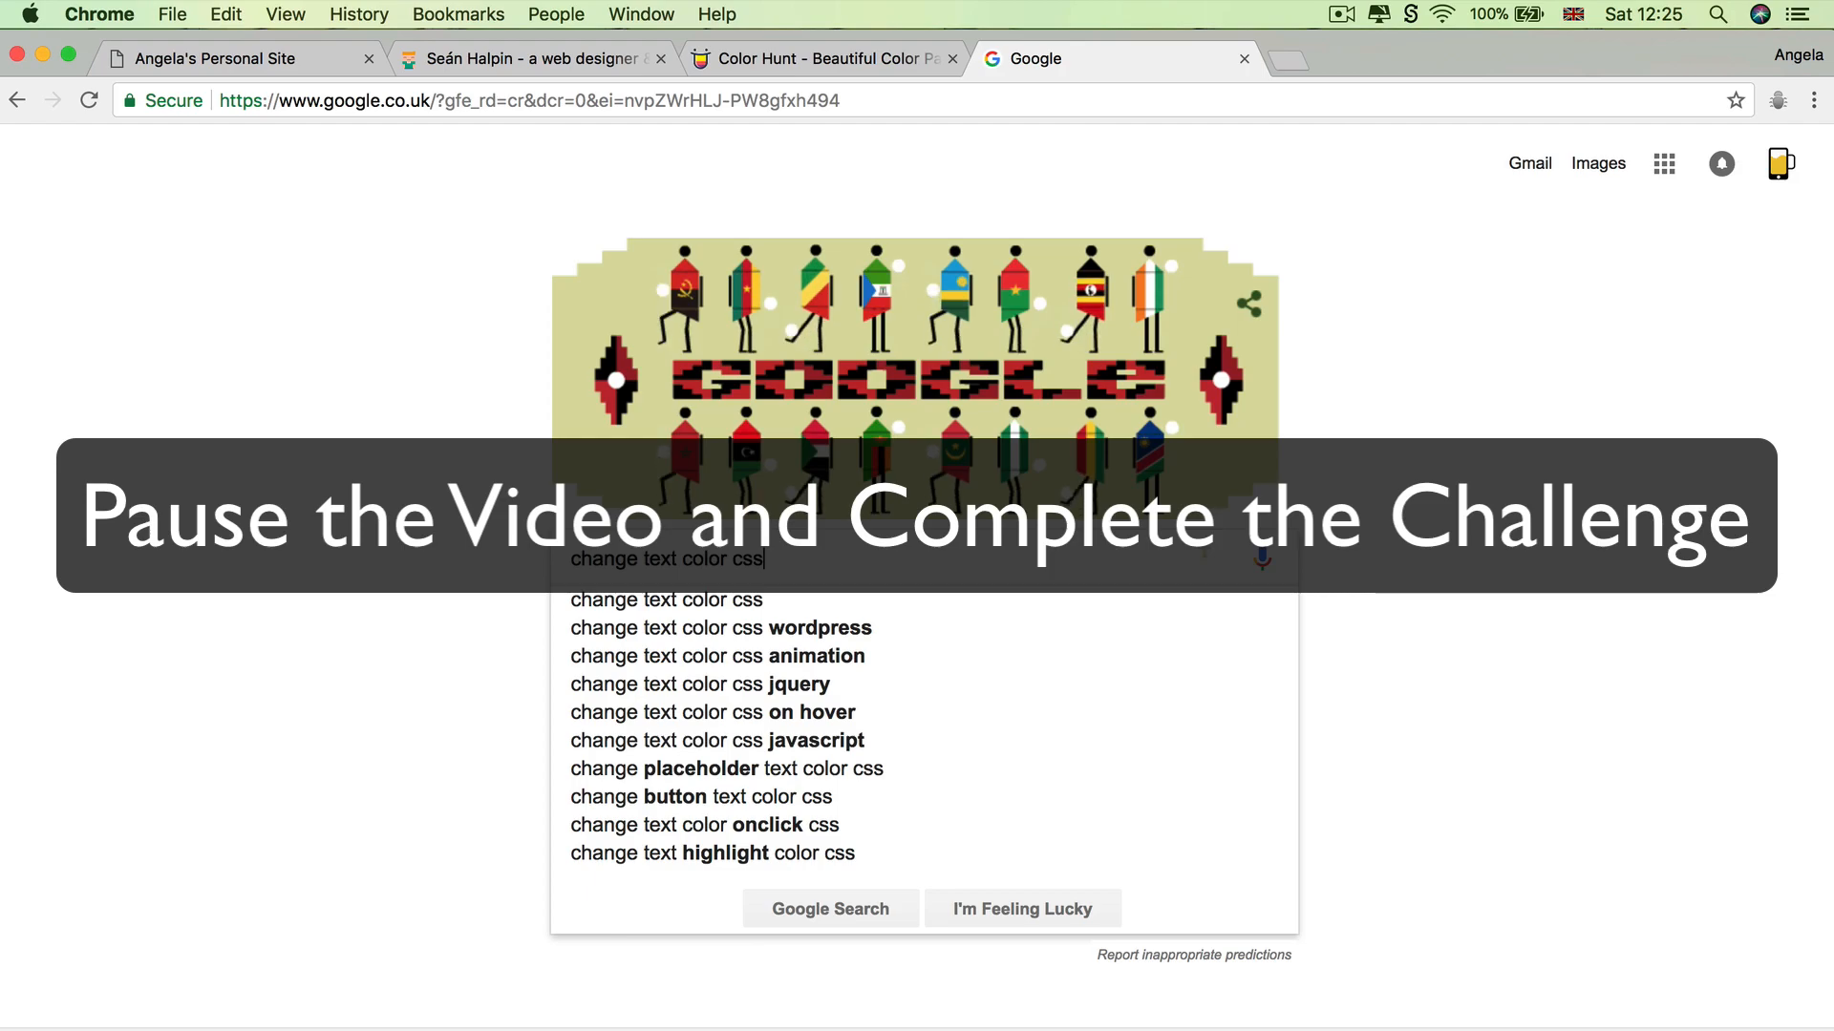
{"action": "key", "text": "Enter"}
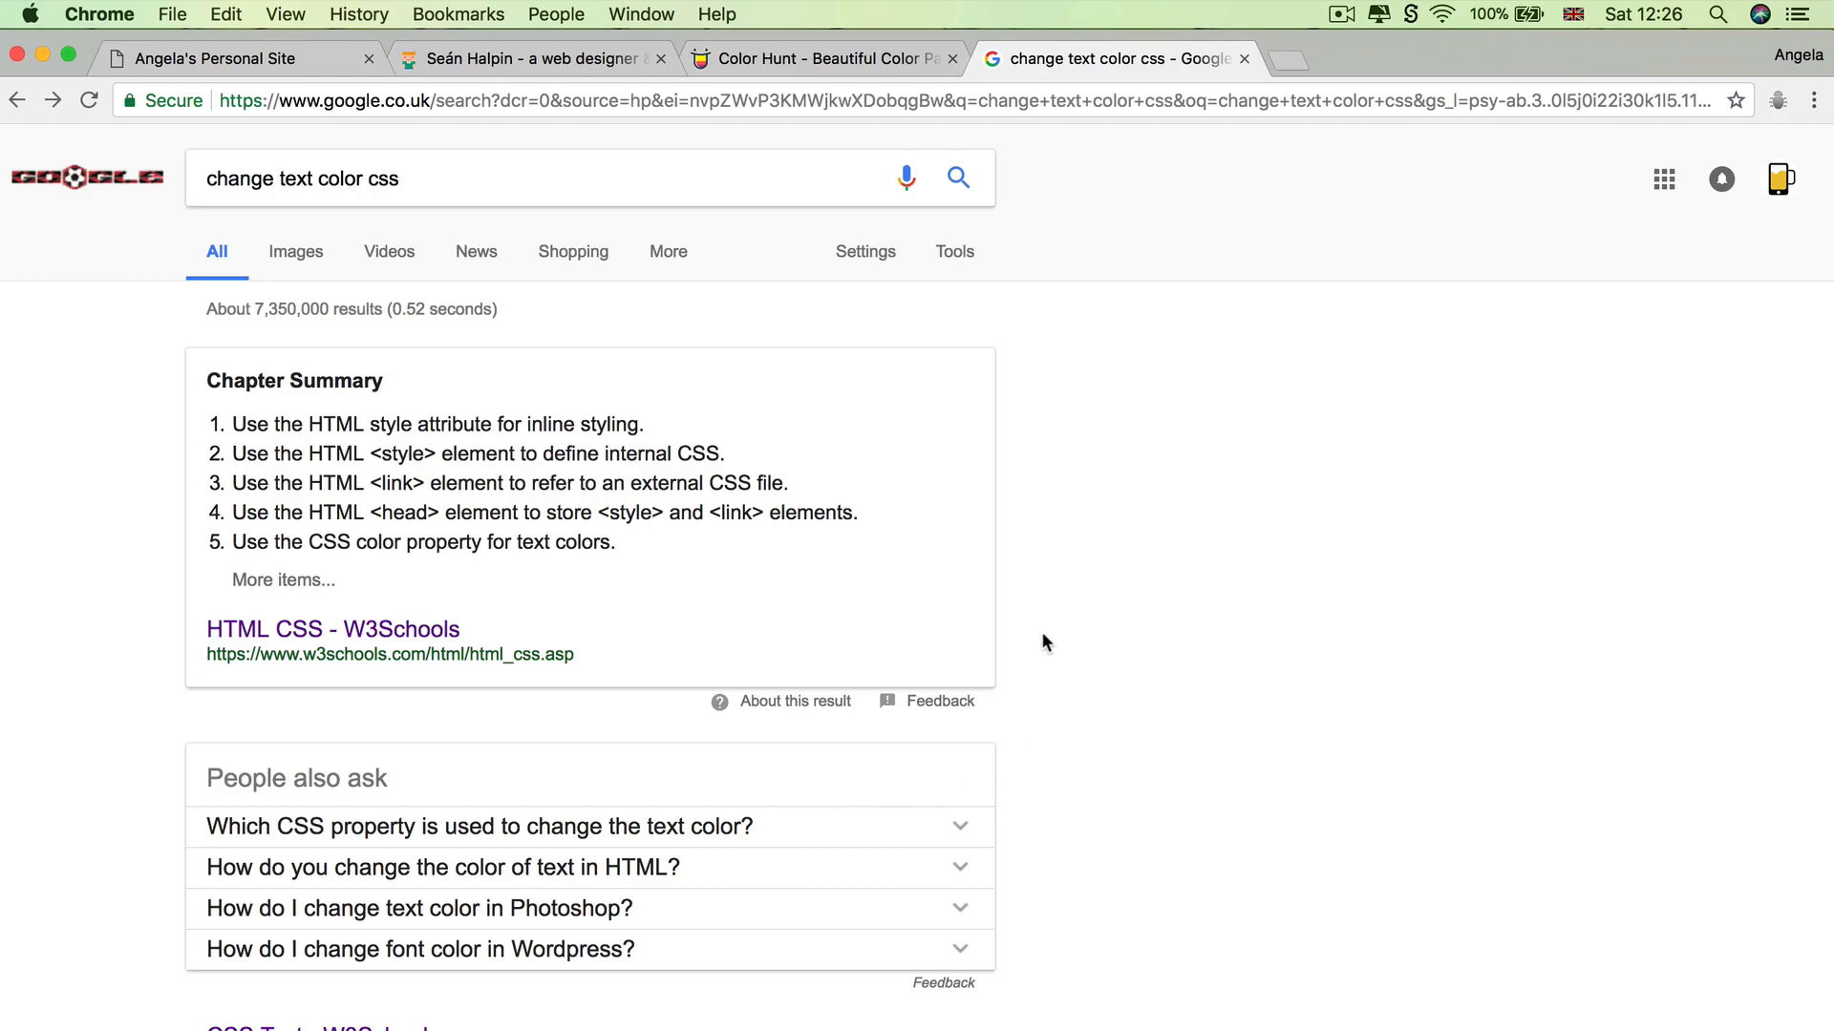
Open W3Schools' CSS Text tutorial and pick out the color property in Text Color.
{"action": "scroll", "scroll_direction": "down", "scroll_amount": 3}
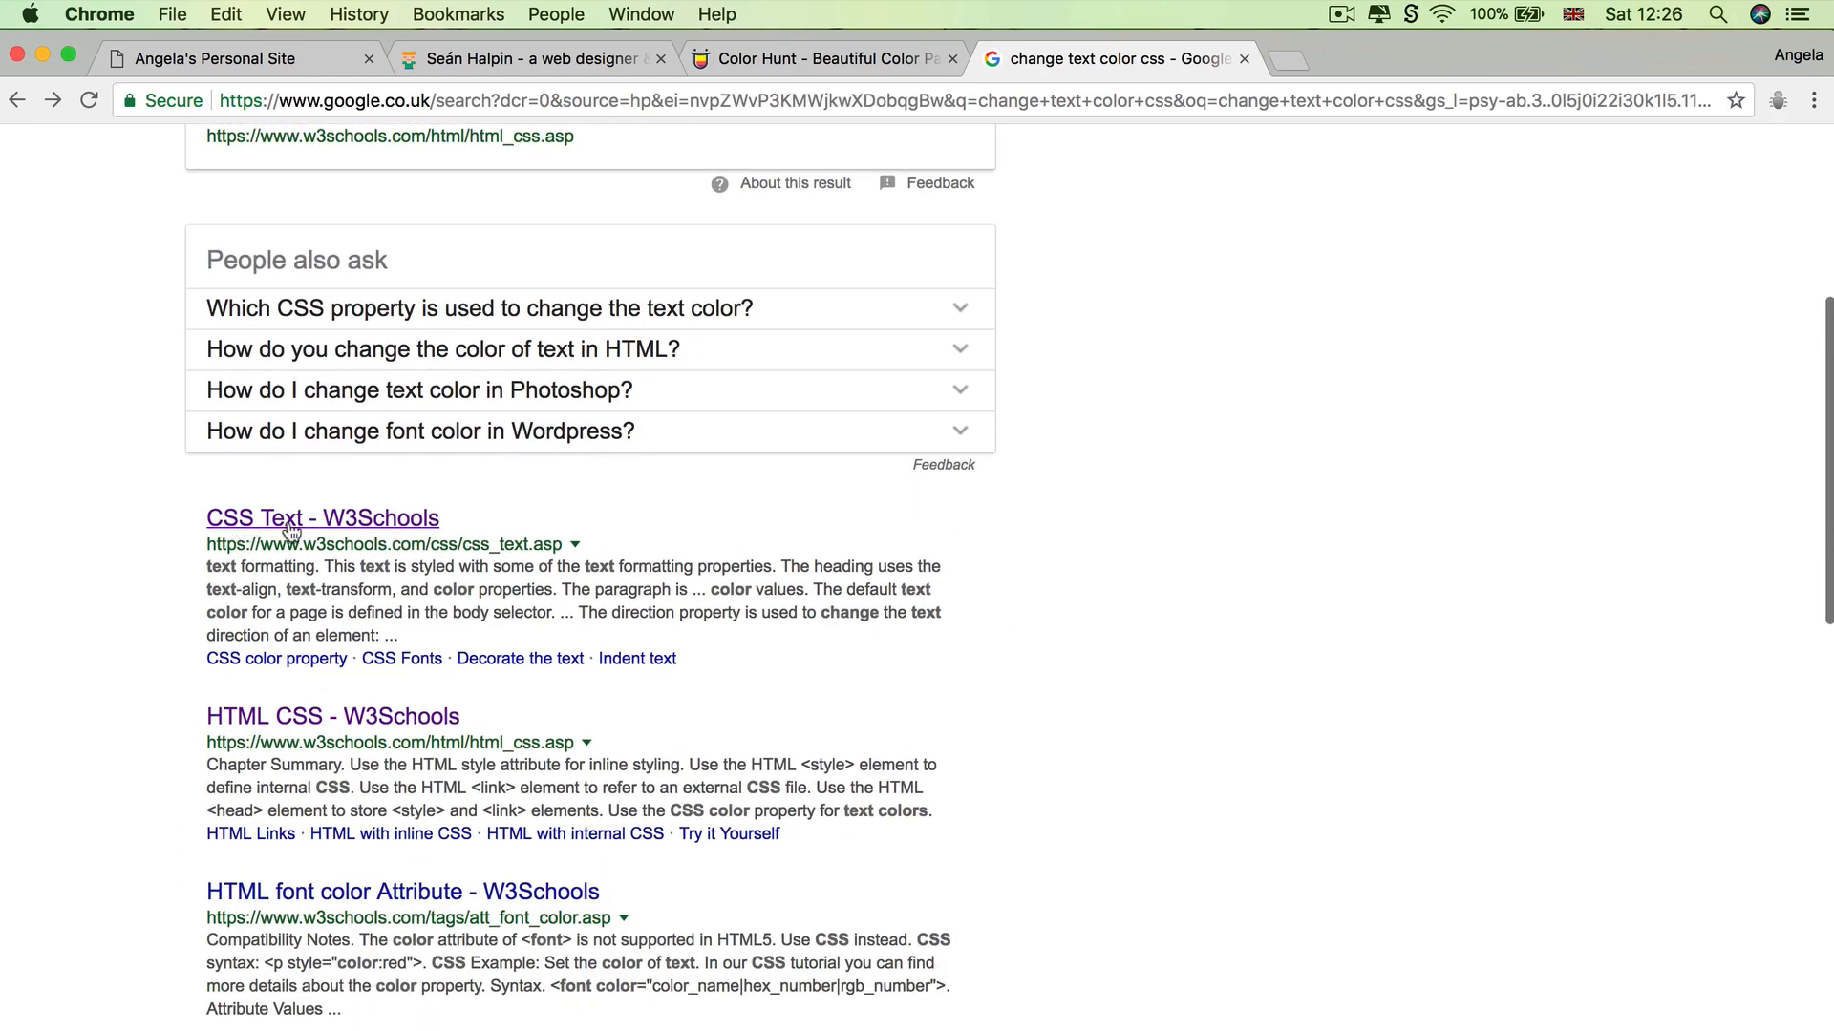
{"action": "left_click", "coordinate": [320, 517]}
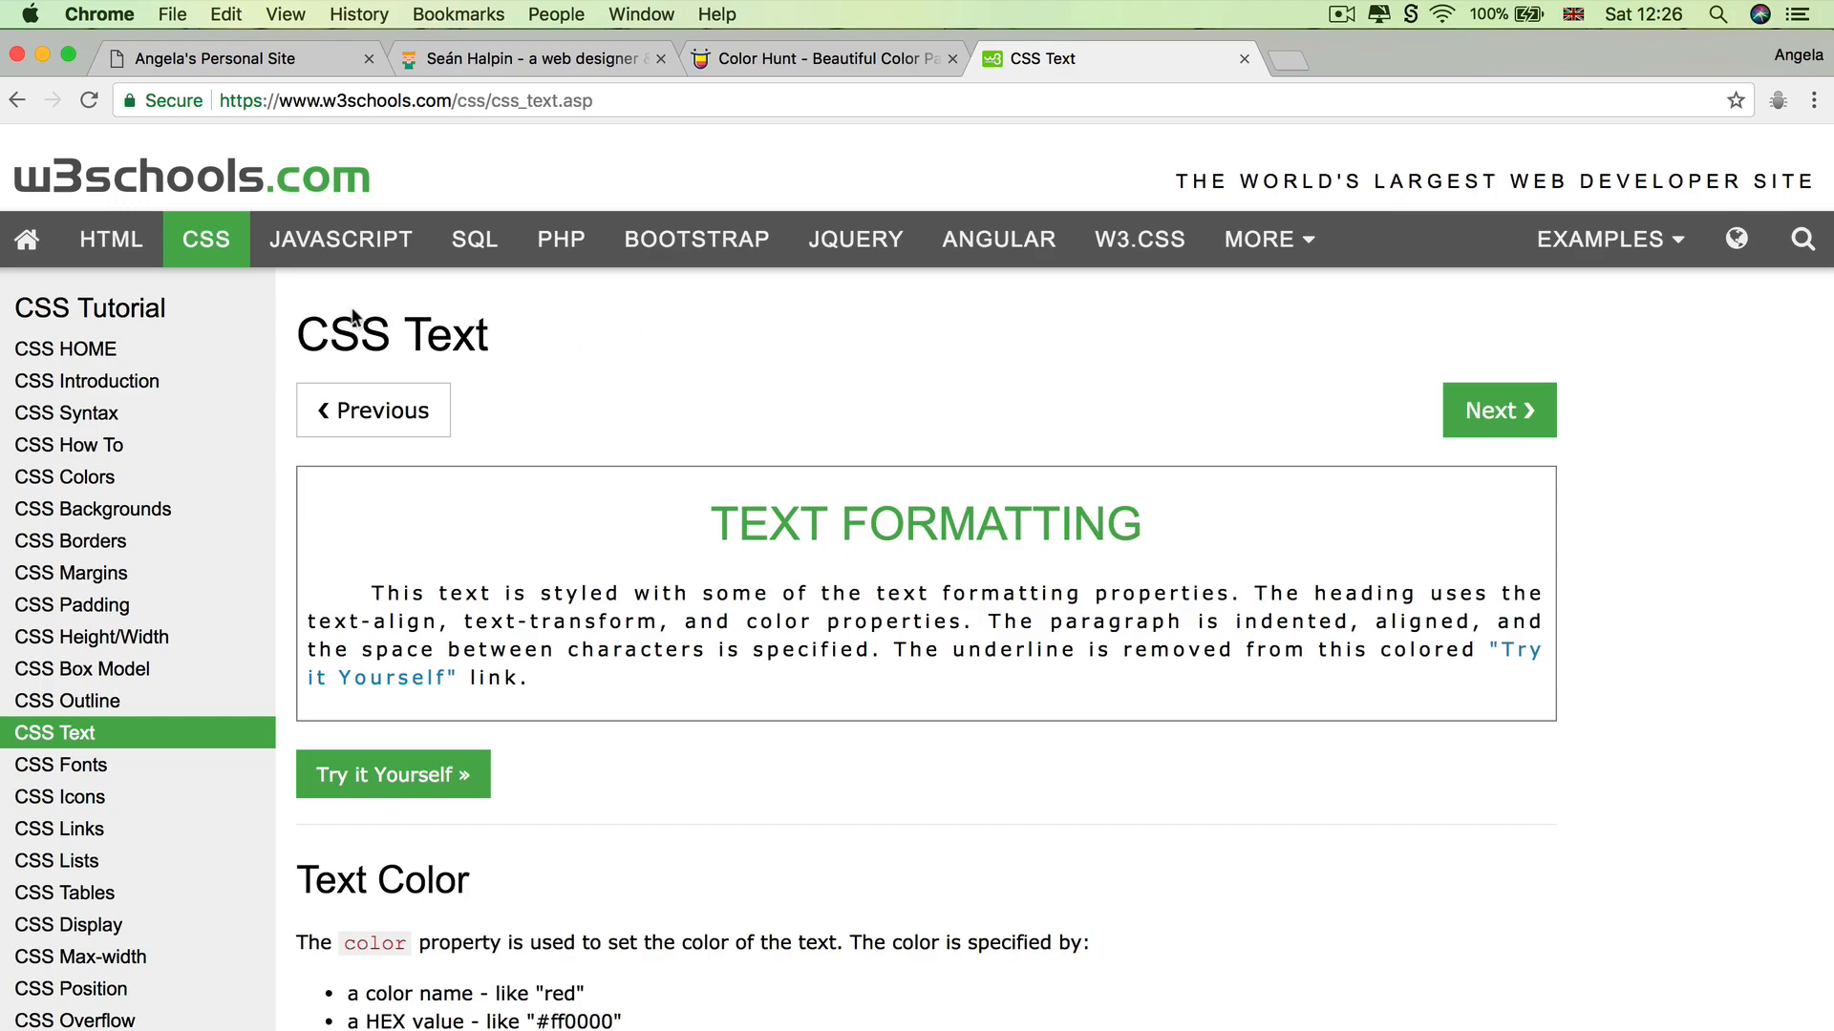
{"action": "mouse_move", "coordinate": [380, 345]}
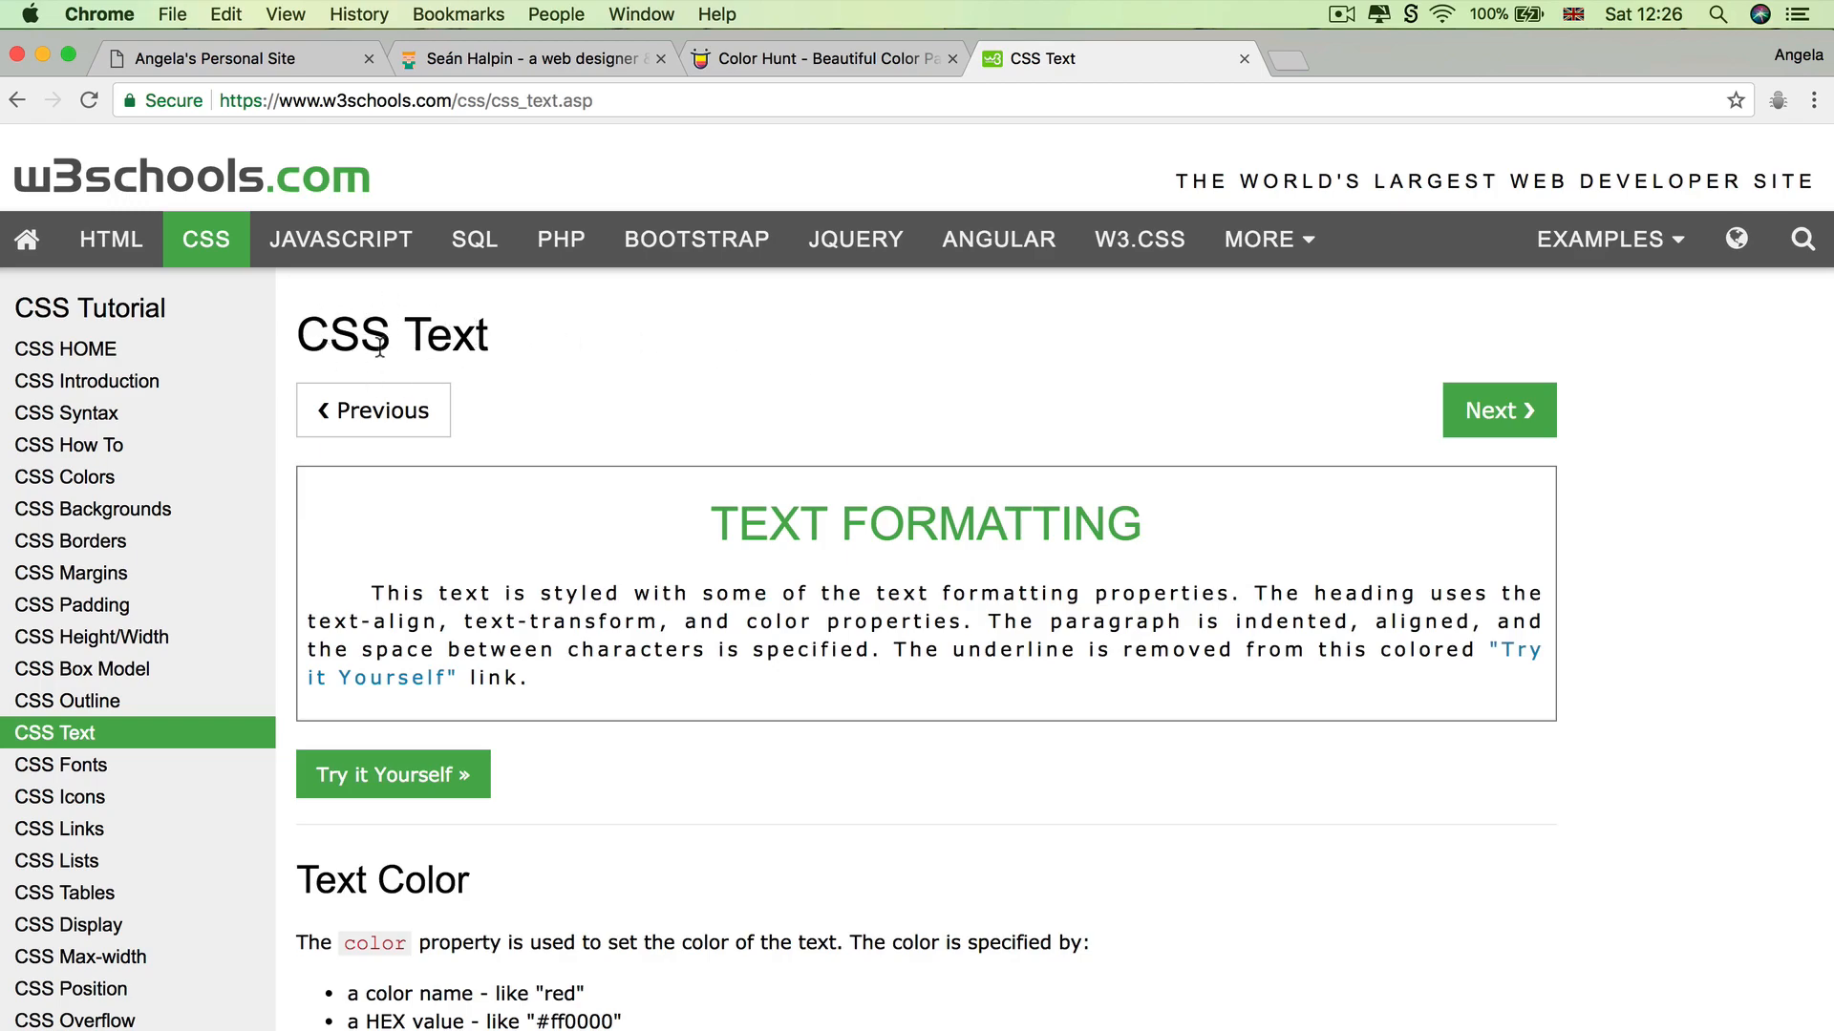
{"action": "scroll", "scroll_direction": "down", "scroll_amount": 3}
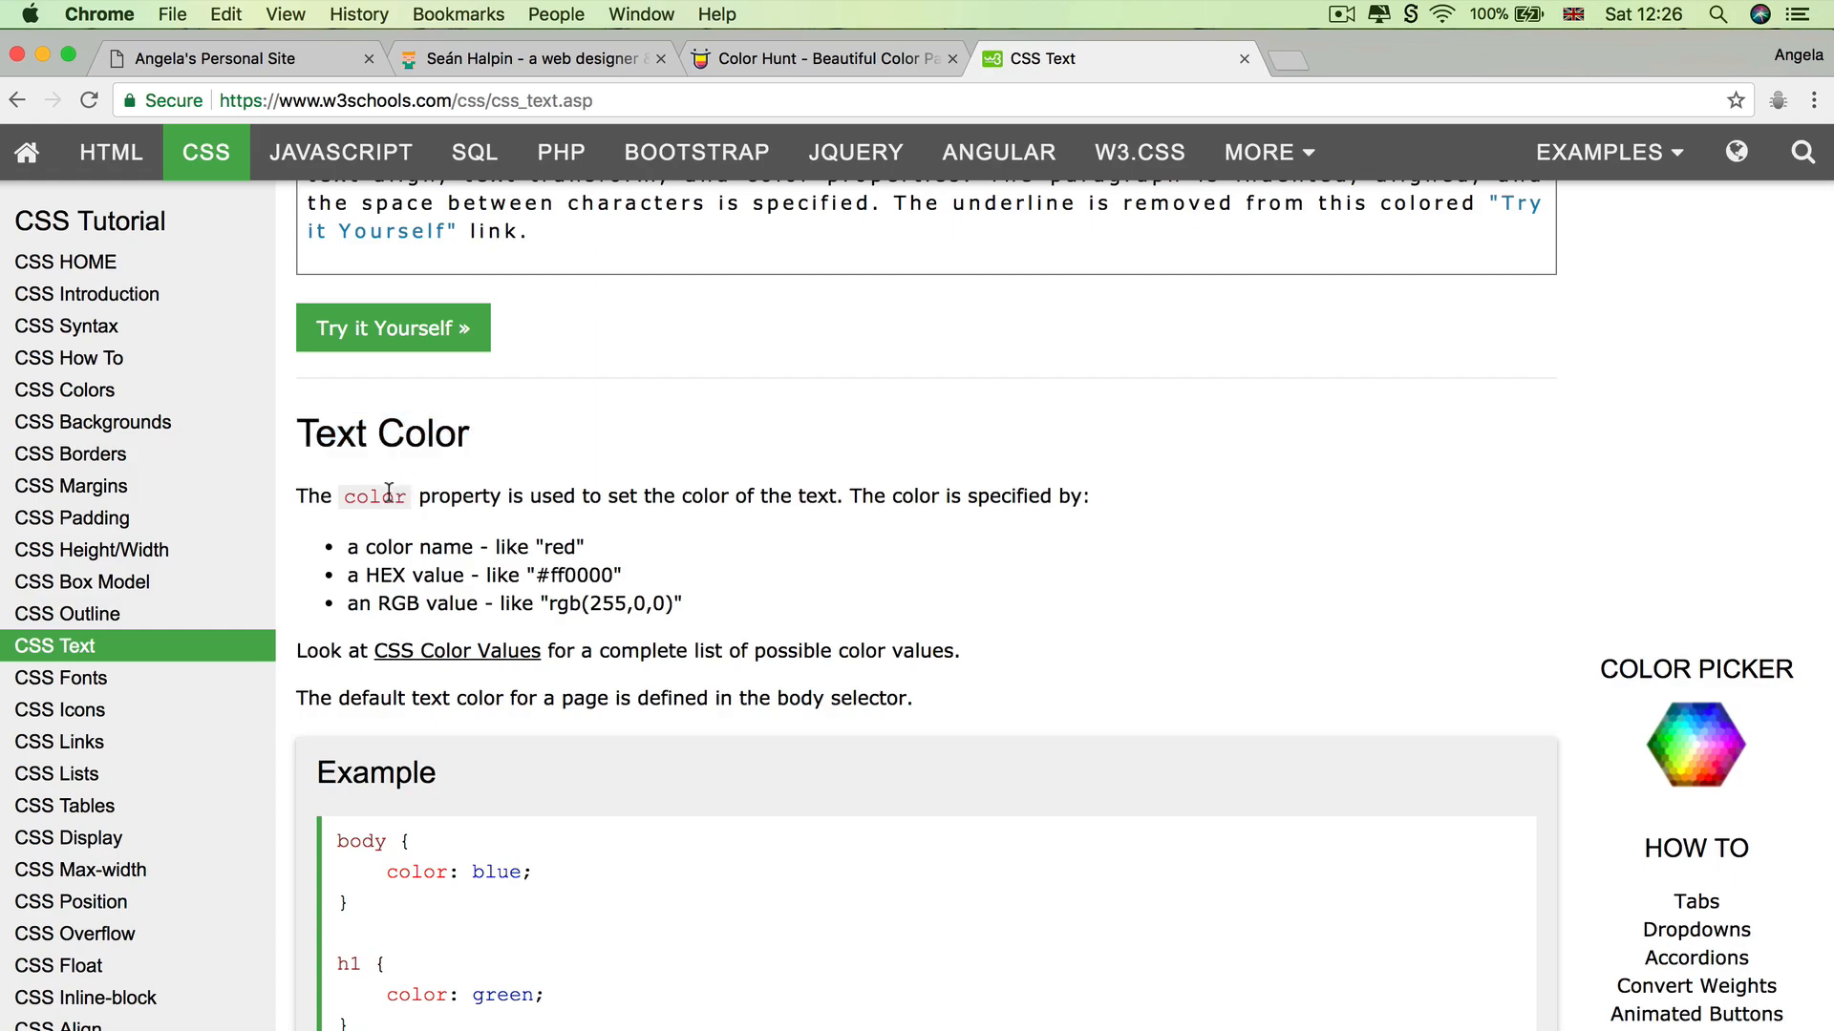
{"action": "double_click", "coordinate": [372, 497]}
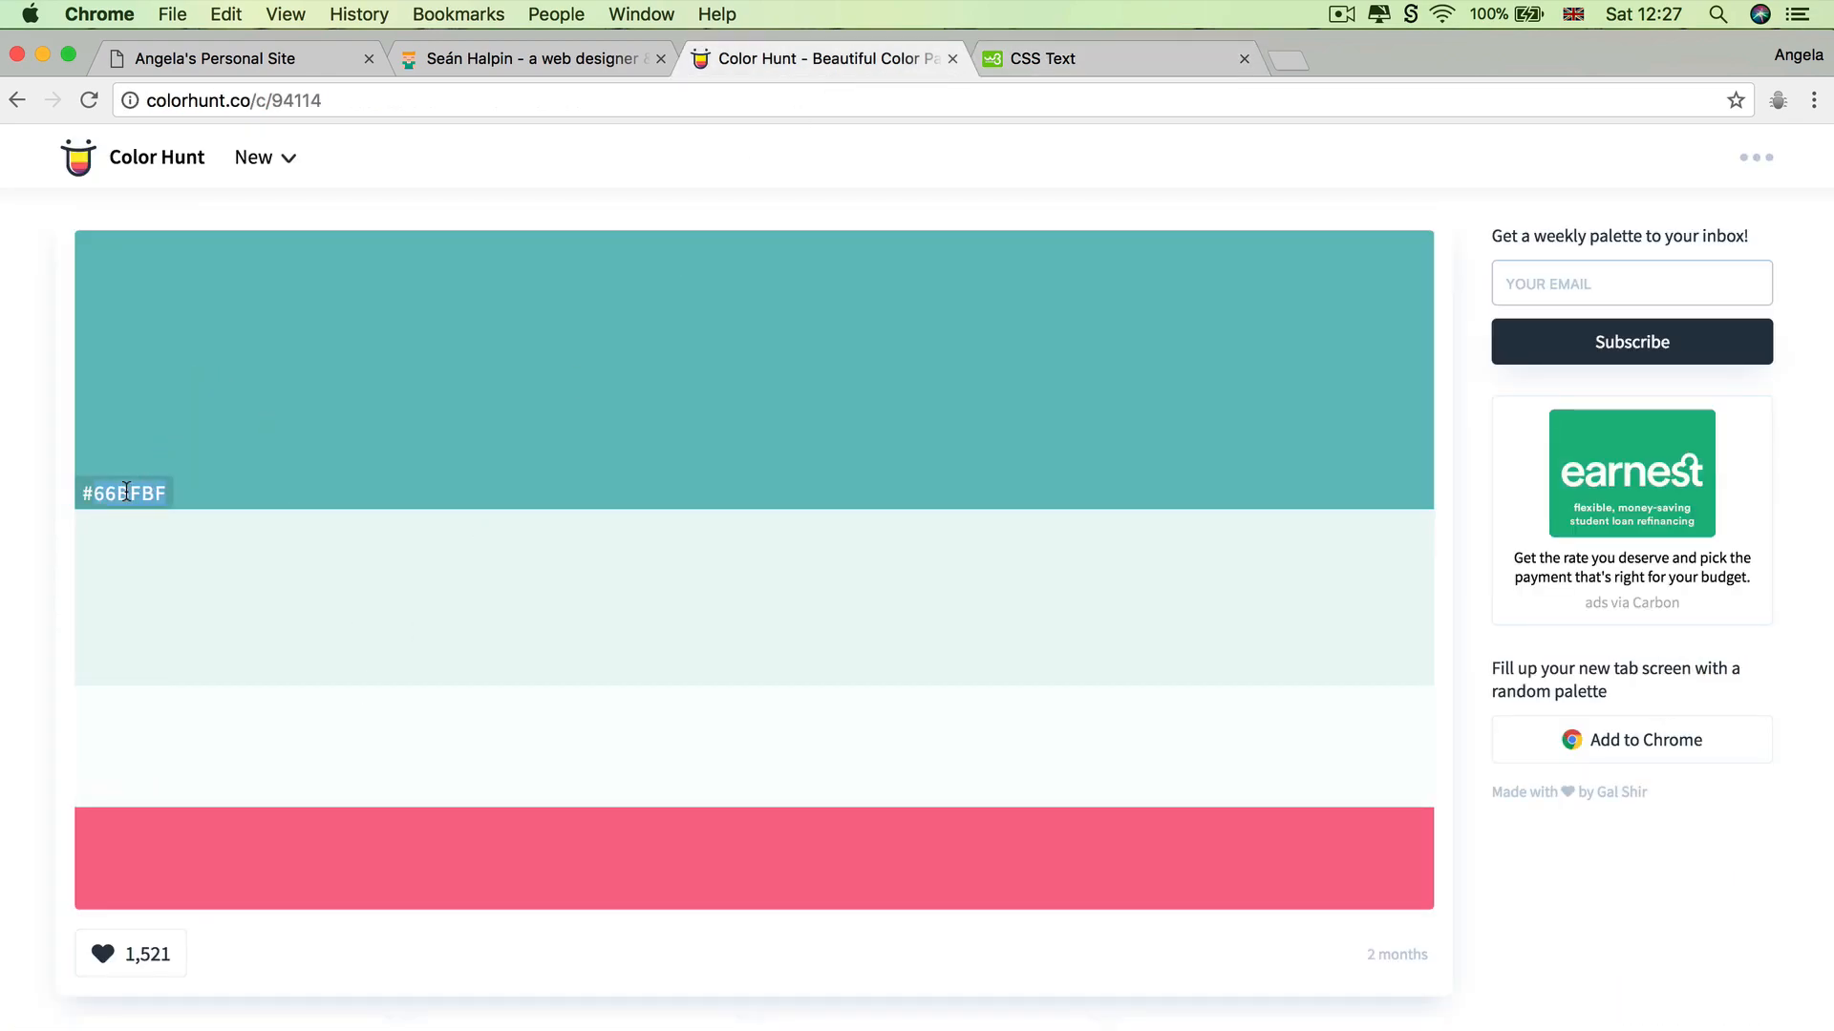
{"action": "mouse_move", "coordinate": [561, 454]}
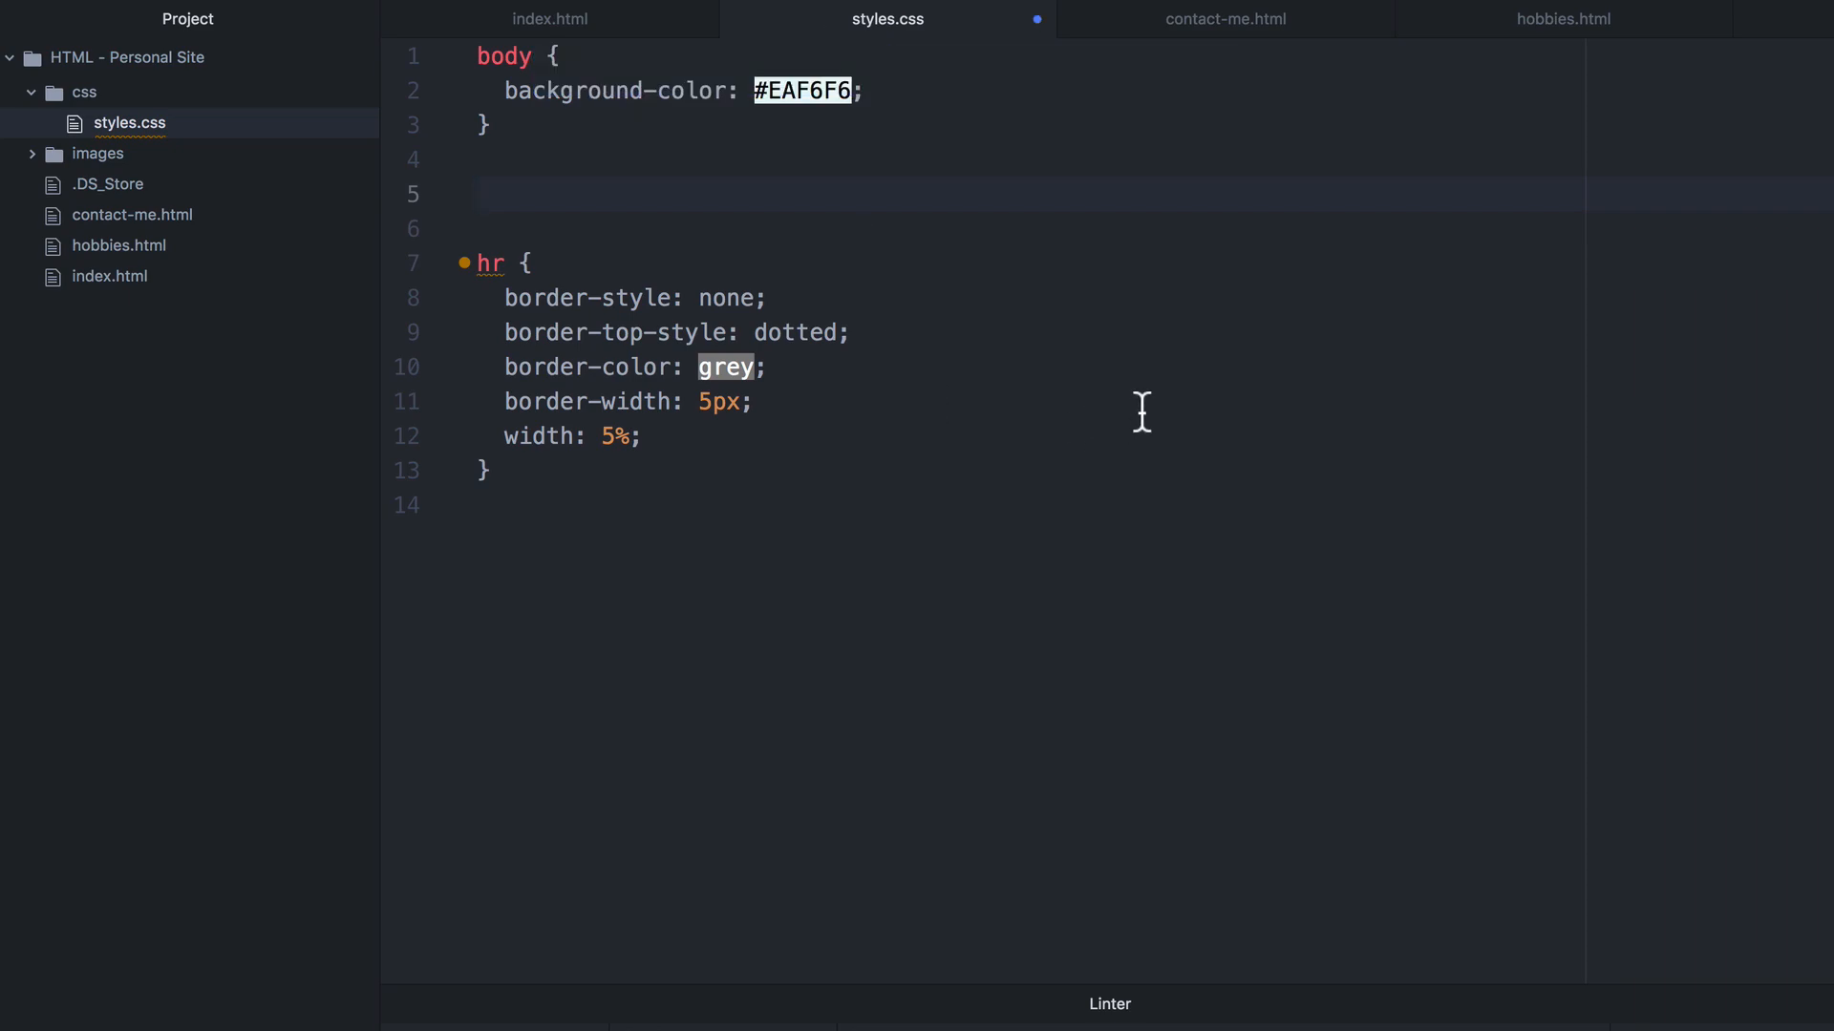
Add h1 and h3 selectors to styles.css and give h1 color: #66BFBF.
{"action": "type", "text": "h1 {"}
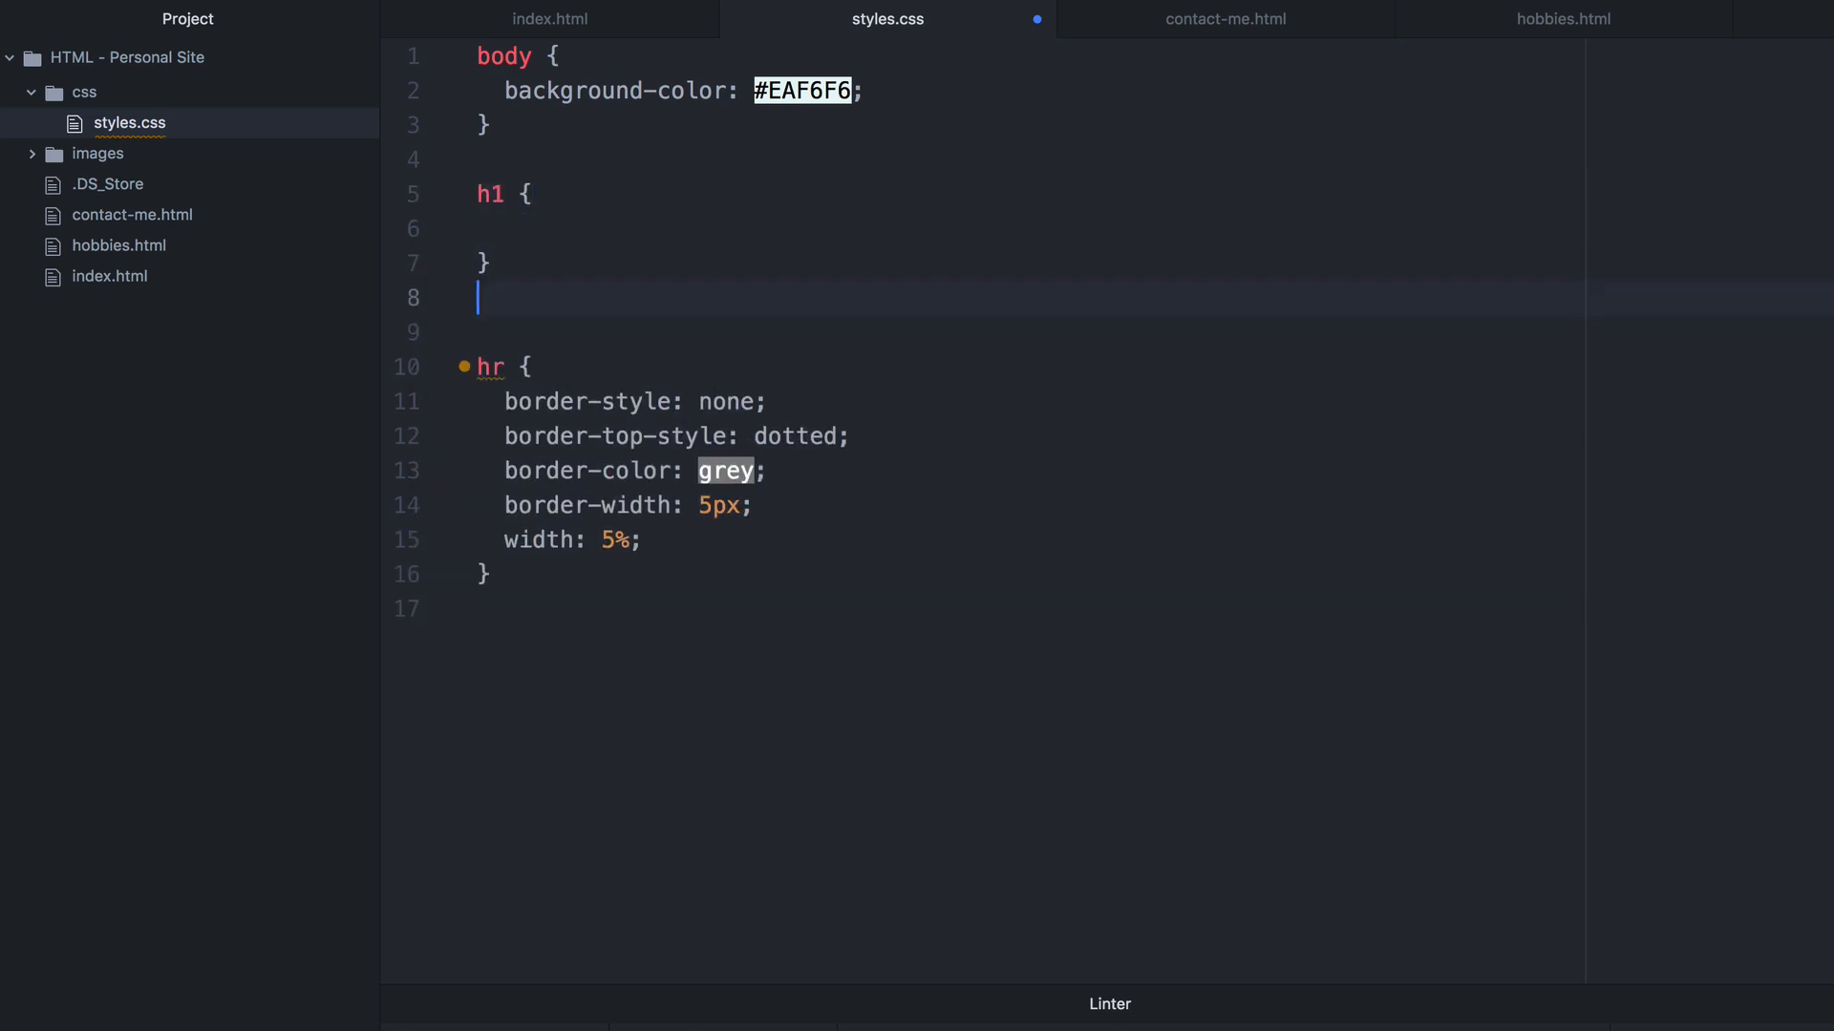
{"action": "type", "text": "h3 {"}
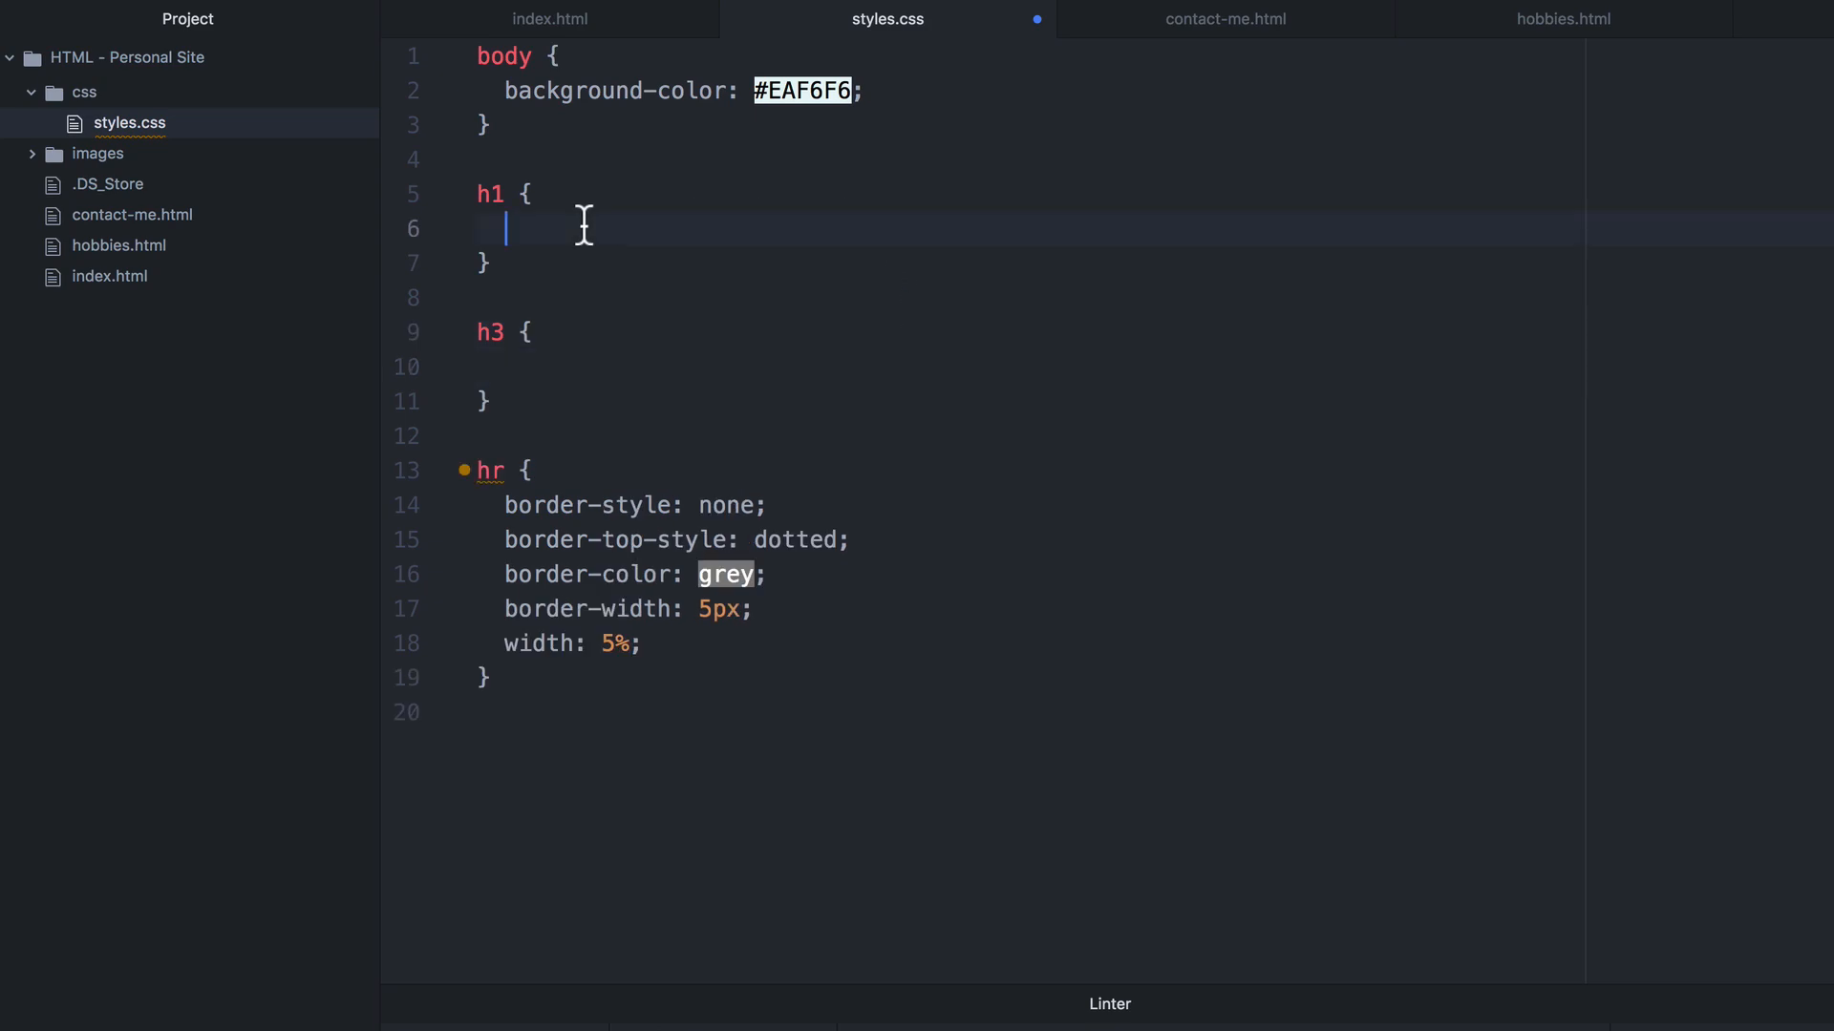
{"action": "type", "text": "colo"}
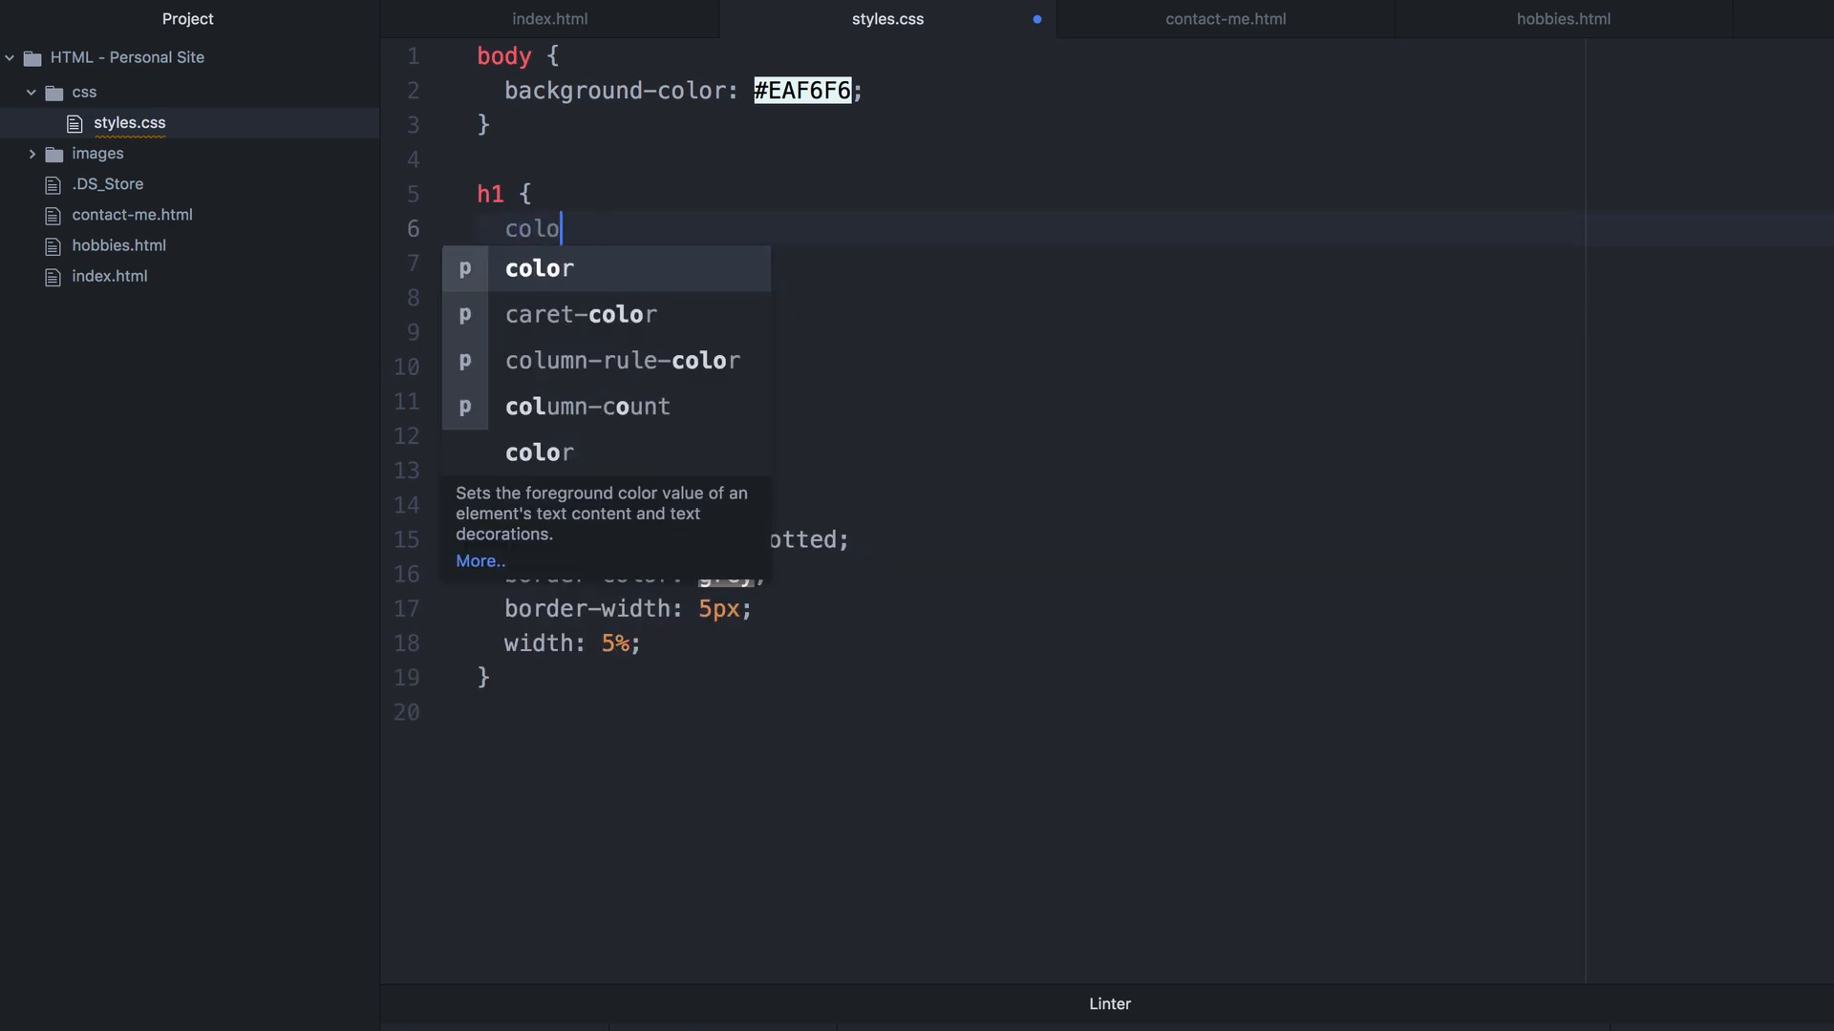
{"action": "type", "text": "r:"}
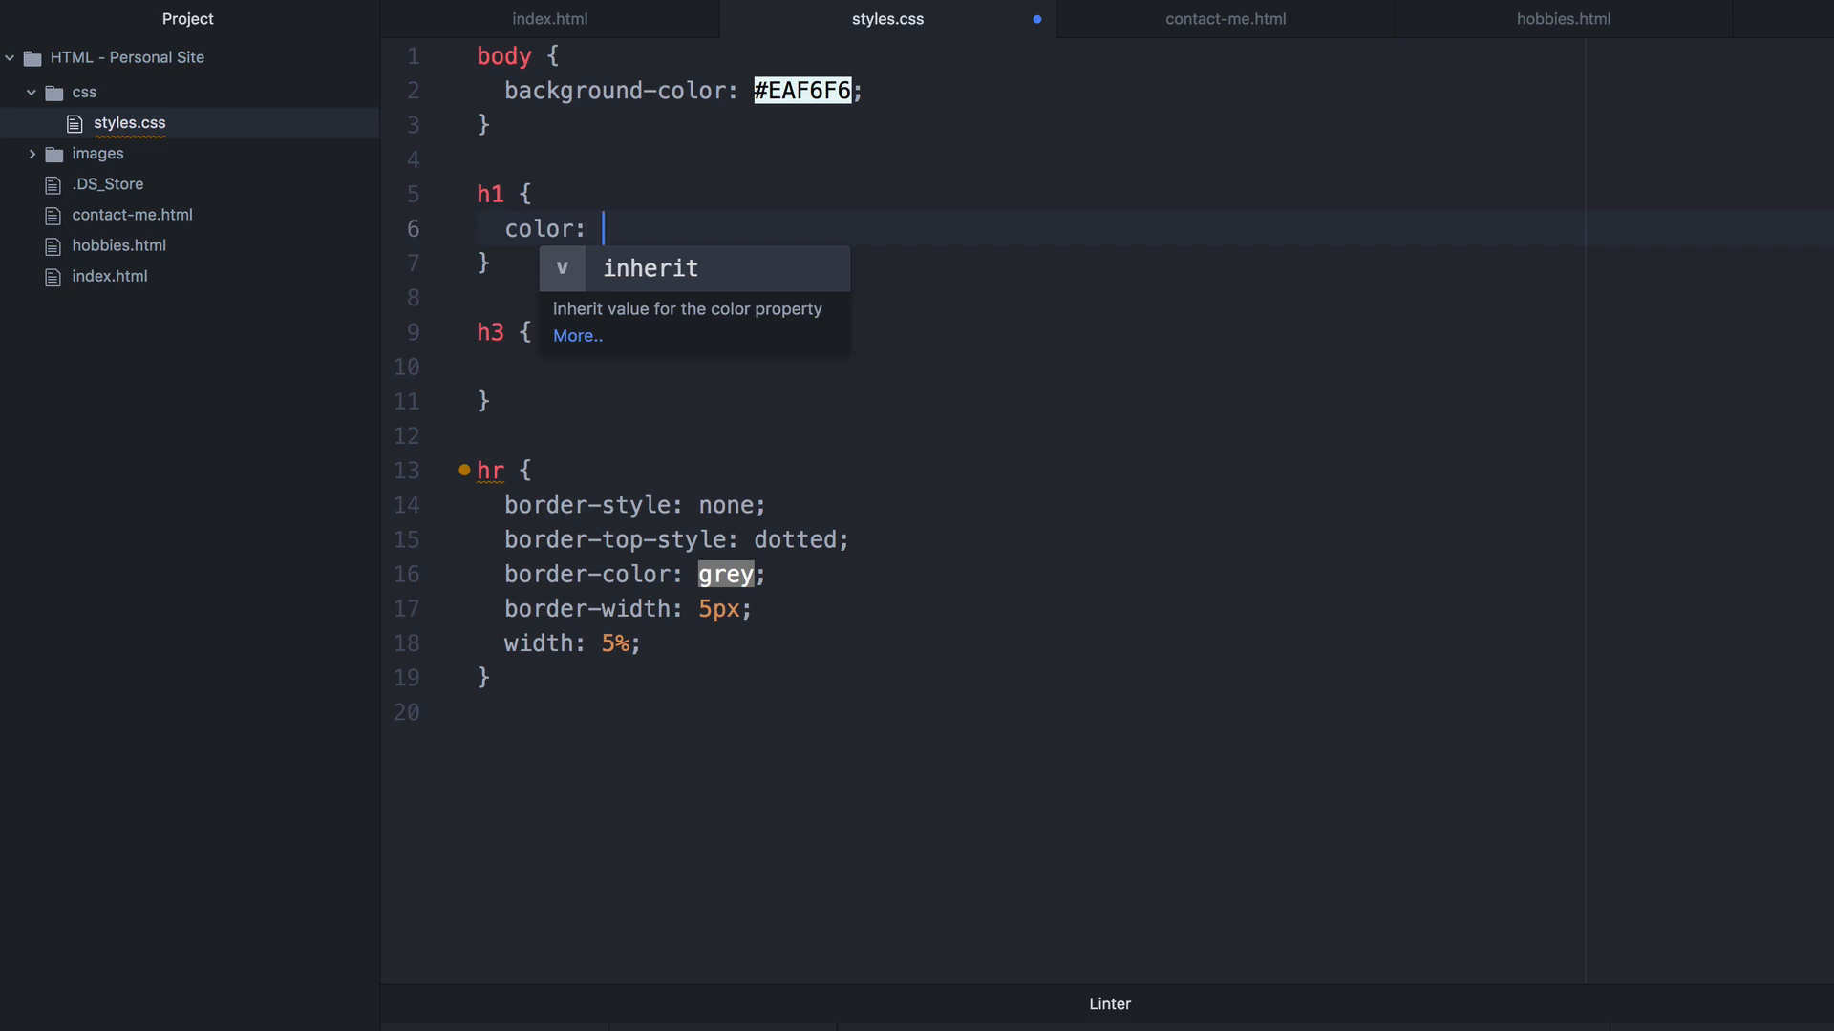
{"action": "type", "text": "#"}
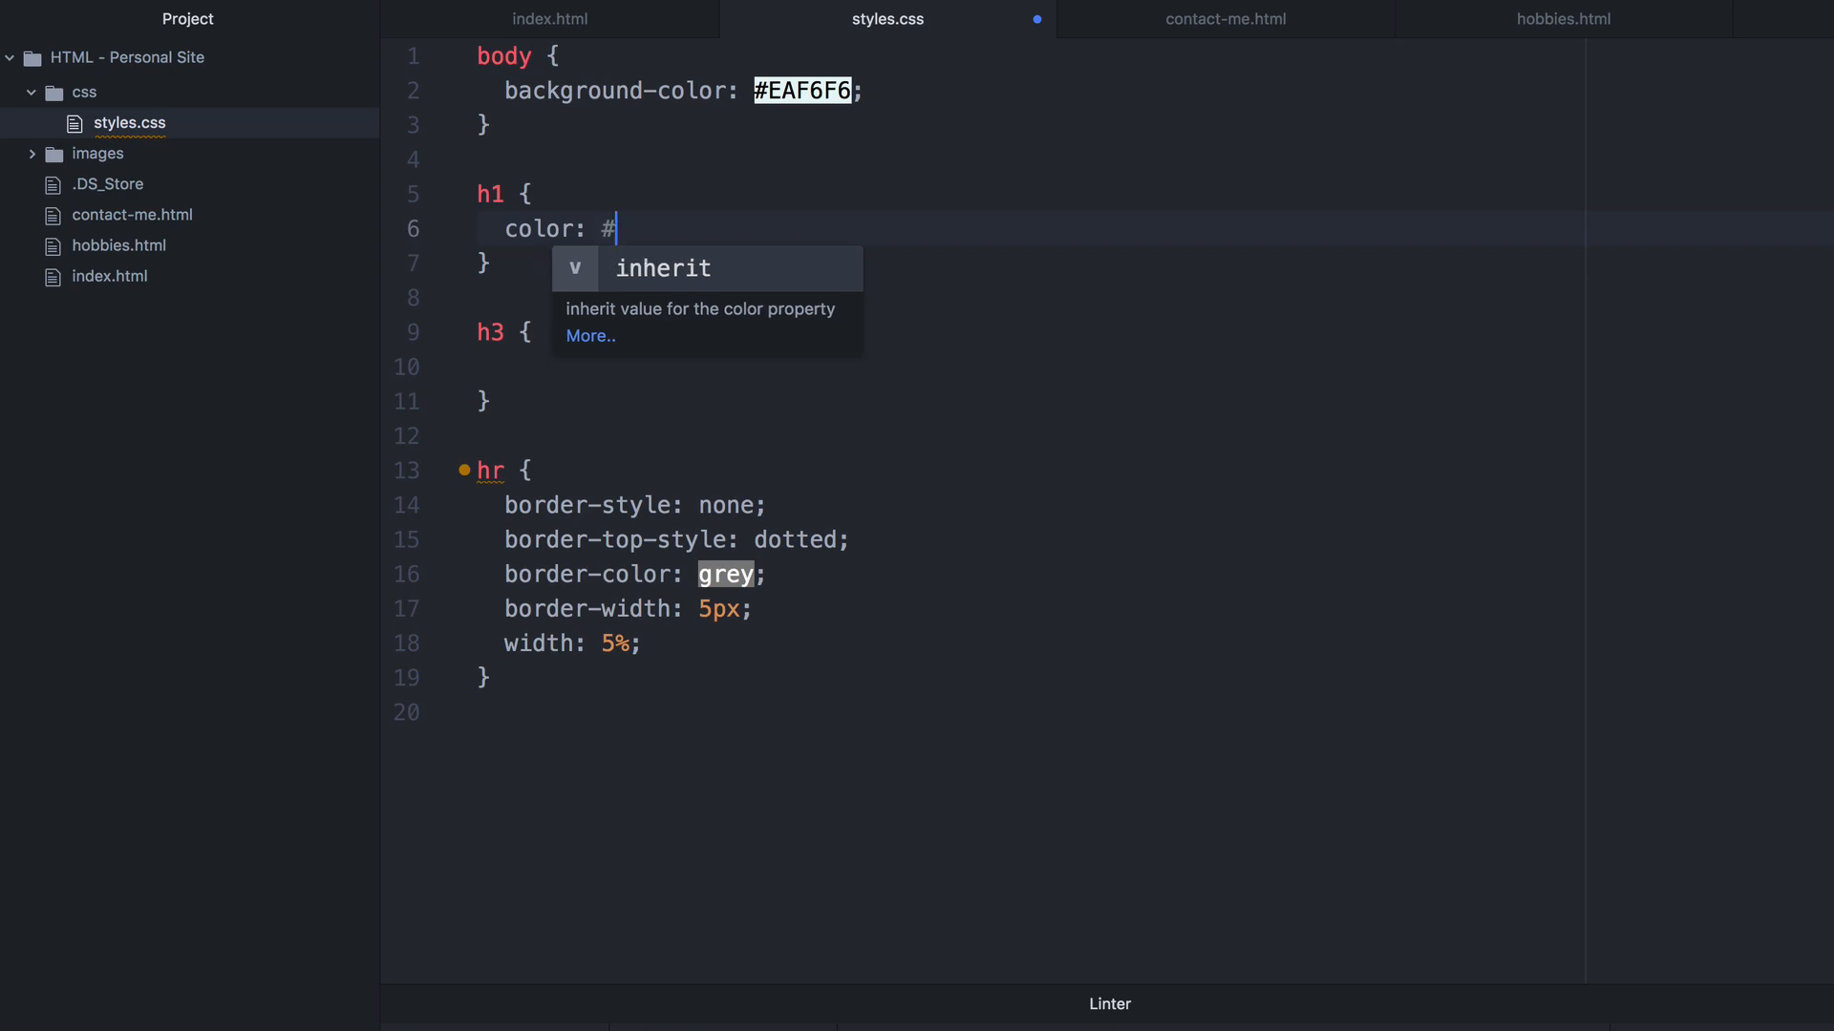
{"action": "type", "text": "66BFBF"}
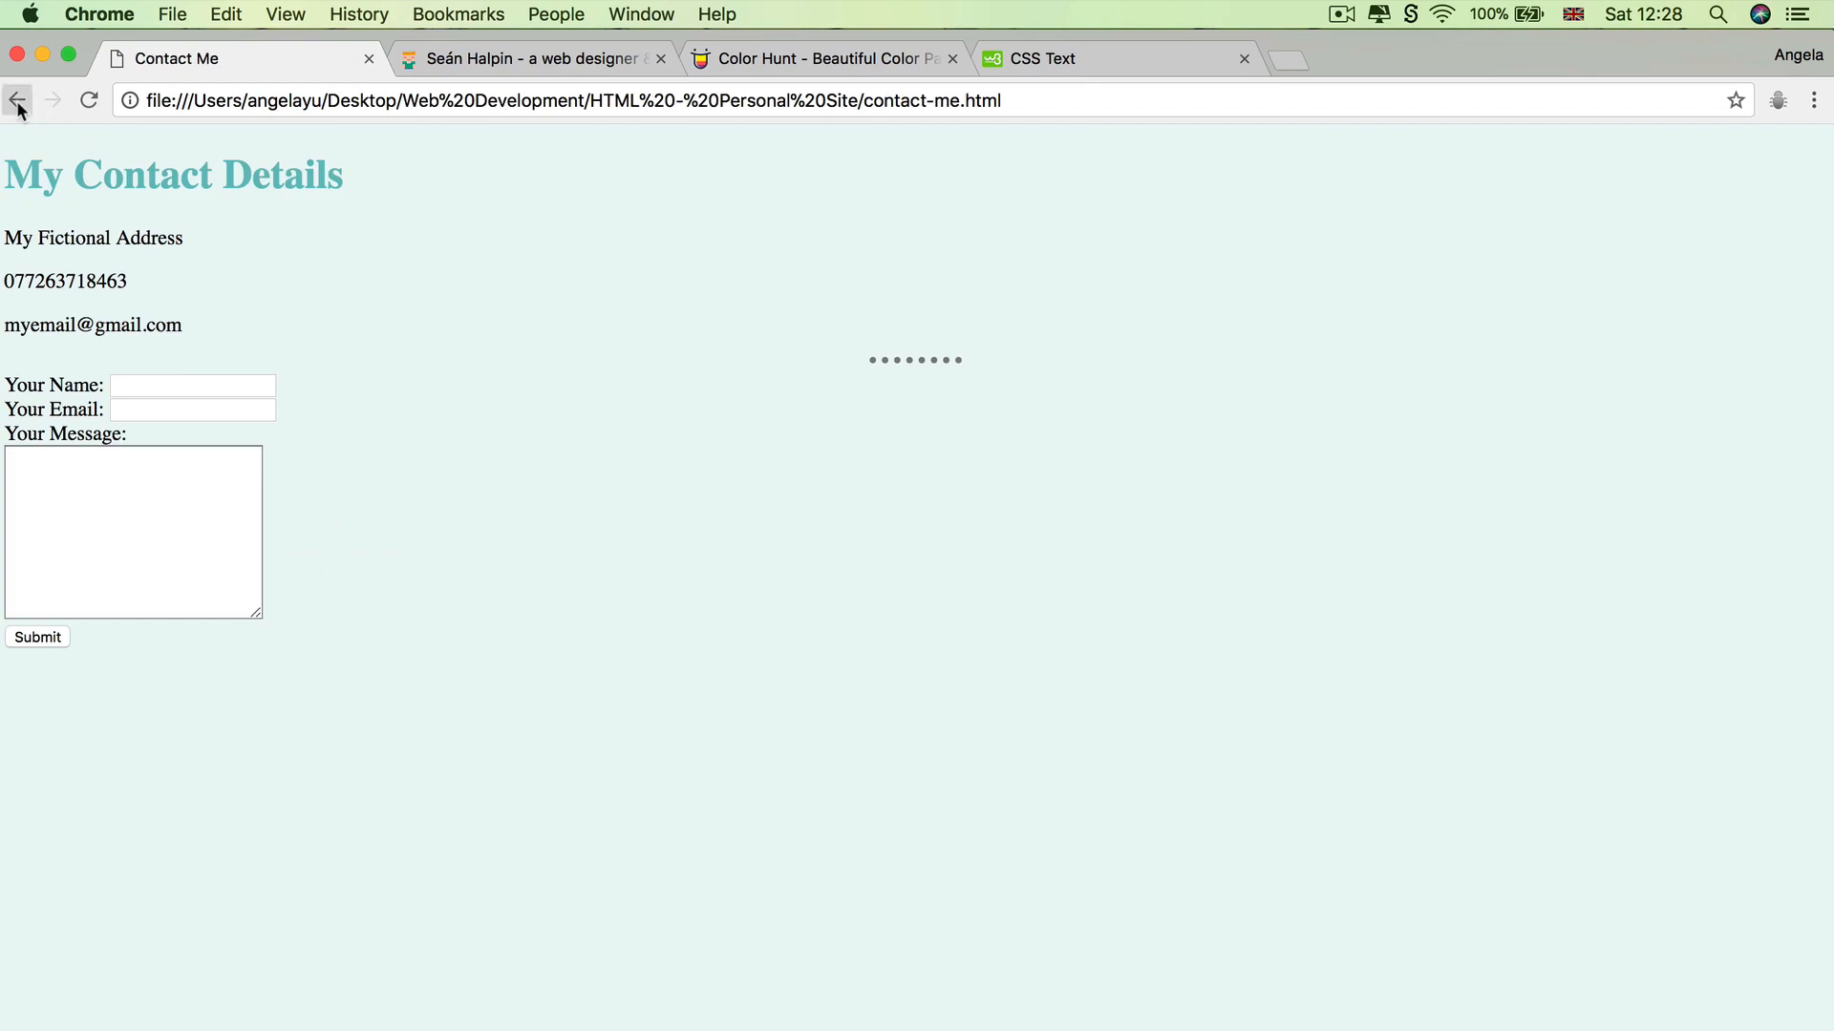
Go back one page after checking the teal Contact Me heading.
{"action": "left_click", "coordinate": [17, 99]}
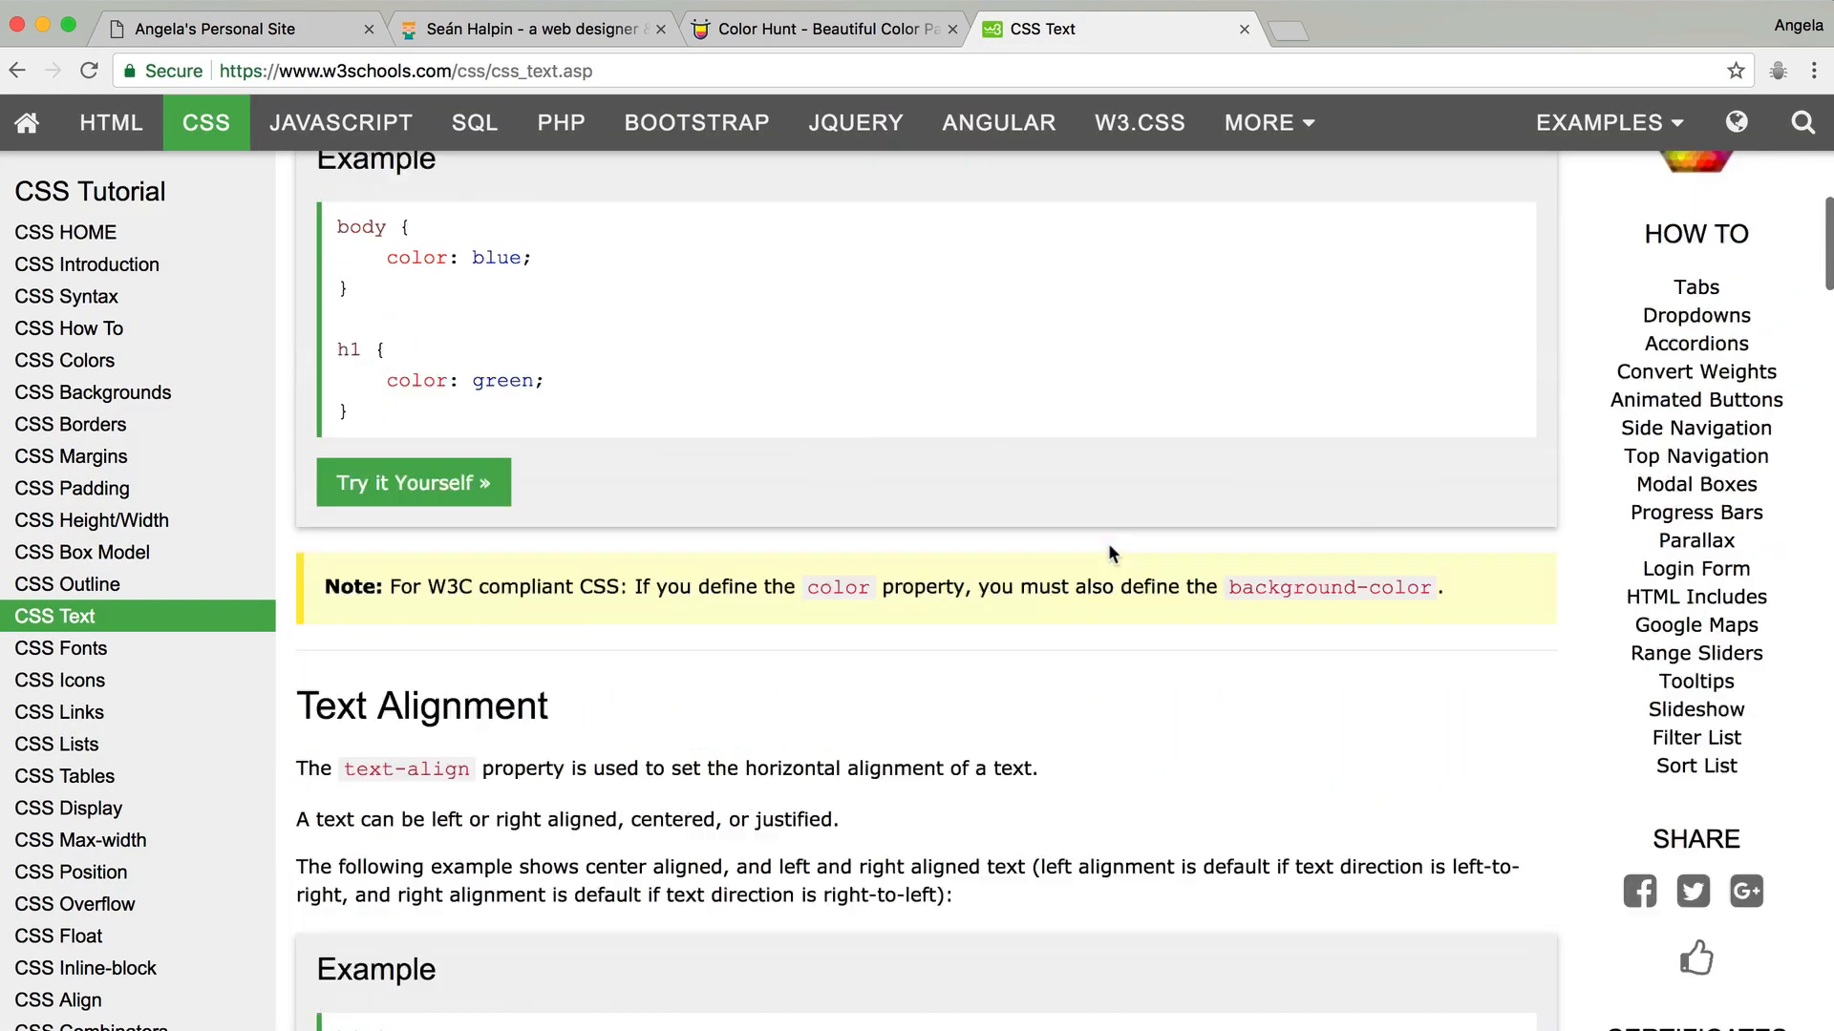
Leave the W3Schools CSS Text page for the personal site tab with its teal headings.
{"action": "scroll", "scroll_direction": "down", "scroll_amount": 3}
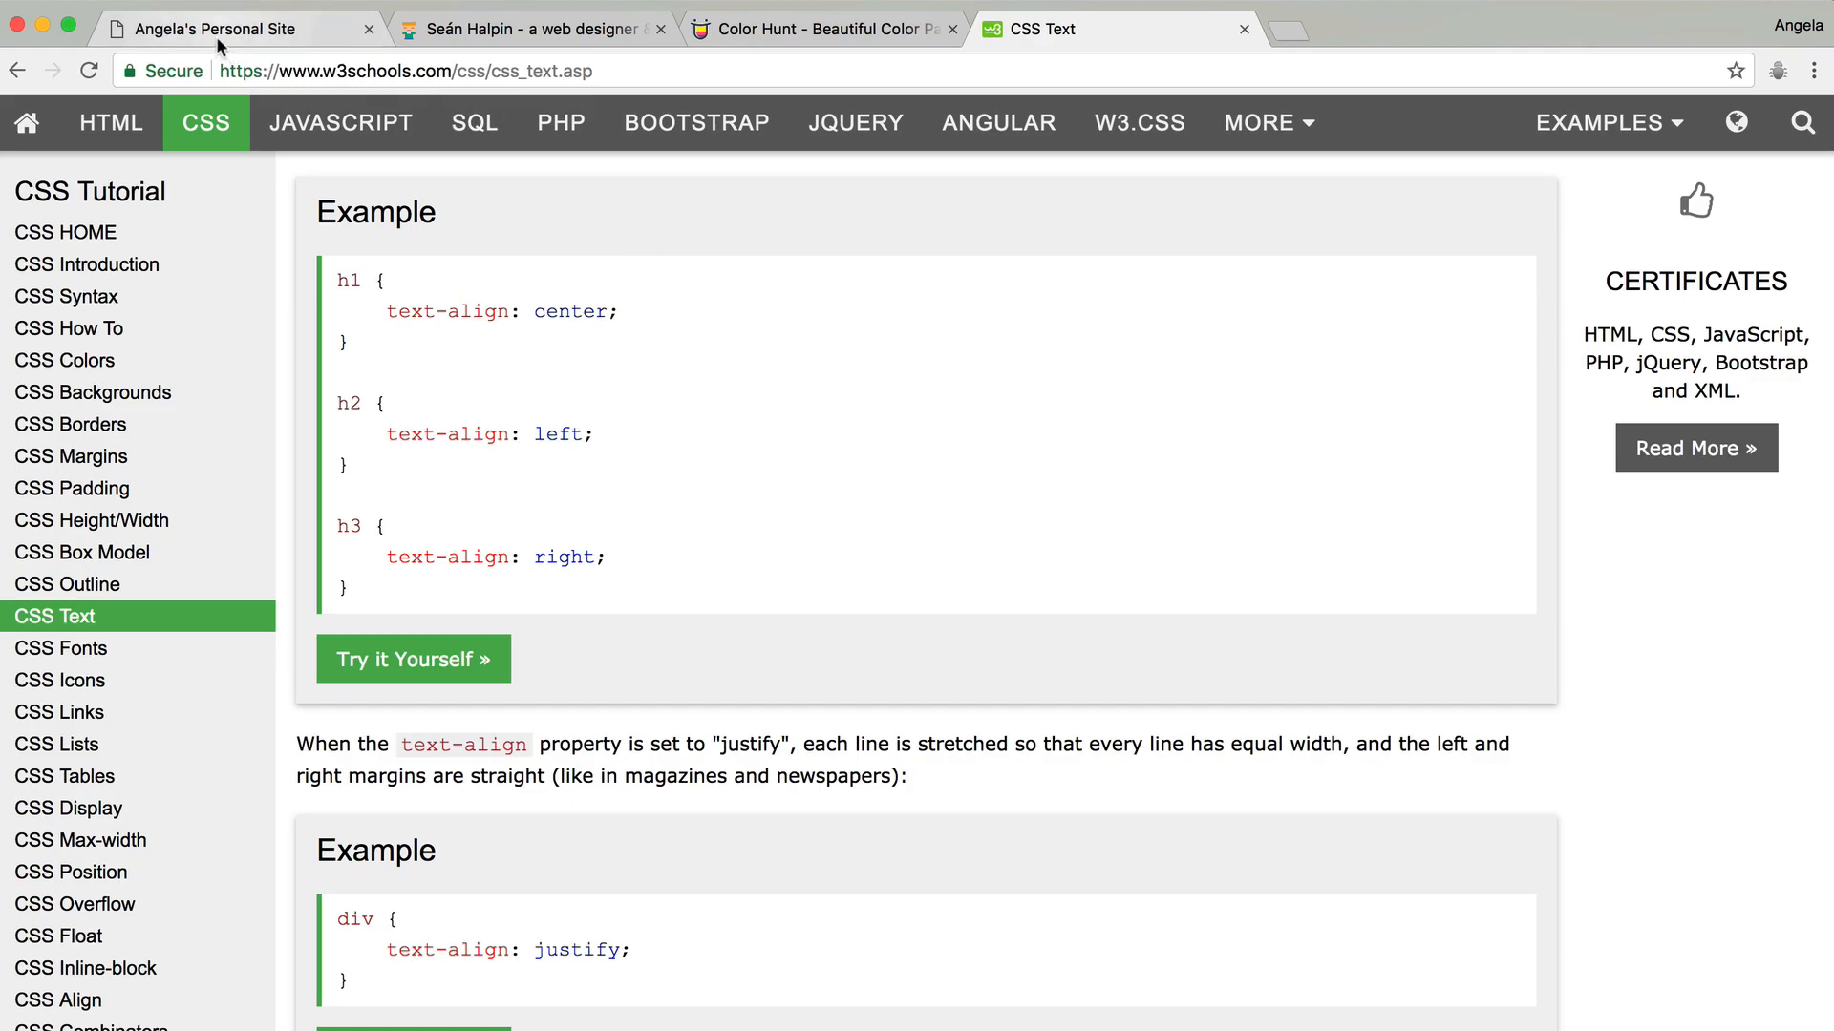
{"action": "left_click", "coordinate": [233, 29]}
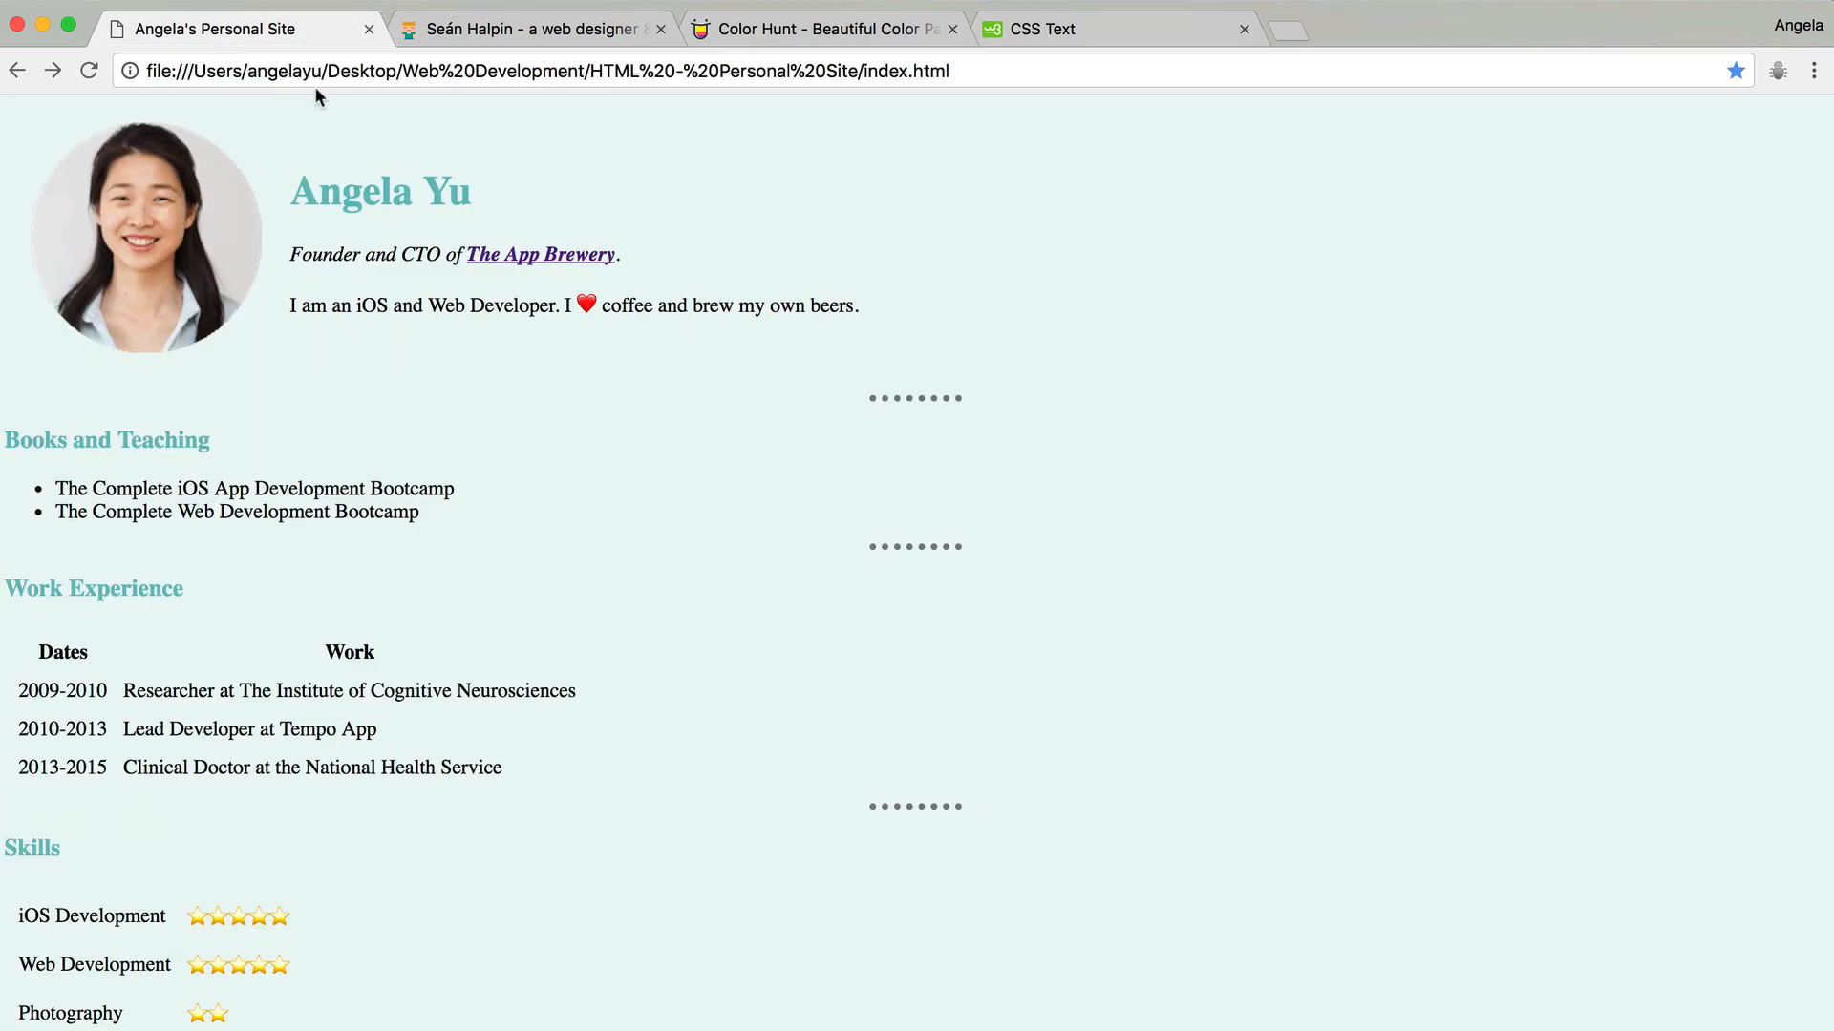
{"action": "mouse_move", "coordinate": [483, 153]}
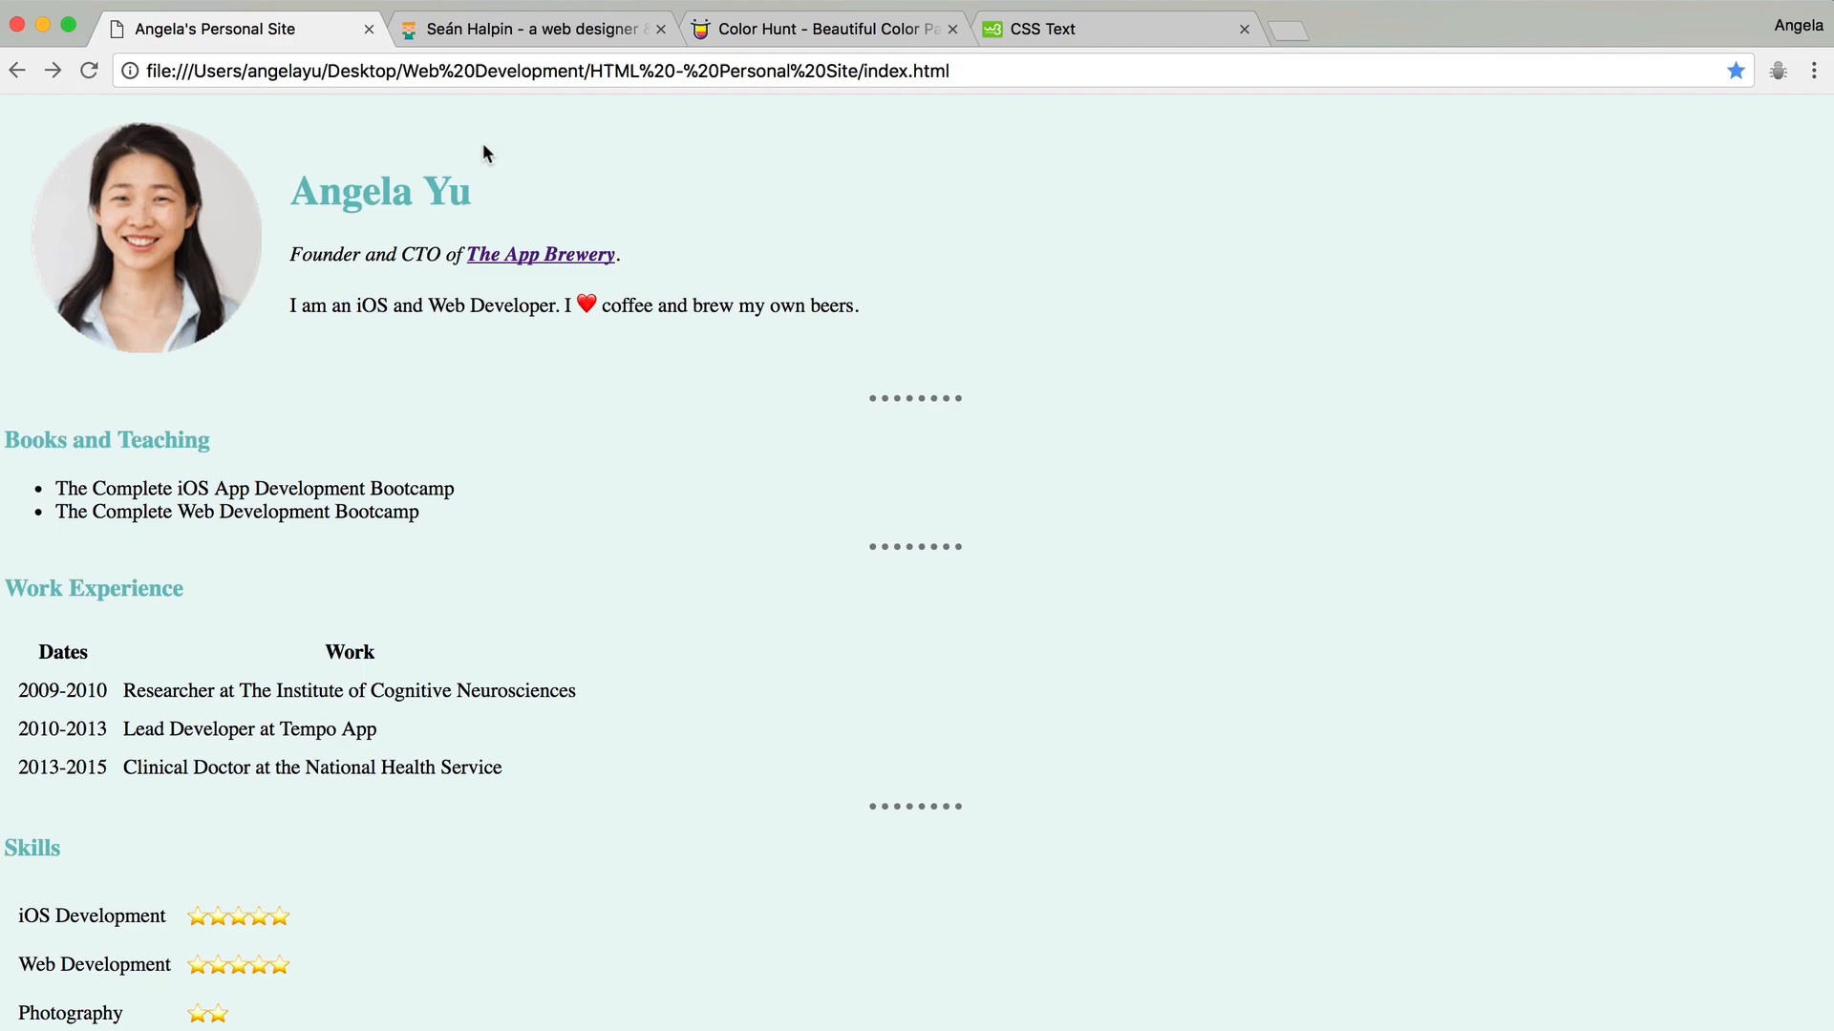
{"action": "mouse_move", "coordinate": [369, 184]}
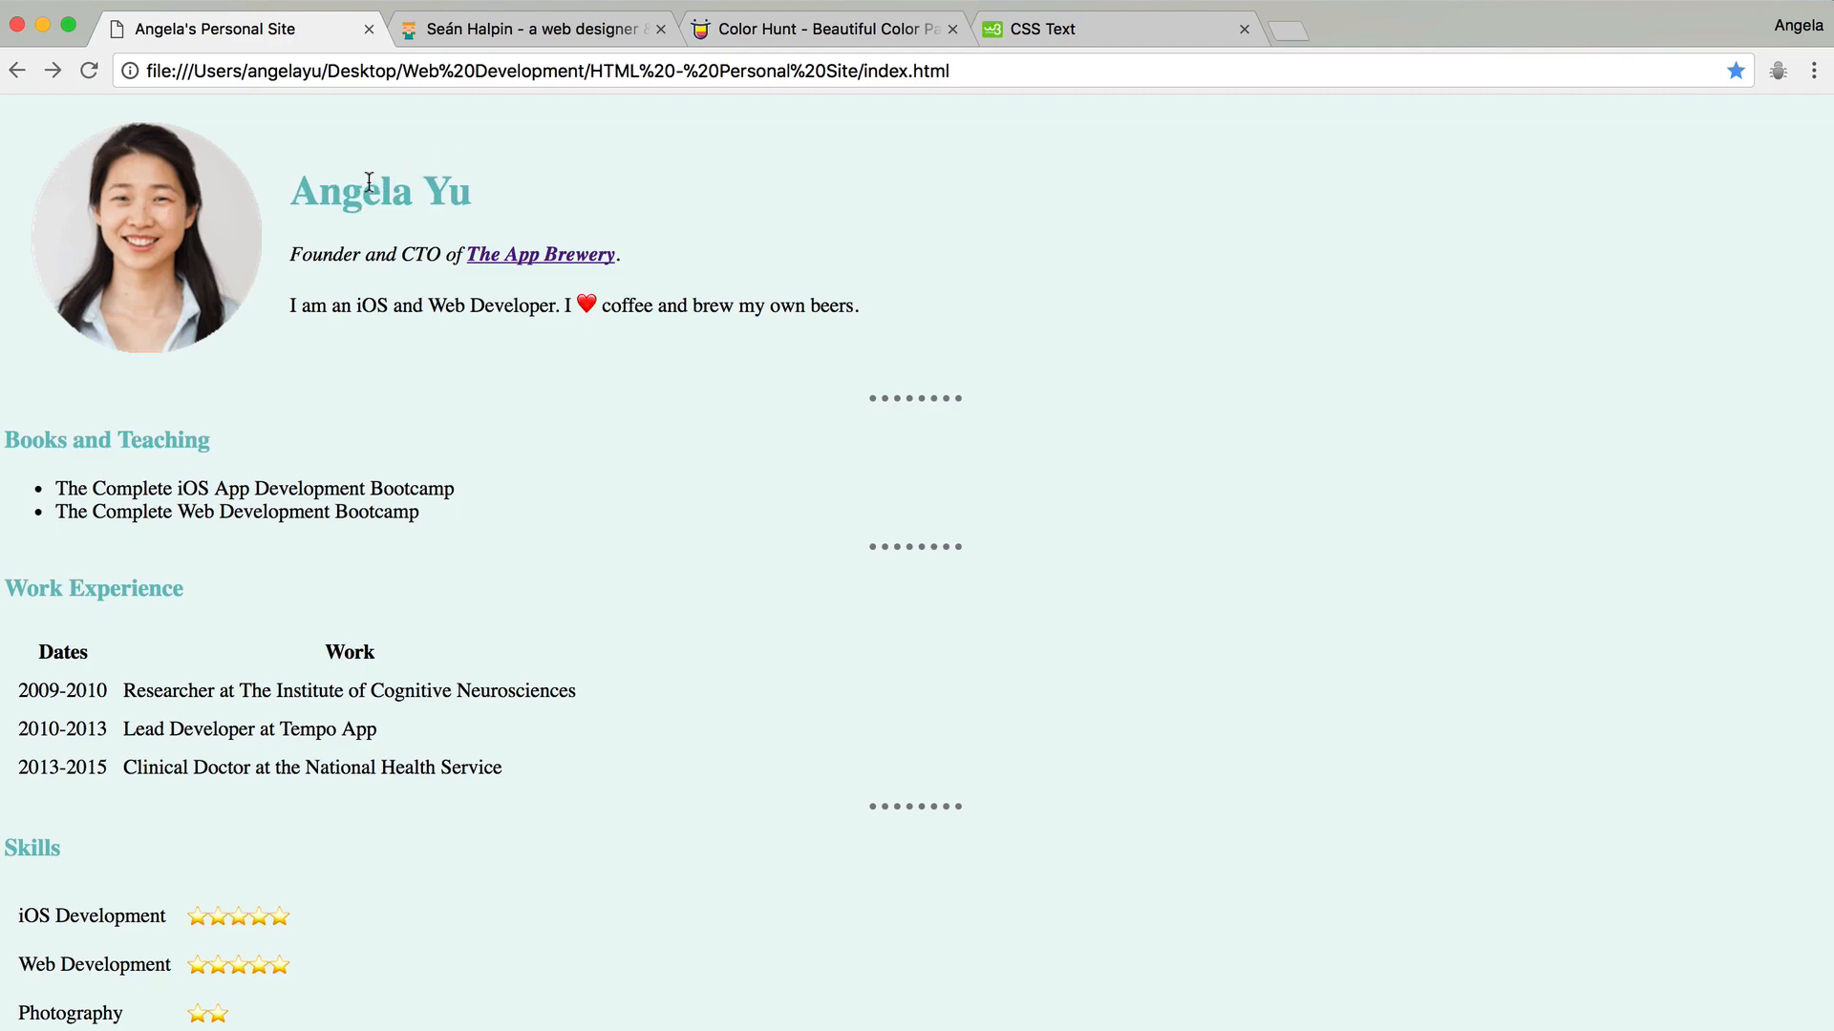